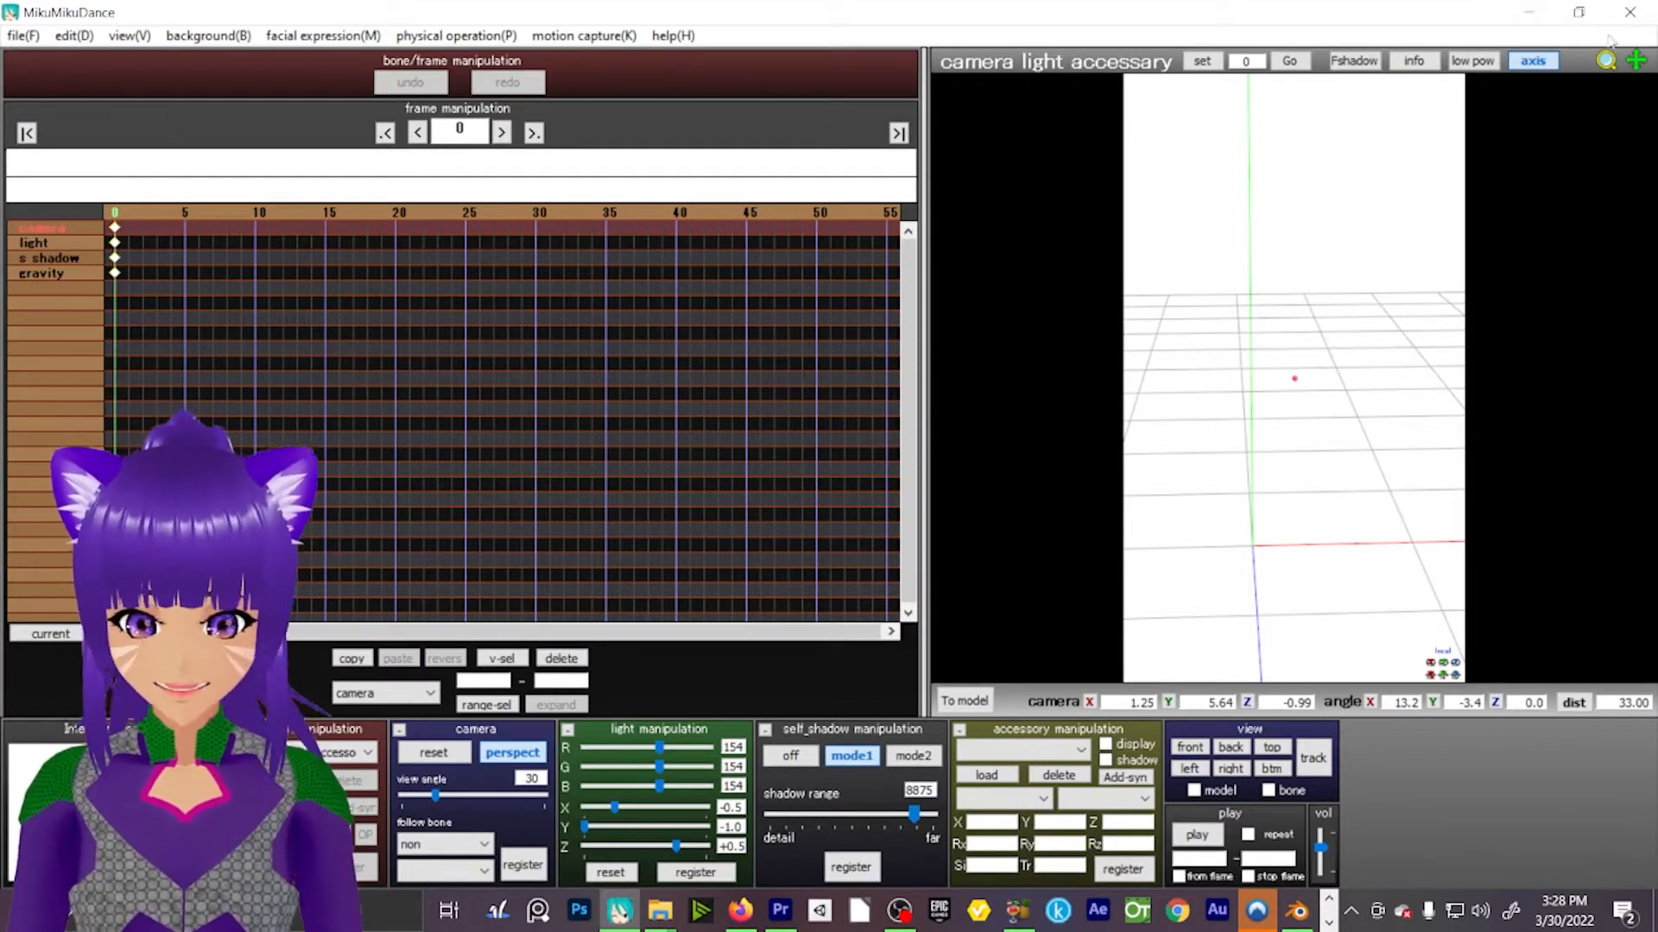
Bring Blender to the front from the taskbar, showing the imported Gothic Miku model.
click(1294, 910)
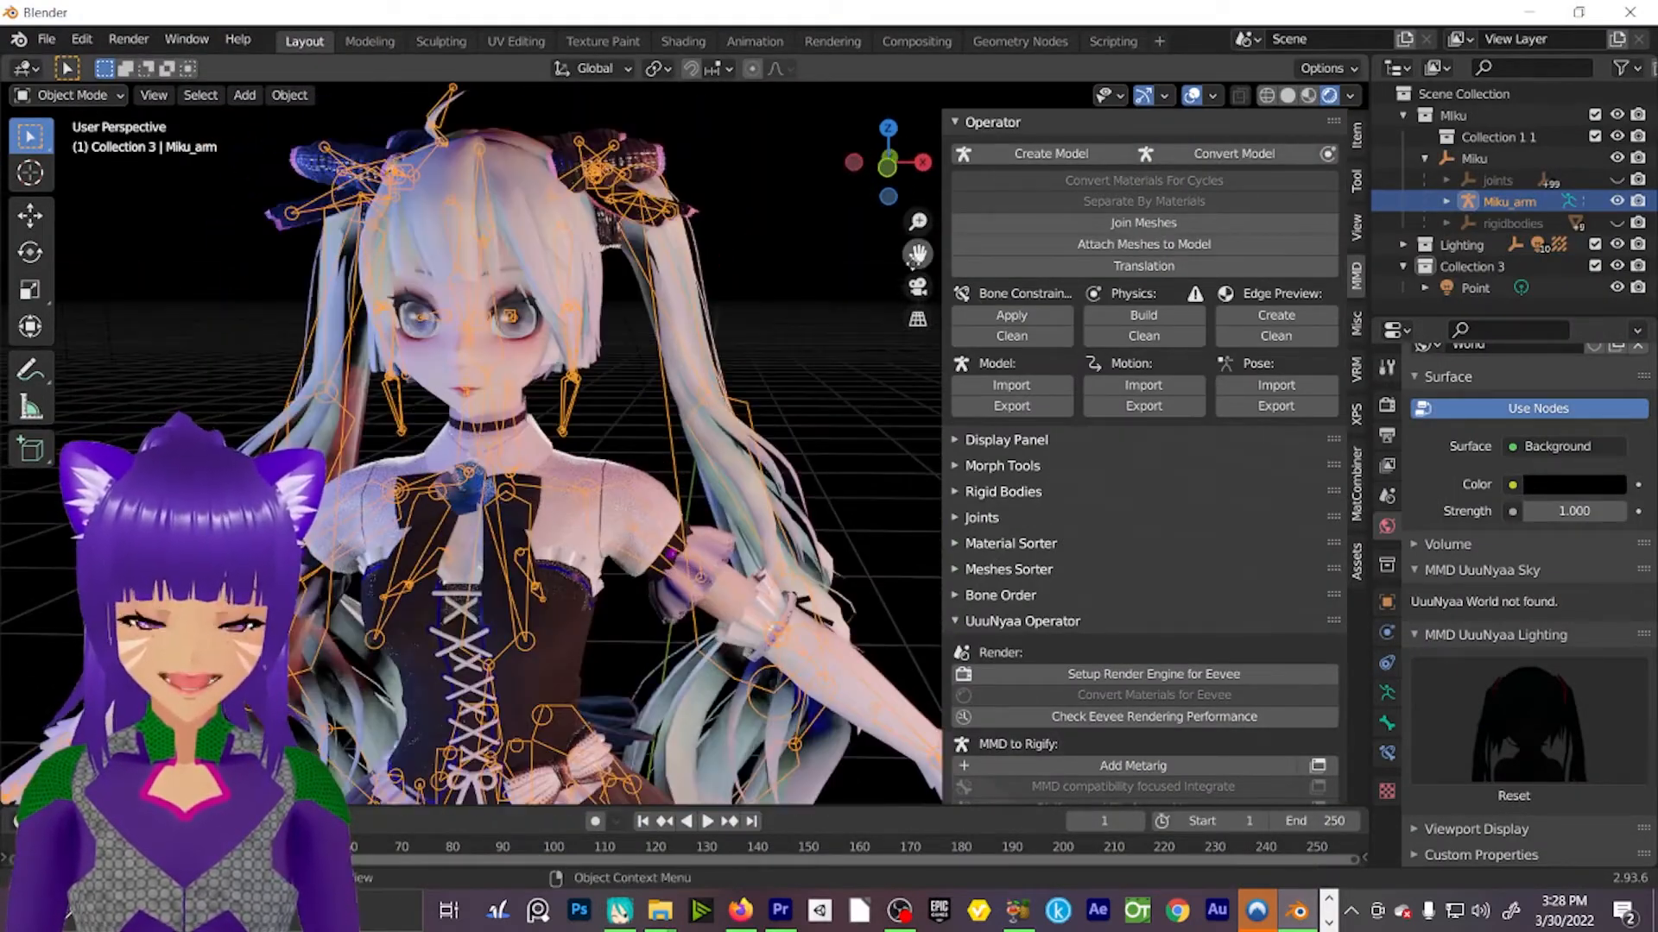
scroll(up, 3)
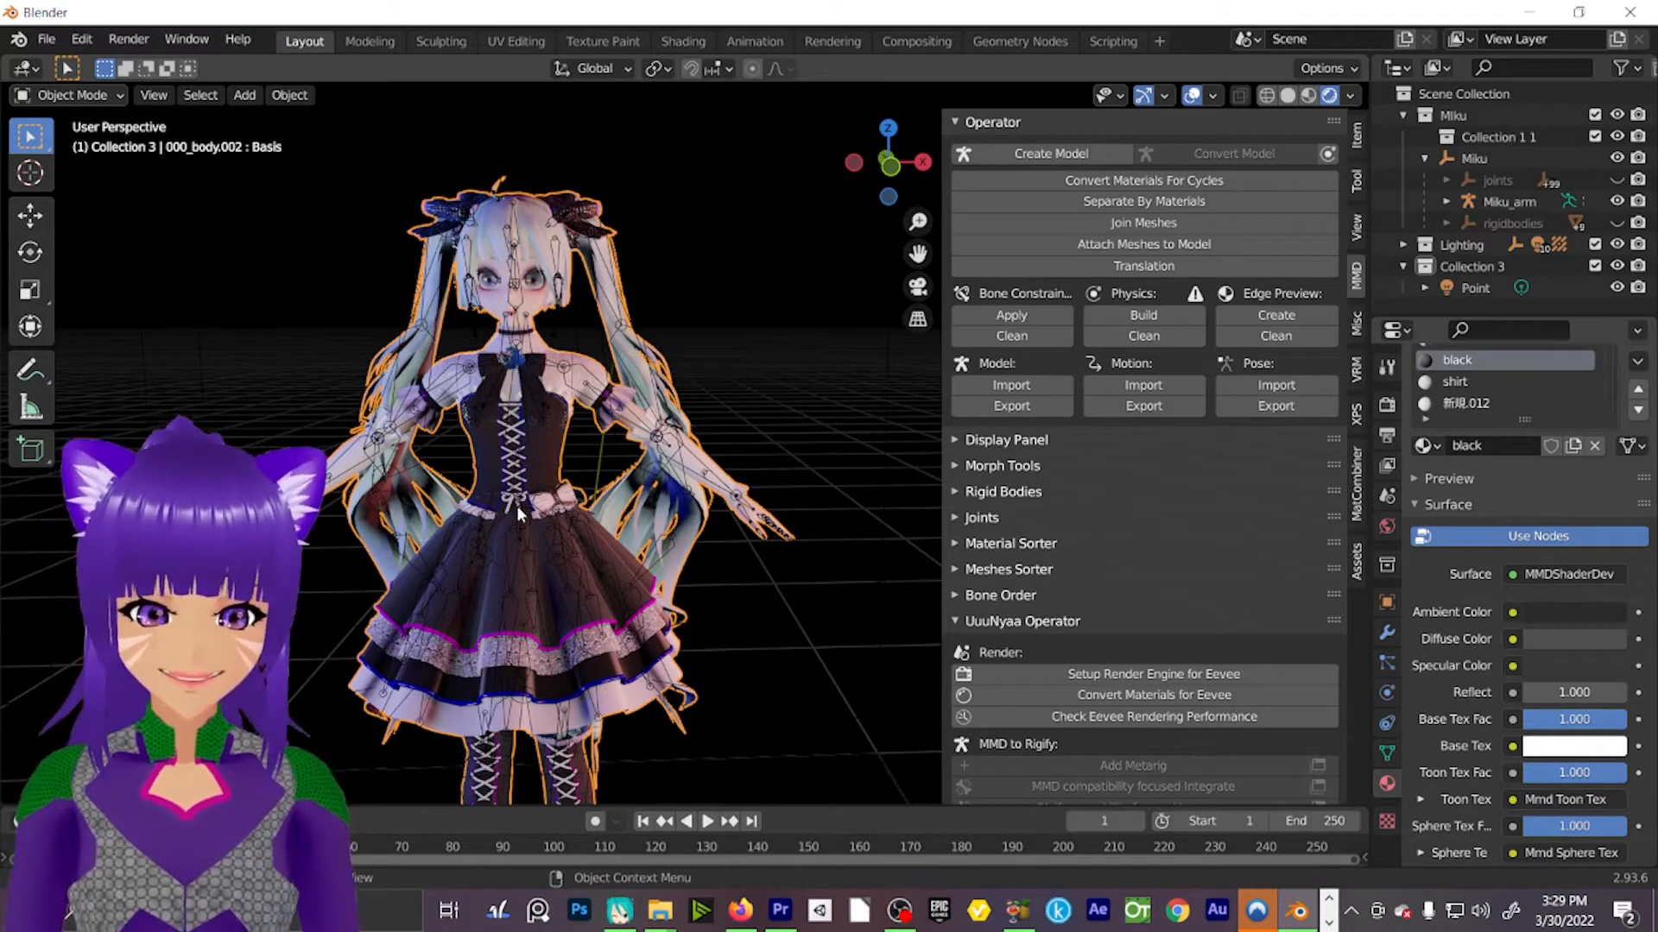
Switch to Firefox's DeviantArt tab and open the BTS Dope MMD motion result.
click(741, 910)
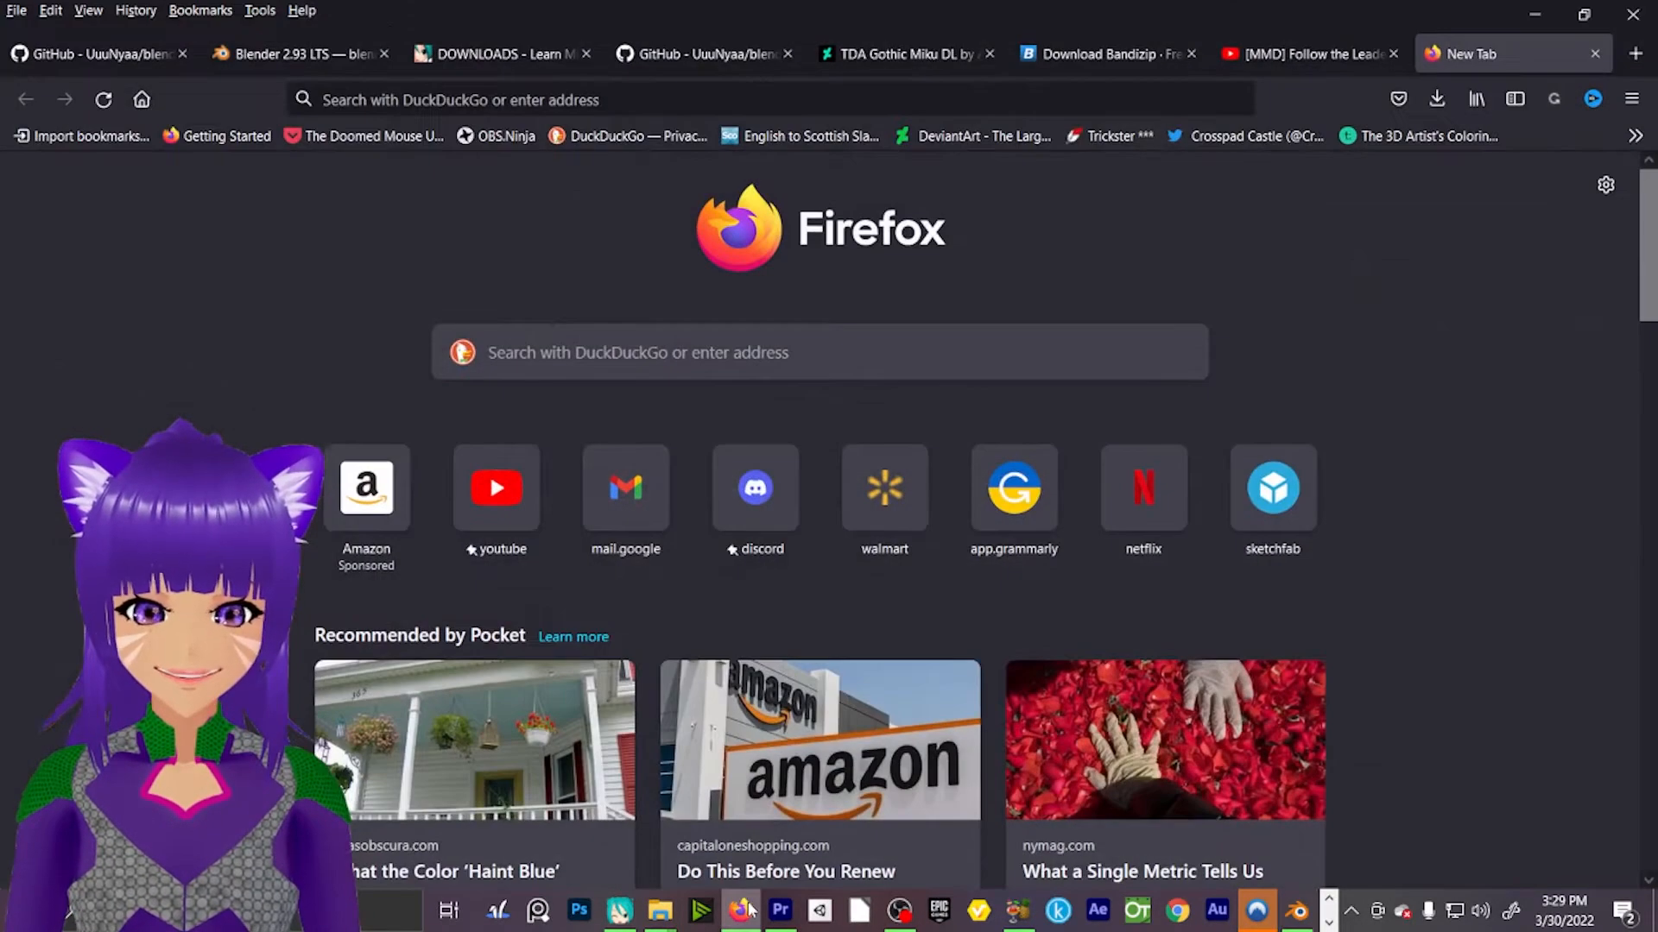
click(904, 54)
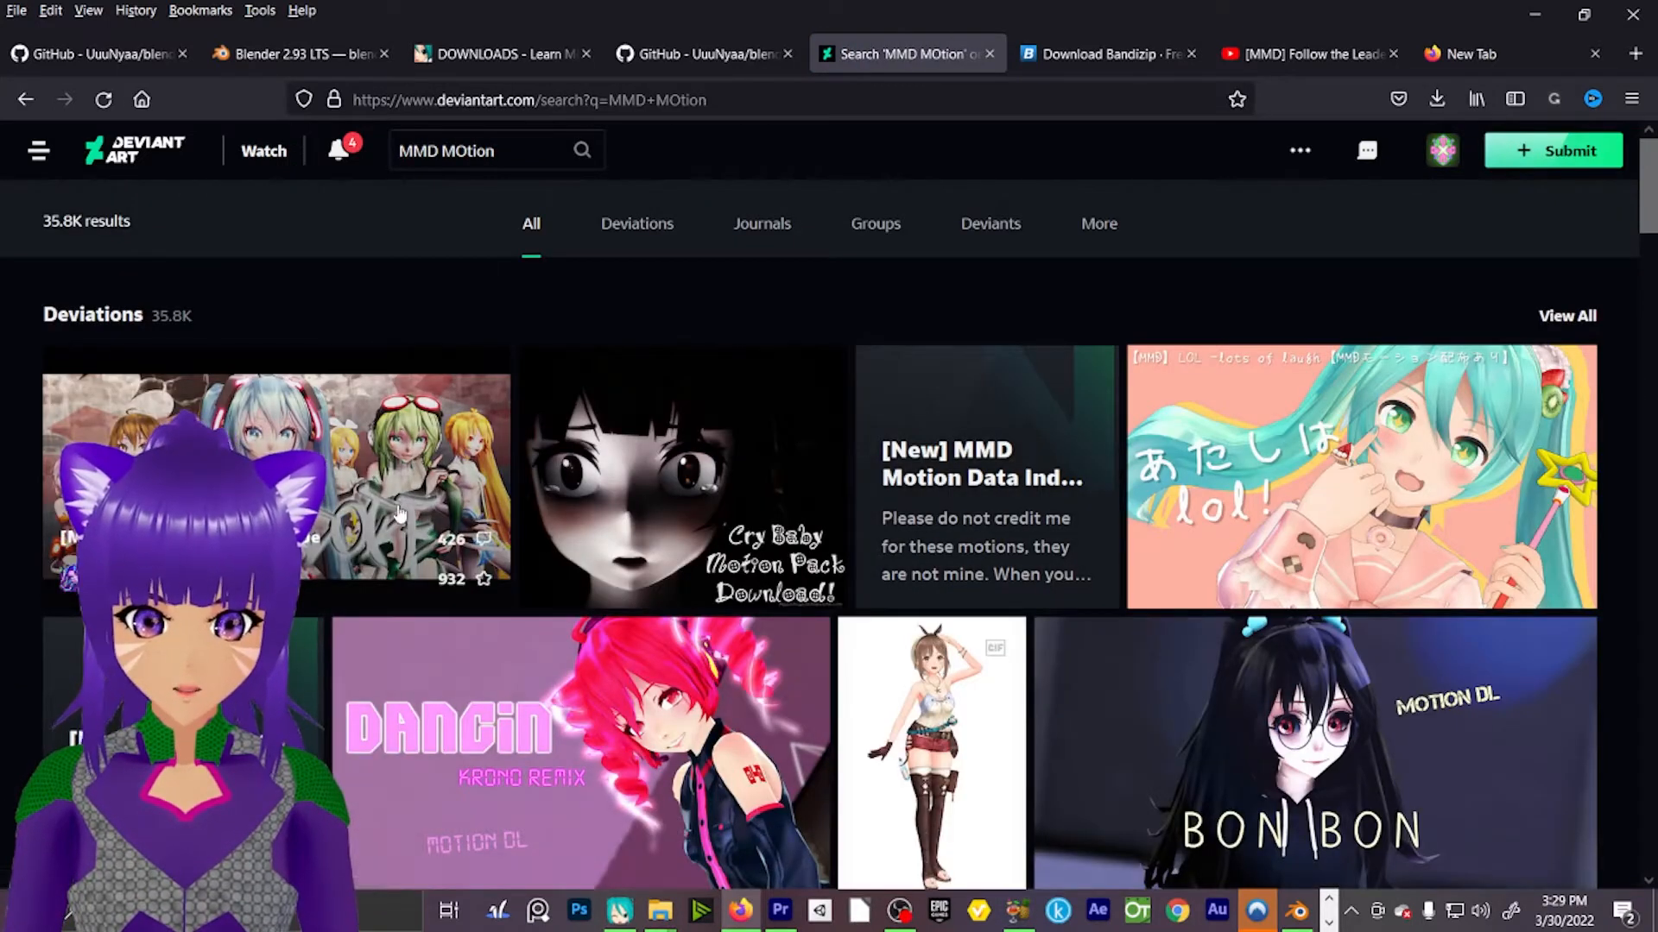
click(274, 476)
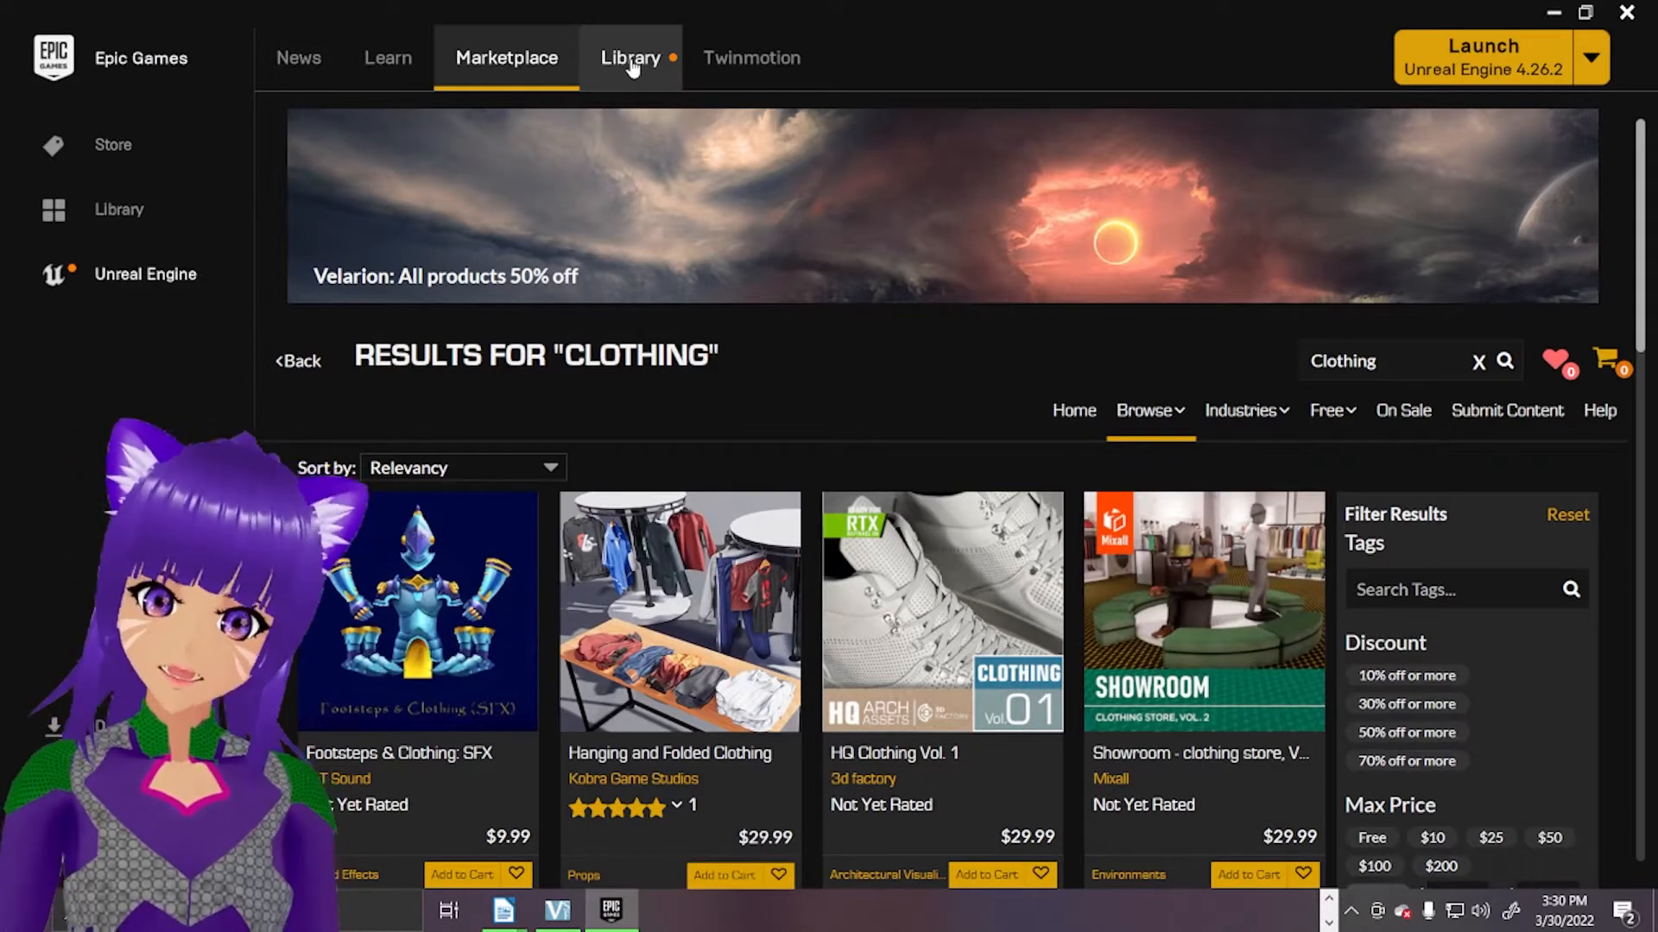
Review the Epic Library, then search the Unreal Marketplace for 'Animation'.
click(631, 57)
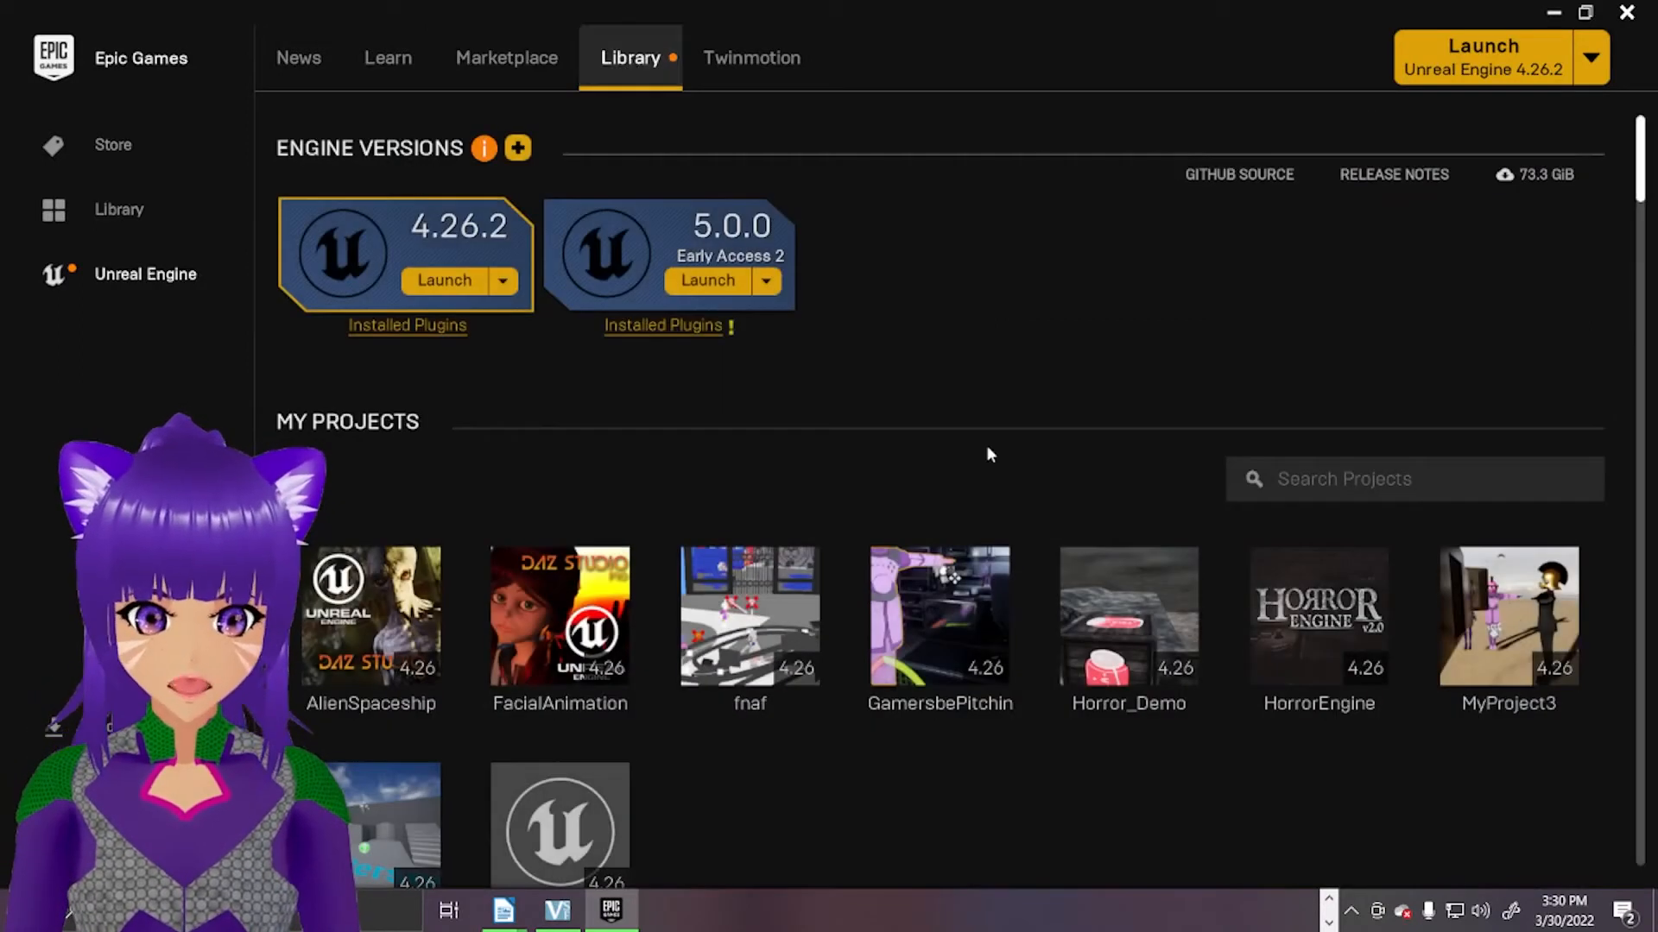
mouse_move(387, 57)
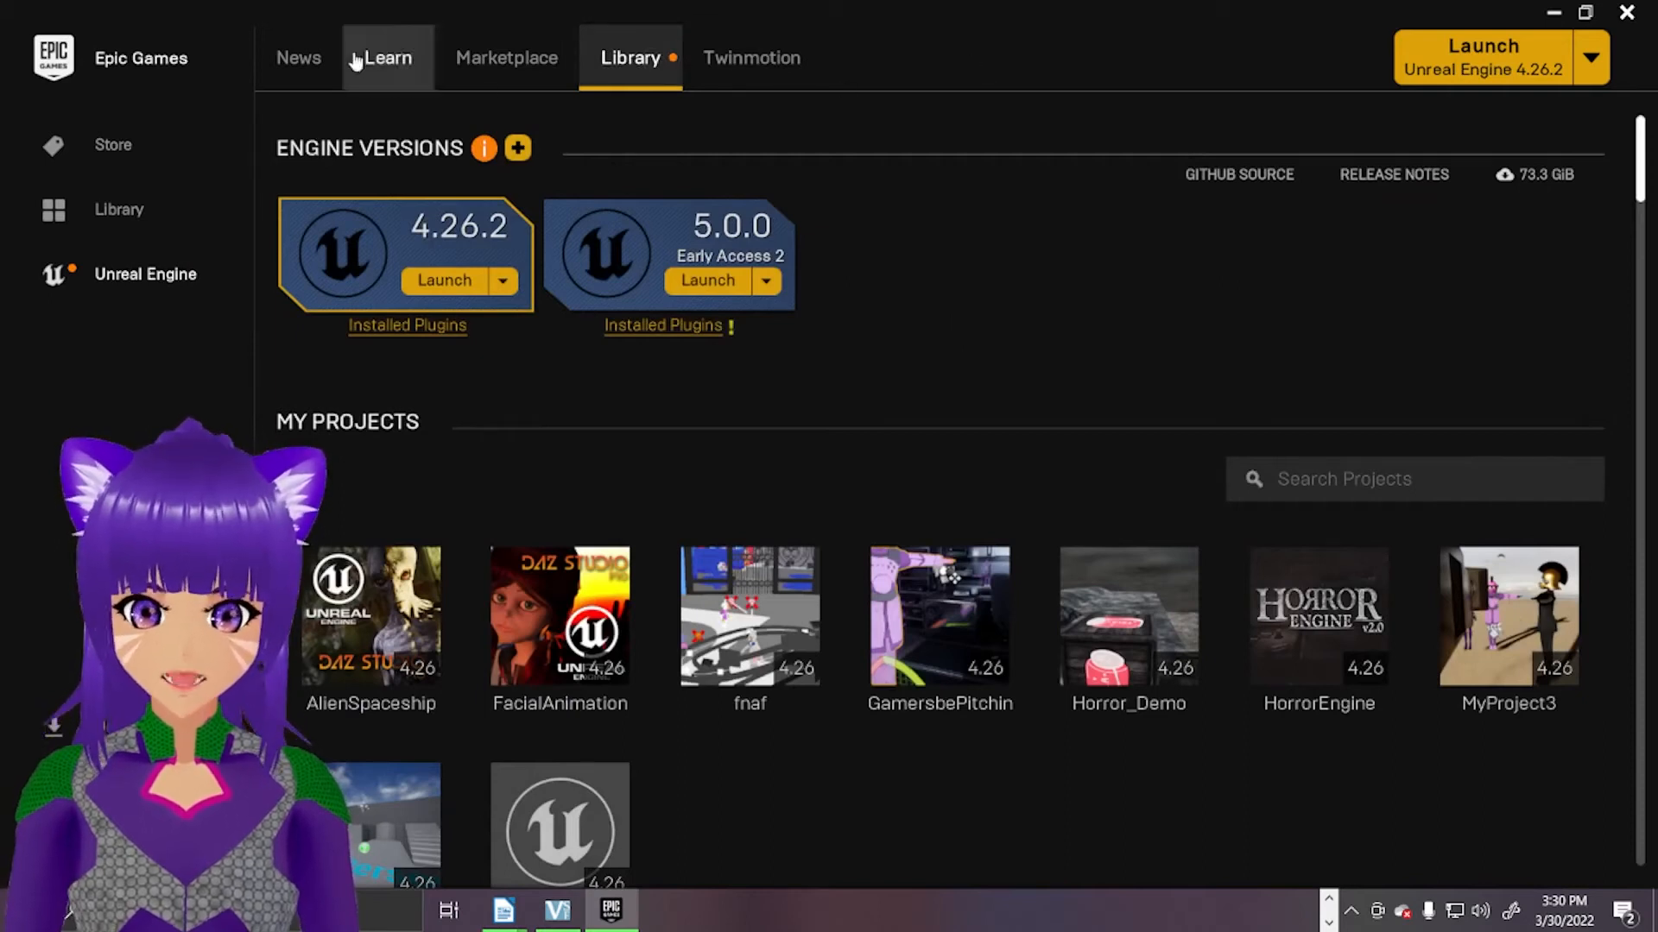
click(506, 57)
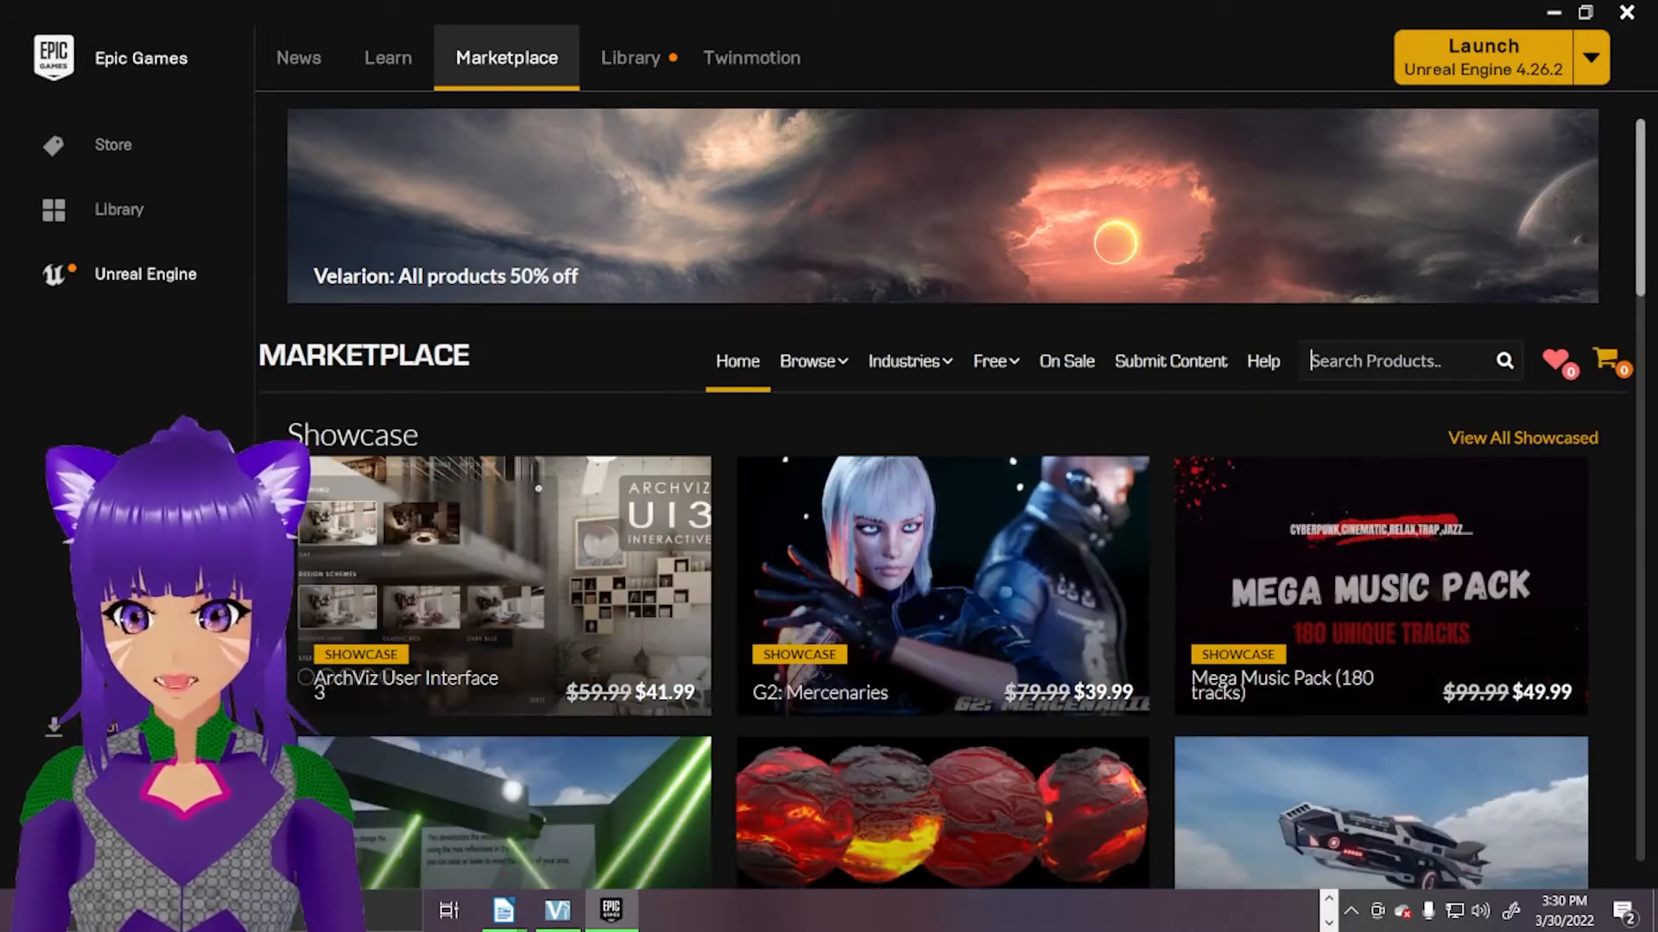
text(Animation)
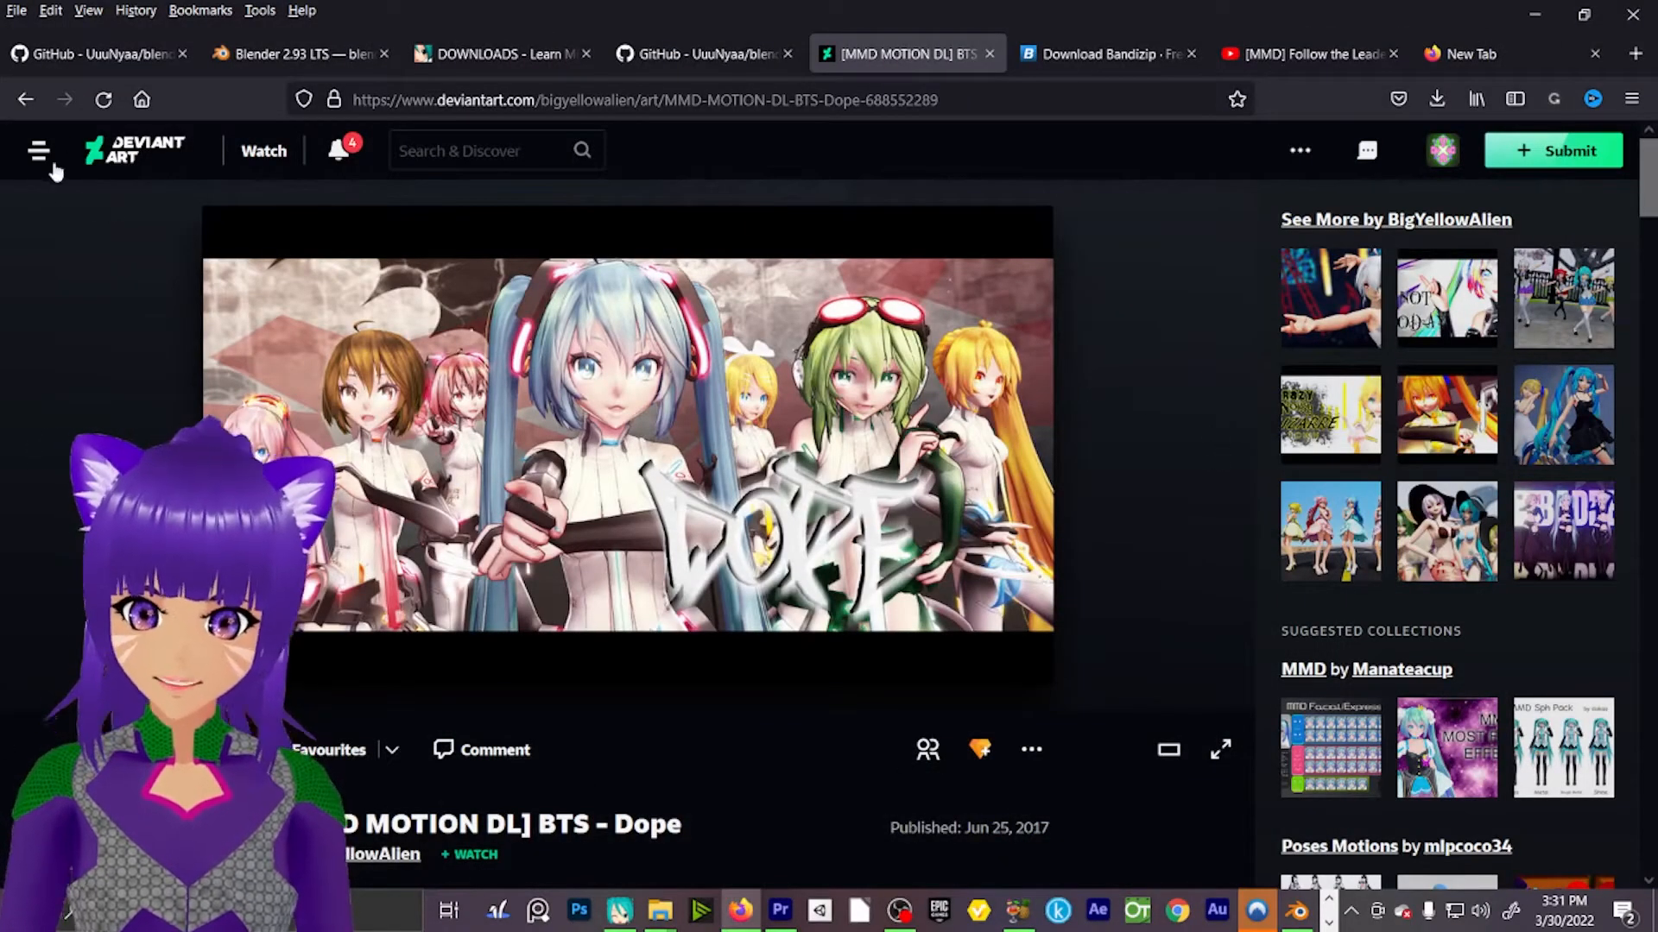
Show the '[MMD] Follow the Leader' YouTube video and scroll to its download description.
click(1257, 910)
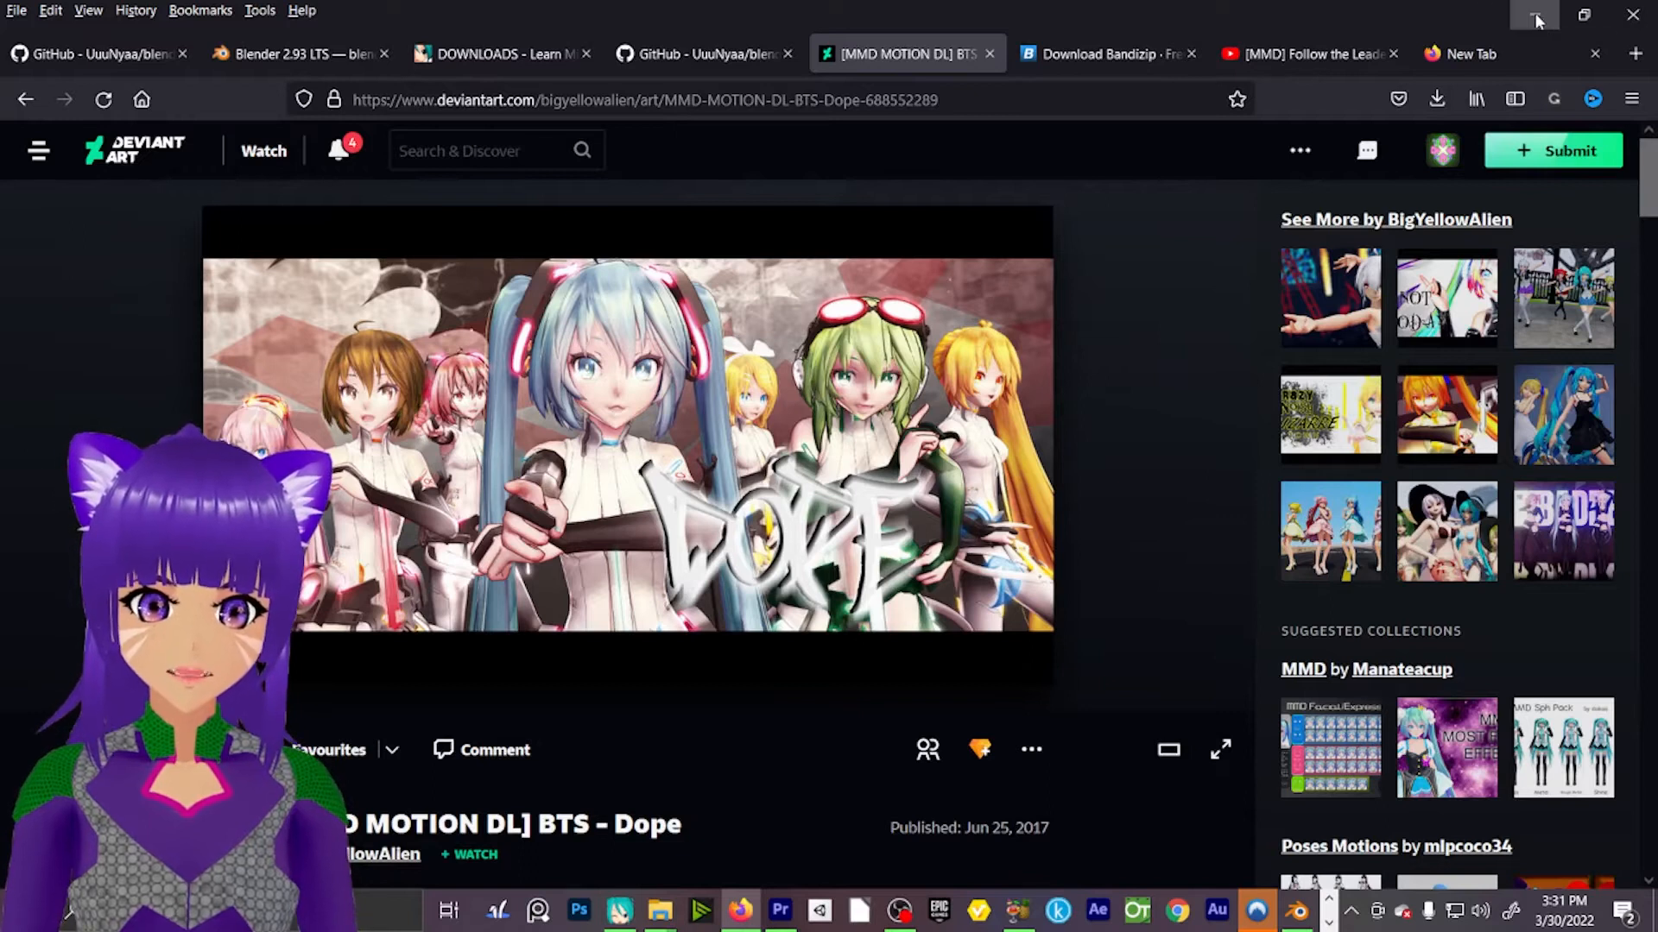
click(1305, 54)
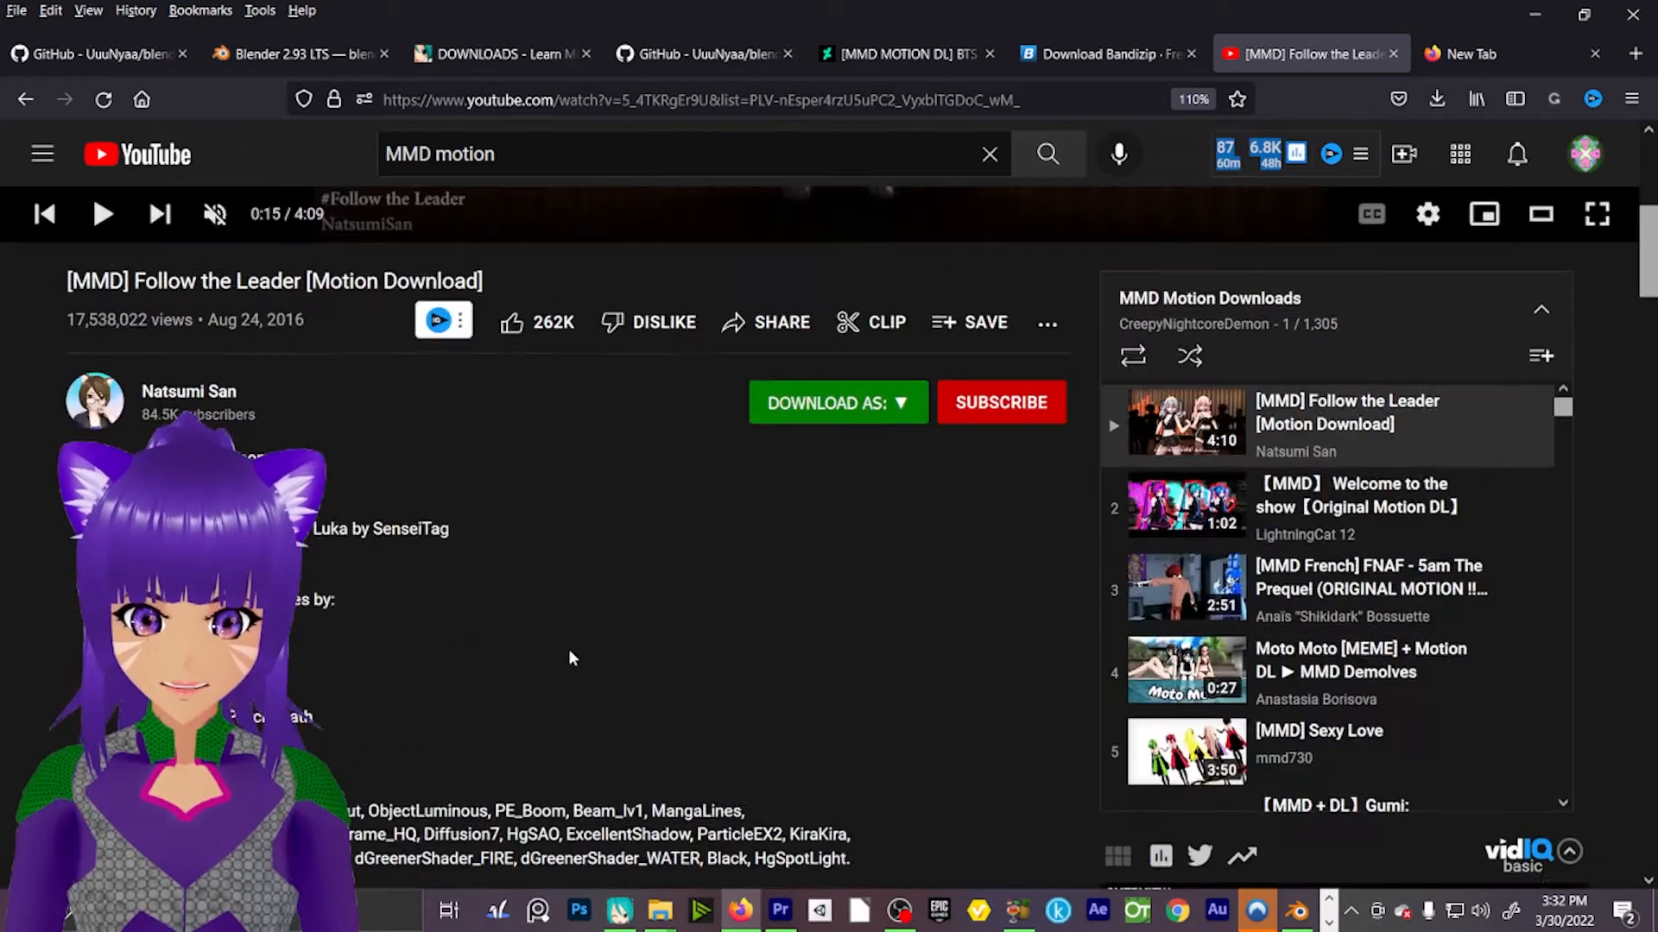
scroll(down, 3)
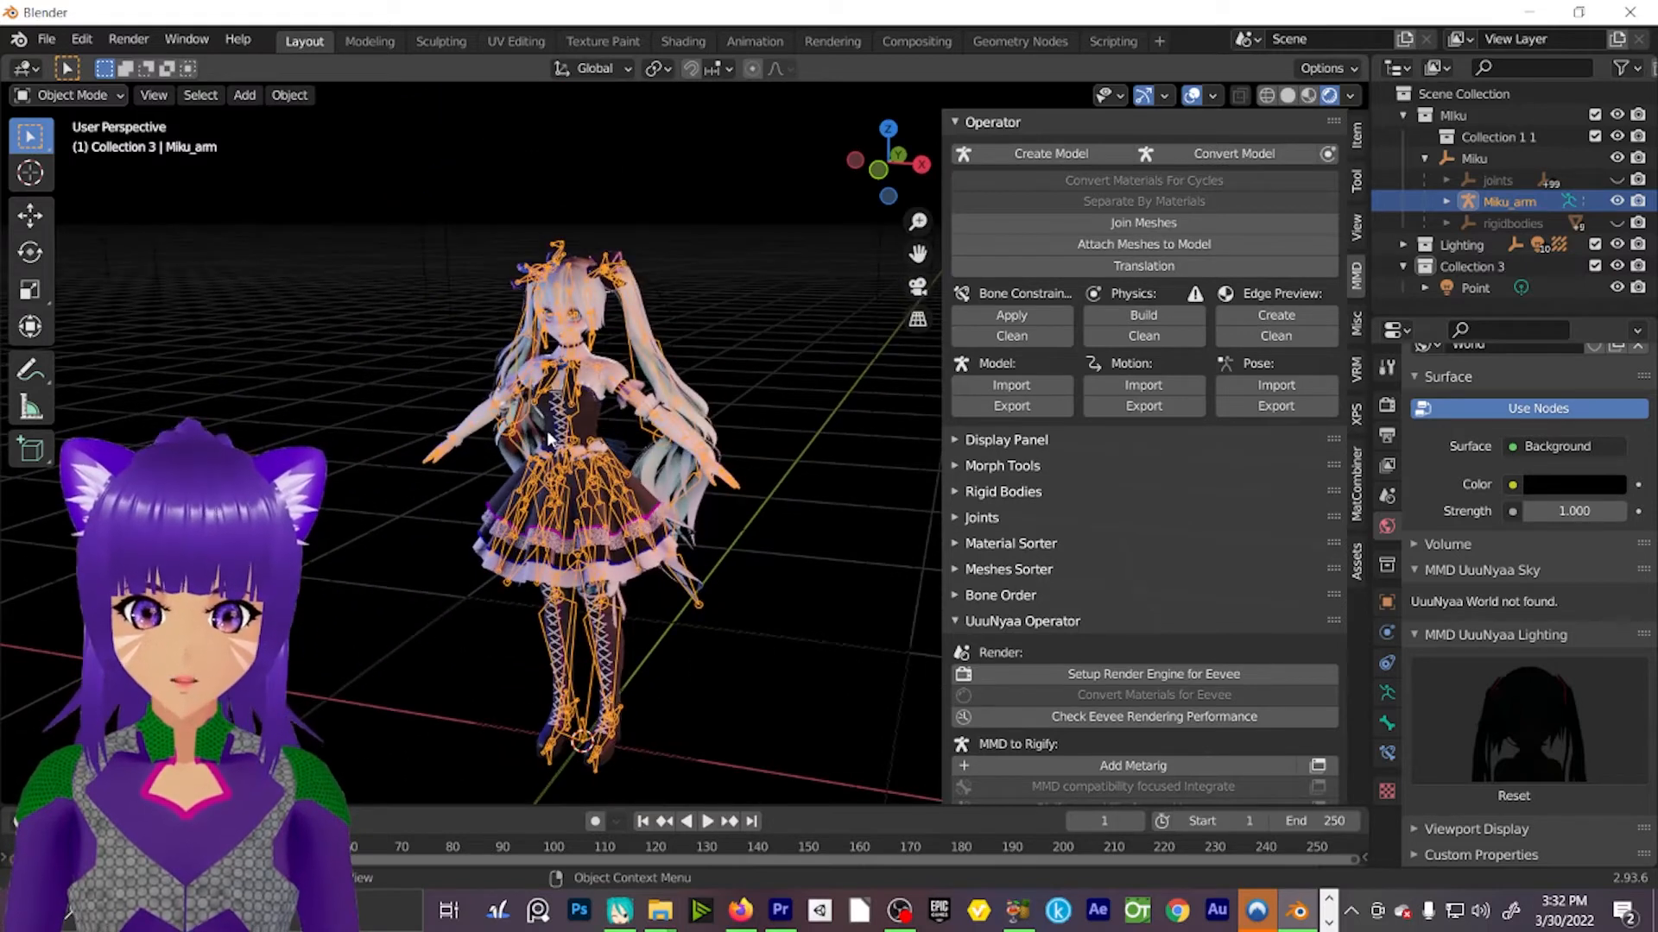
Zoom in and select the body mesh, then the Miku_arm armature as the motion target.
scroll(down, 3)
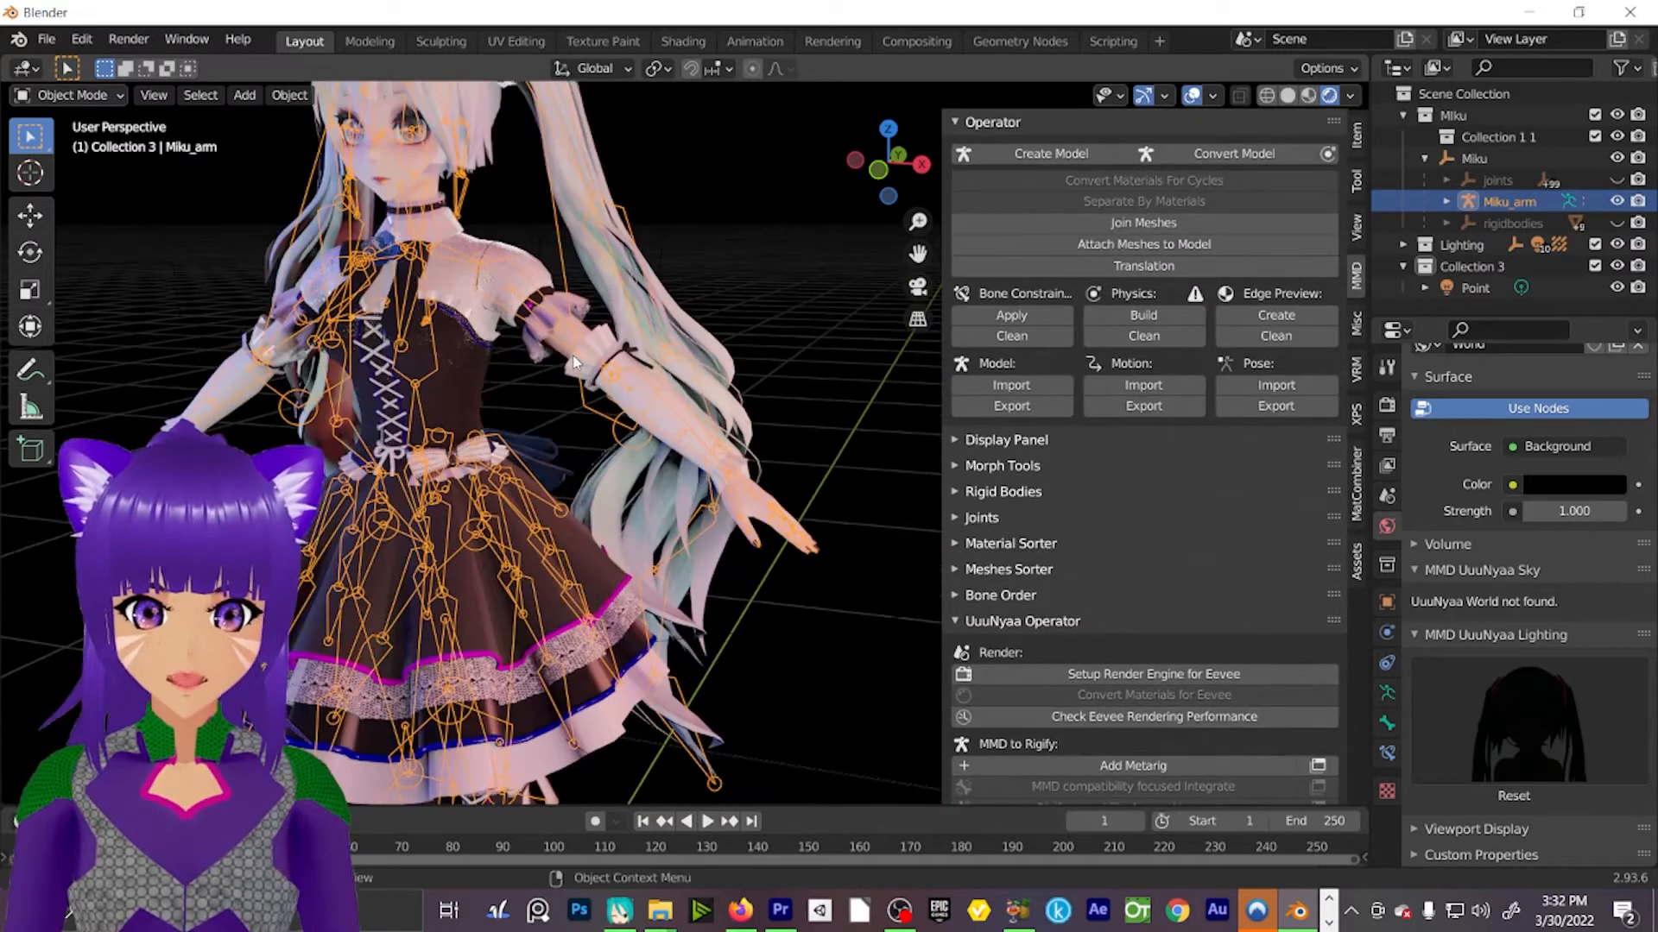
click(473, 243)
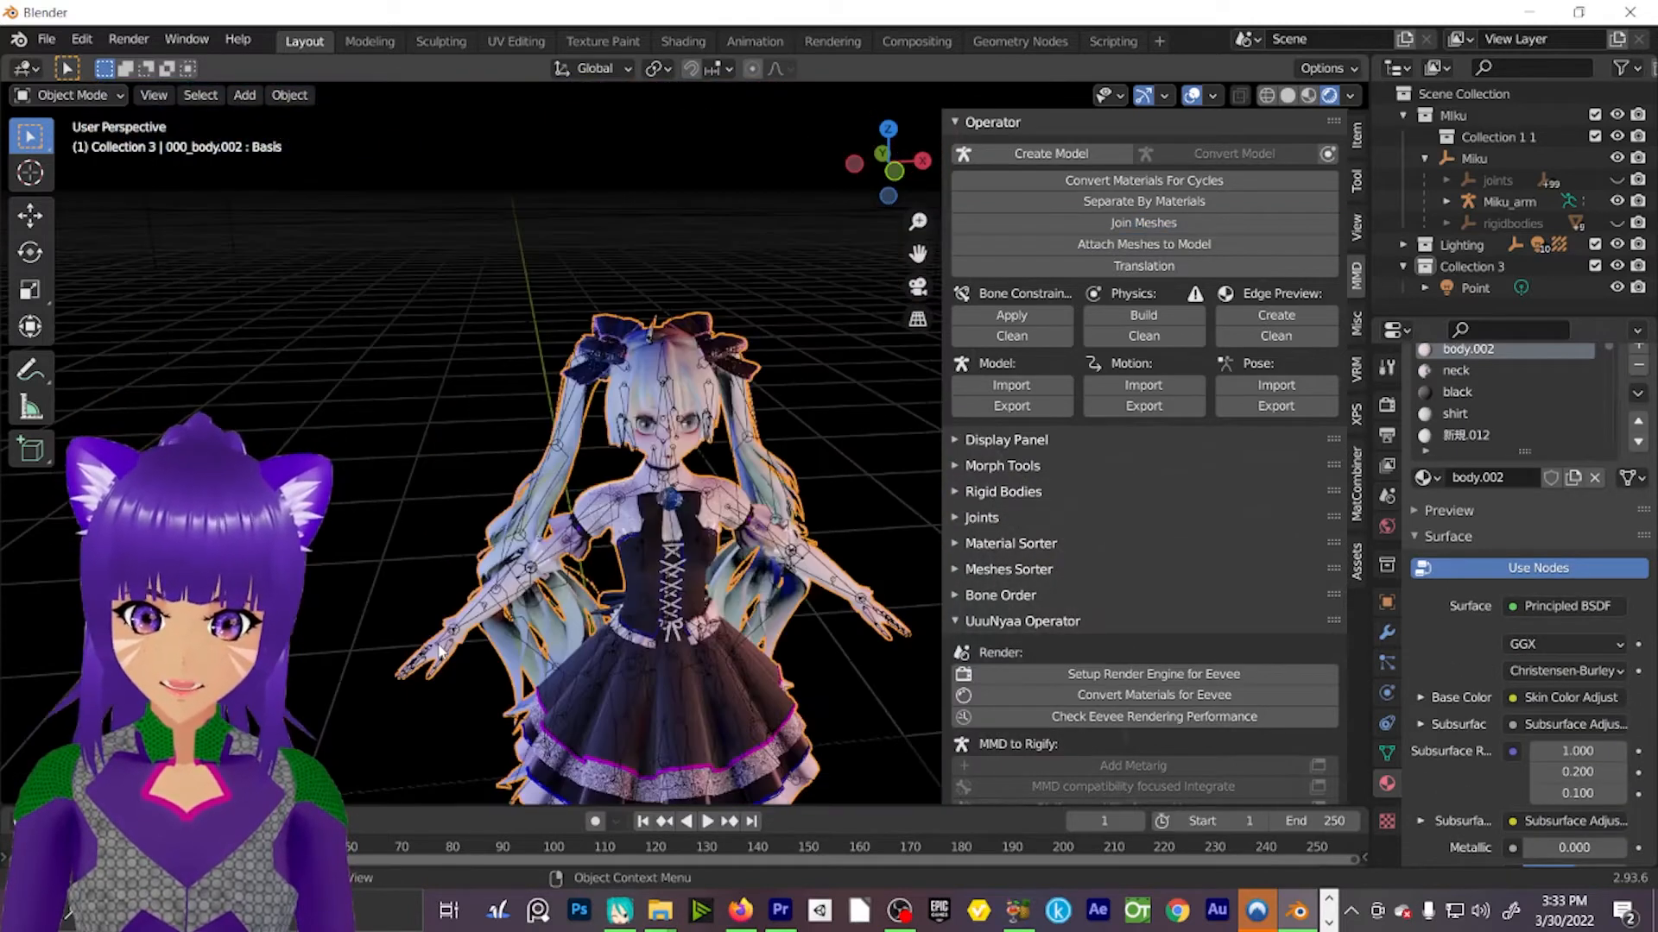
scroll(down, 3)
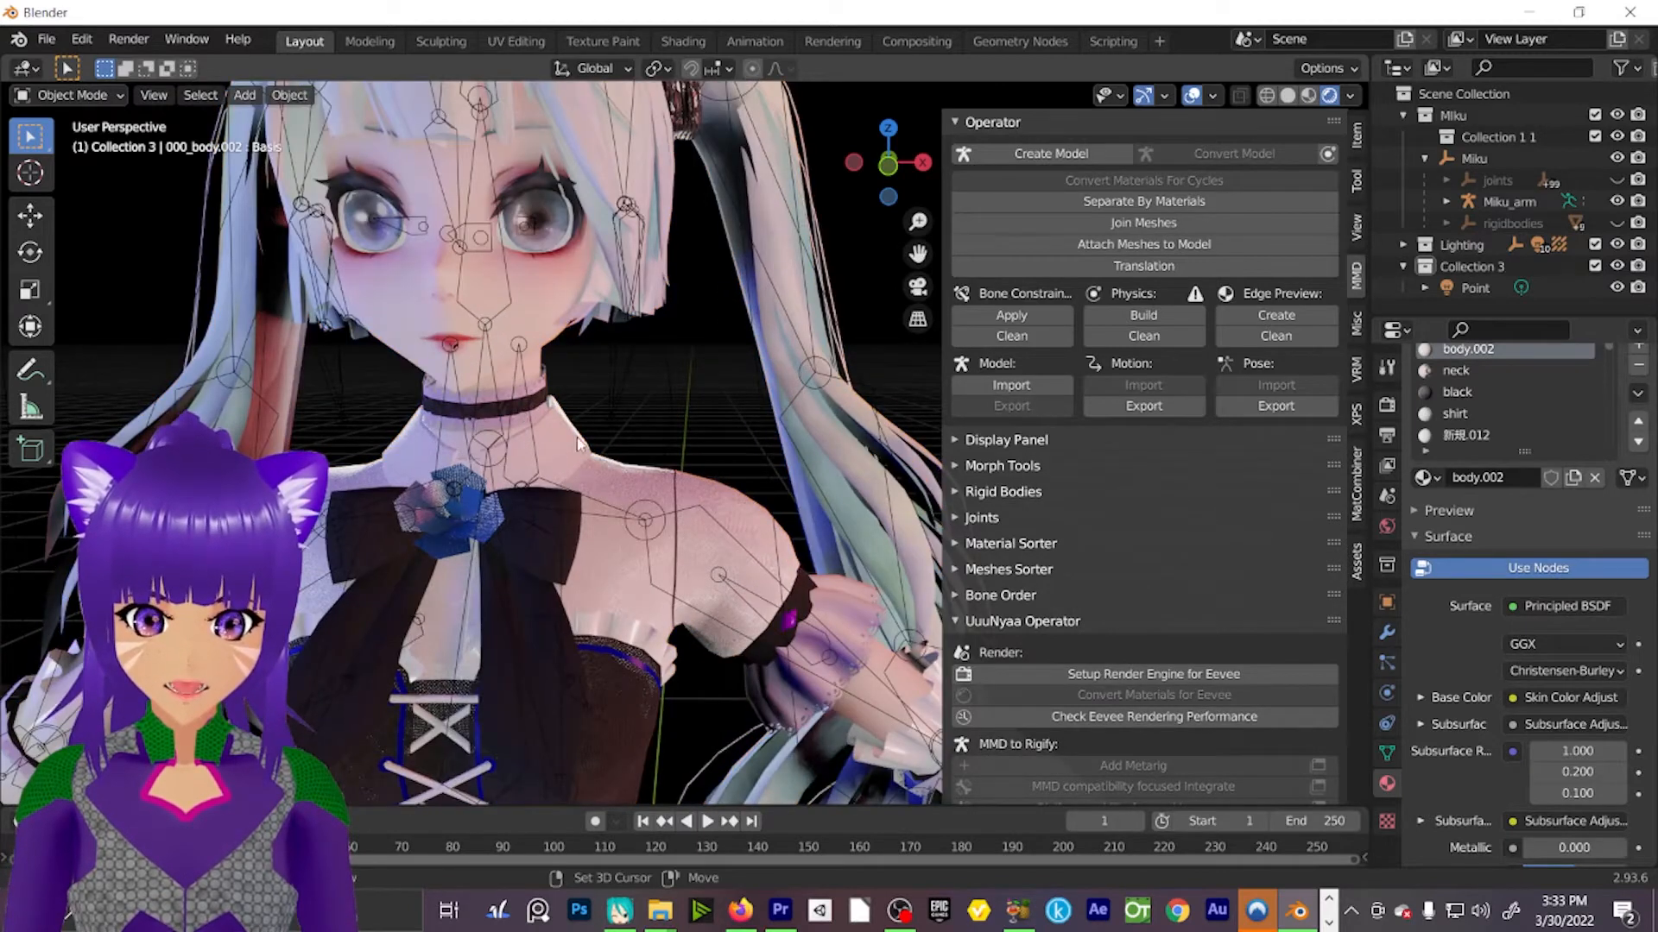
click(1509, 200)
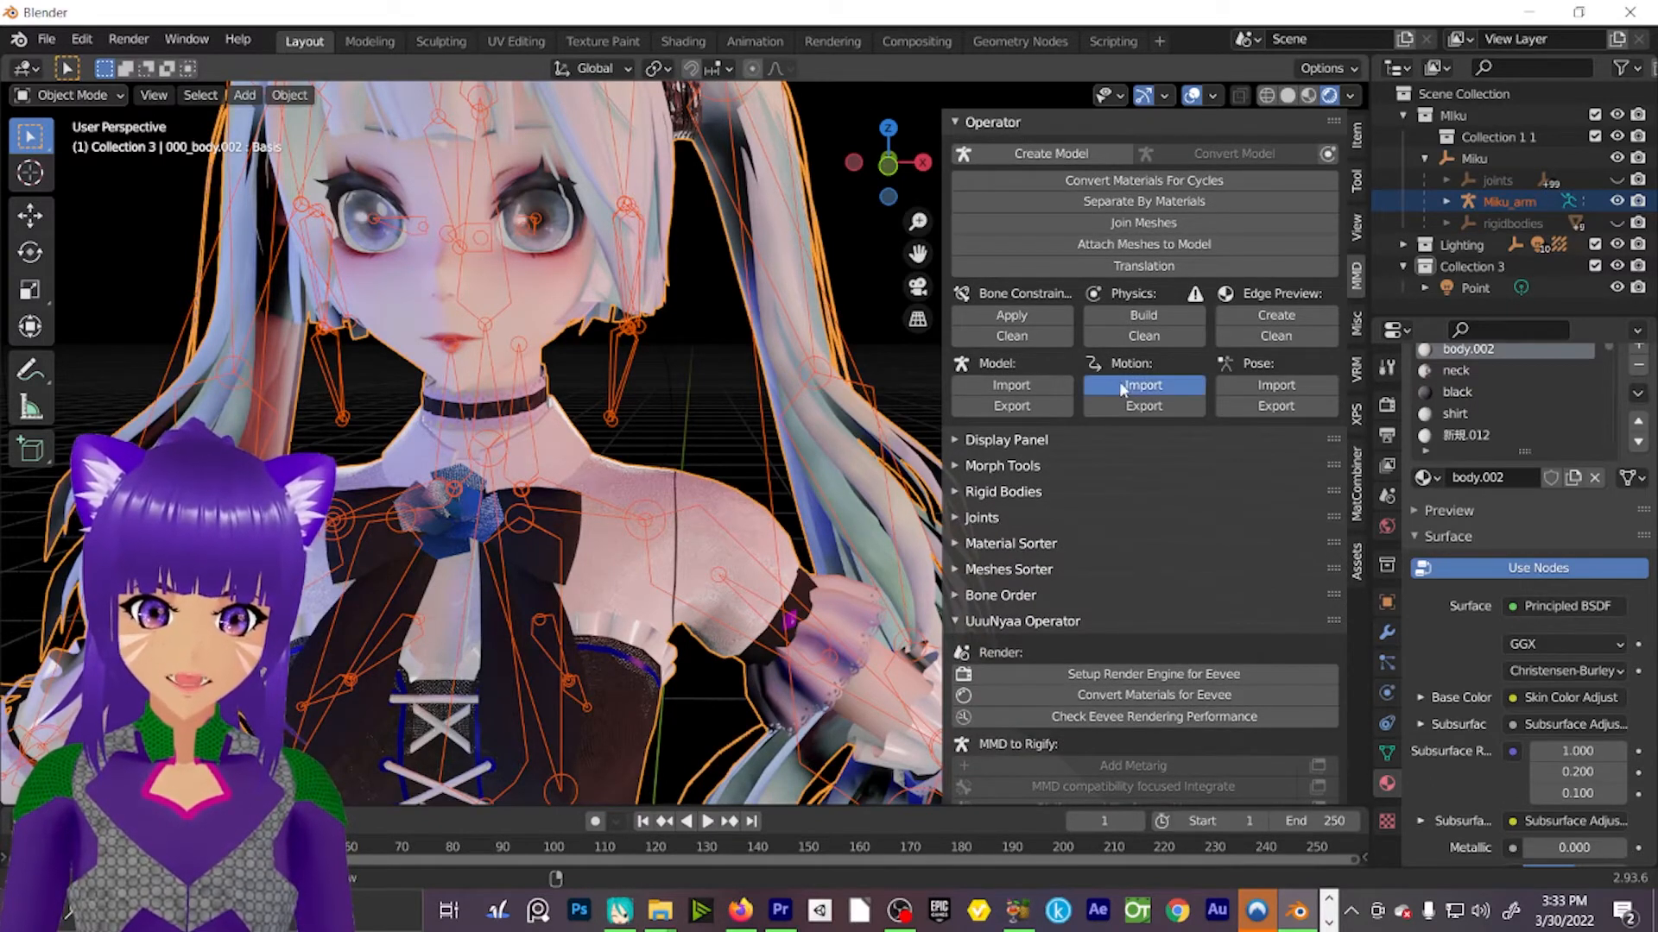
Import Desktop > MMD TUTORIAL > Motion > Follow the Leader.vmd onto the armature, then switch to MikuMikuDance.
click(1143, 385)
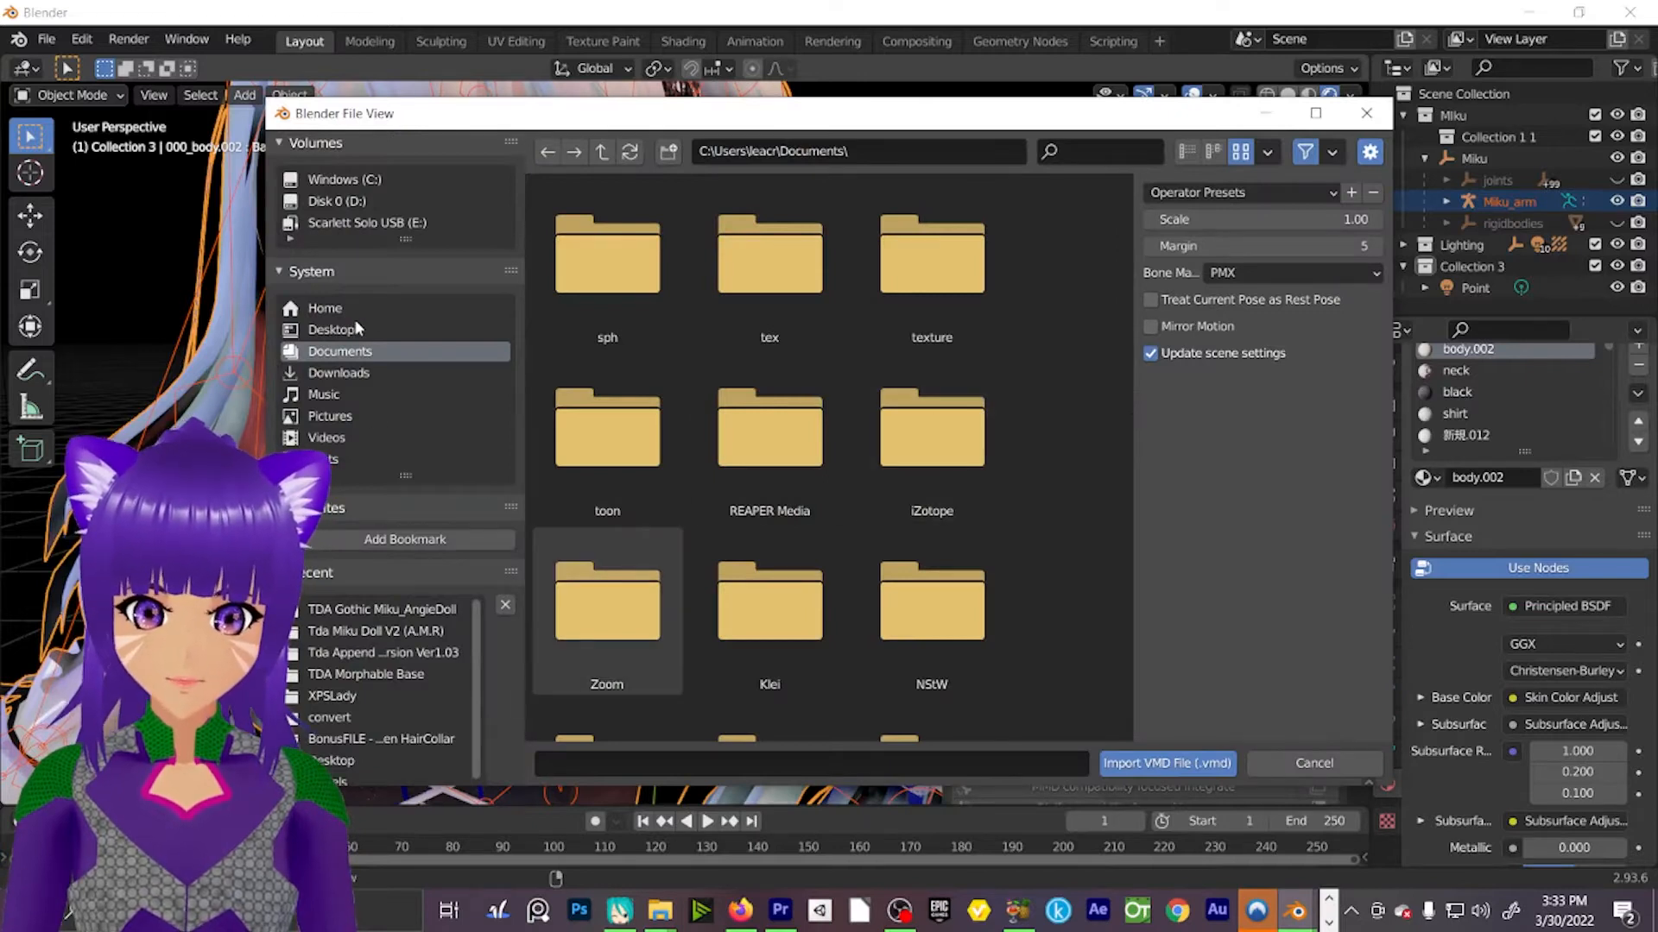
click(332, 330)
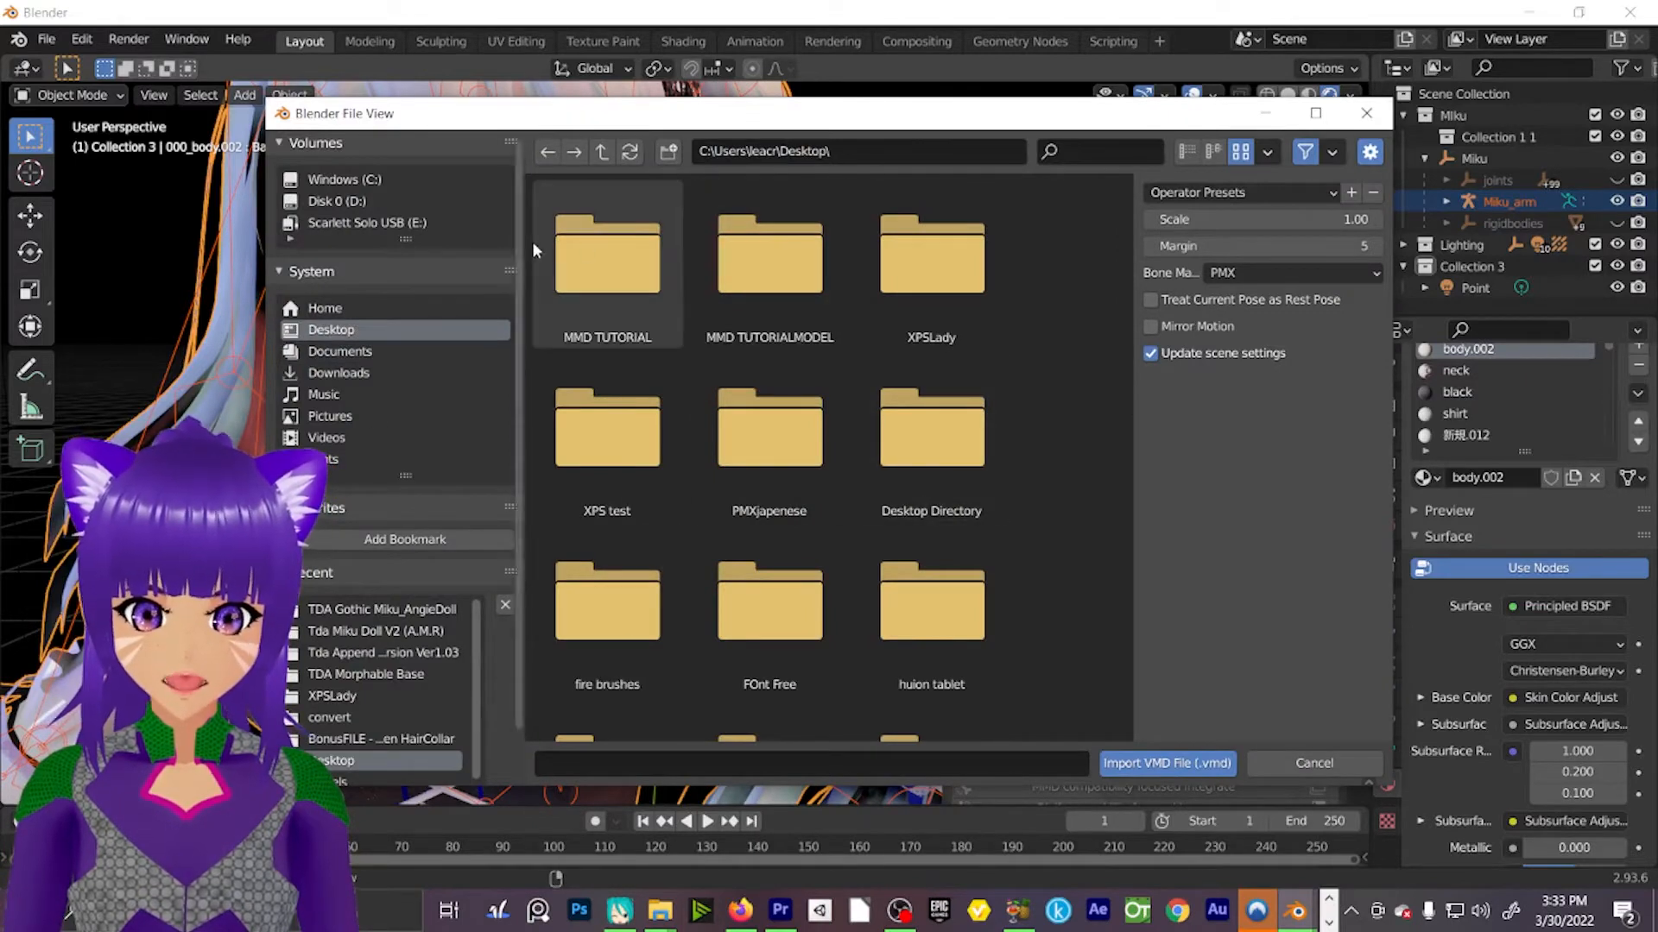
double_click(606, 251)
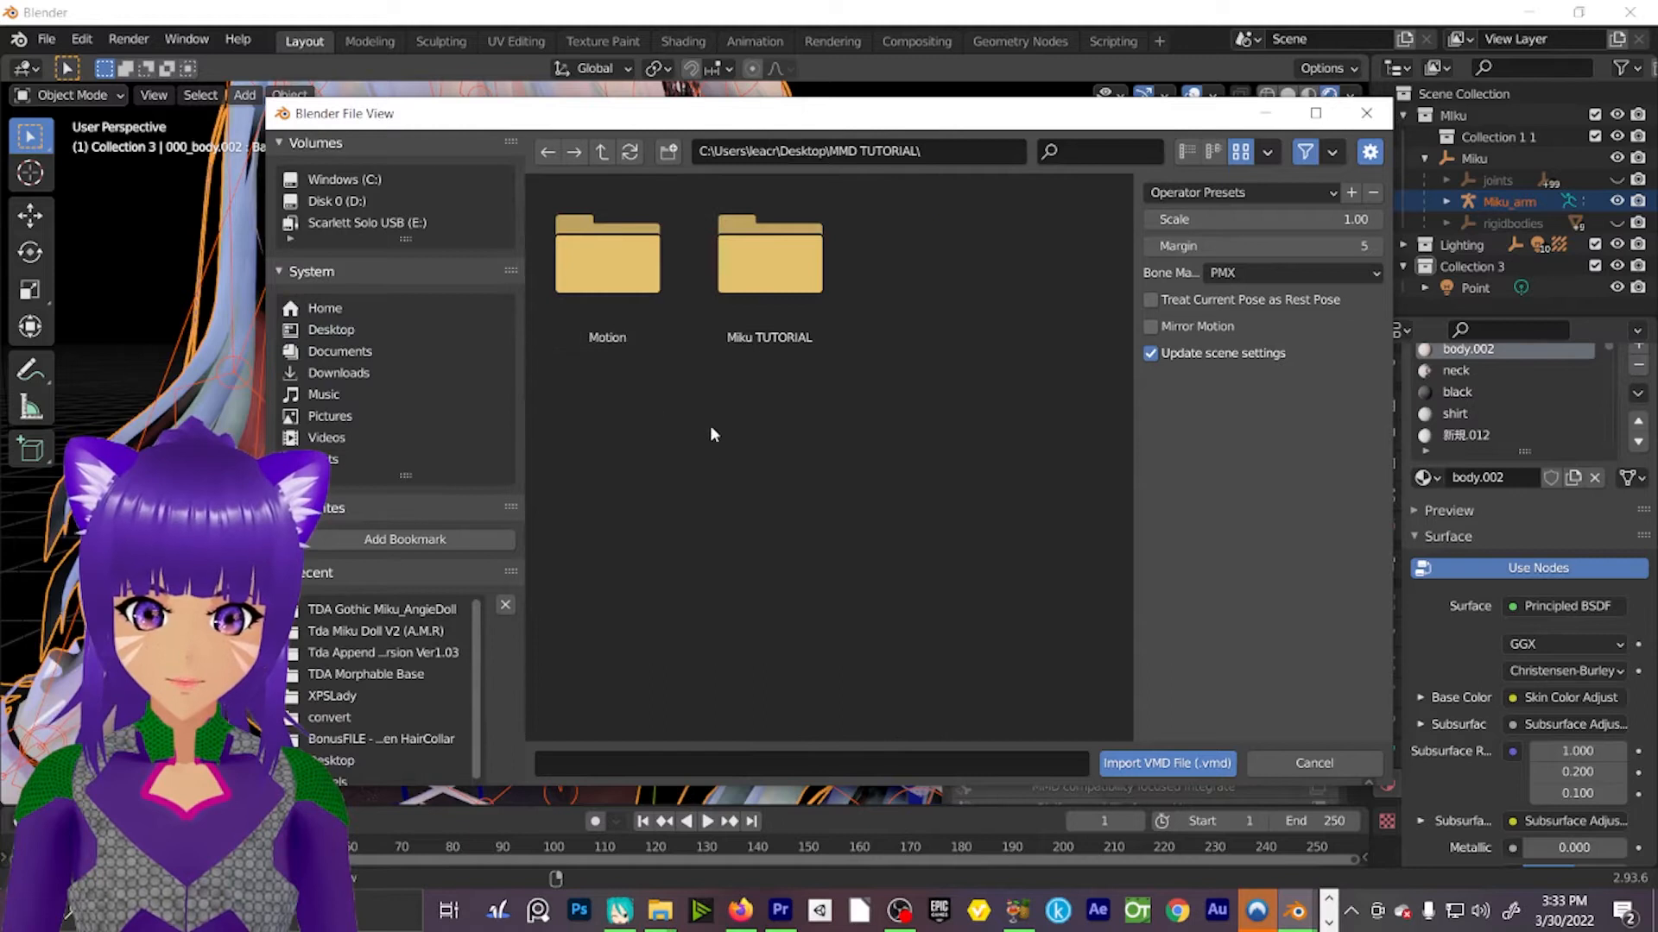
double_click(606, 252)
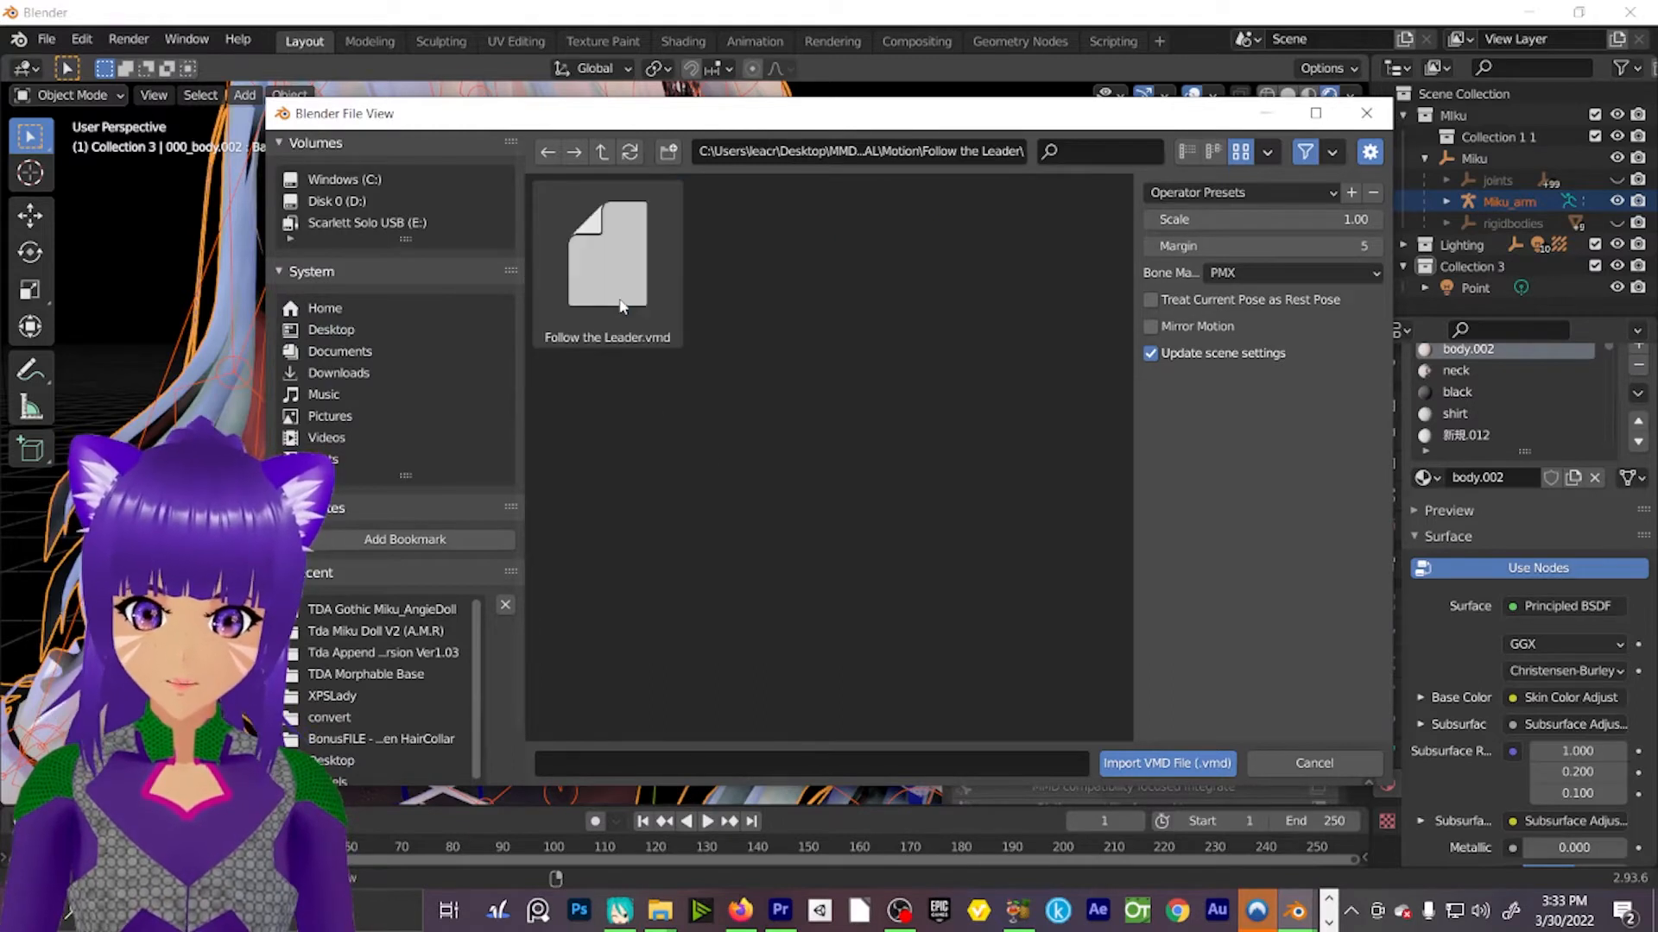
click(606, 259)
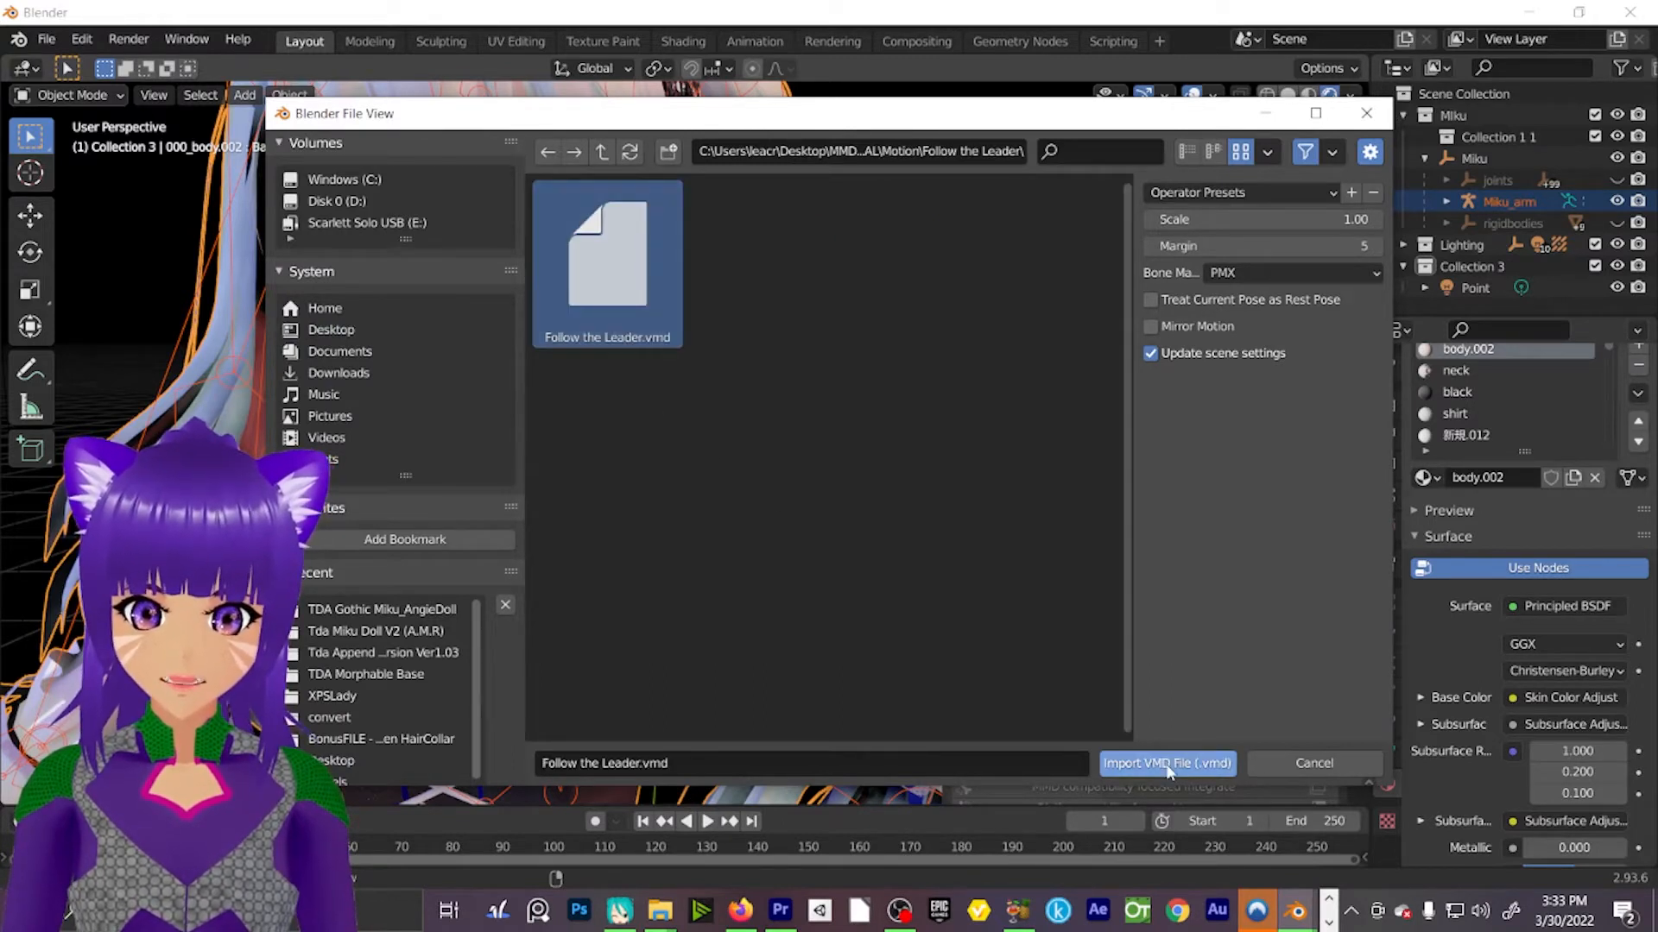
click(1165, 763)
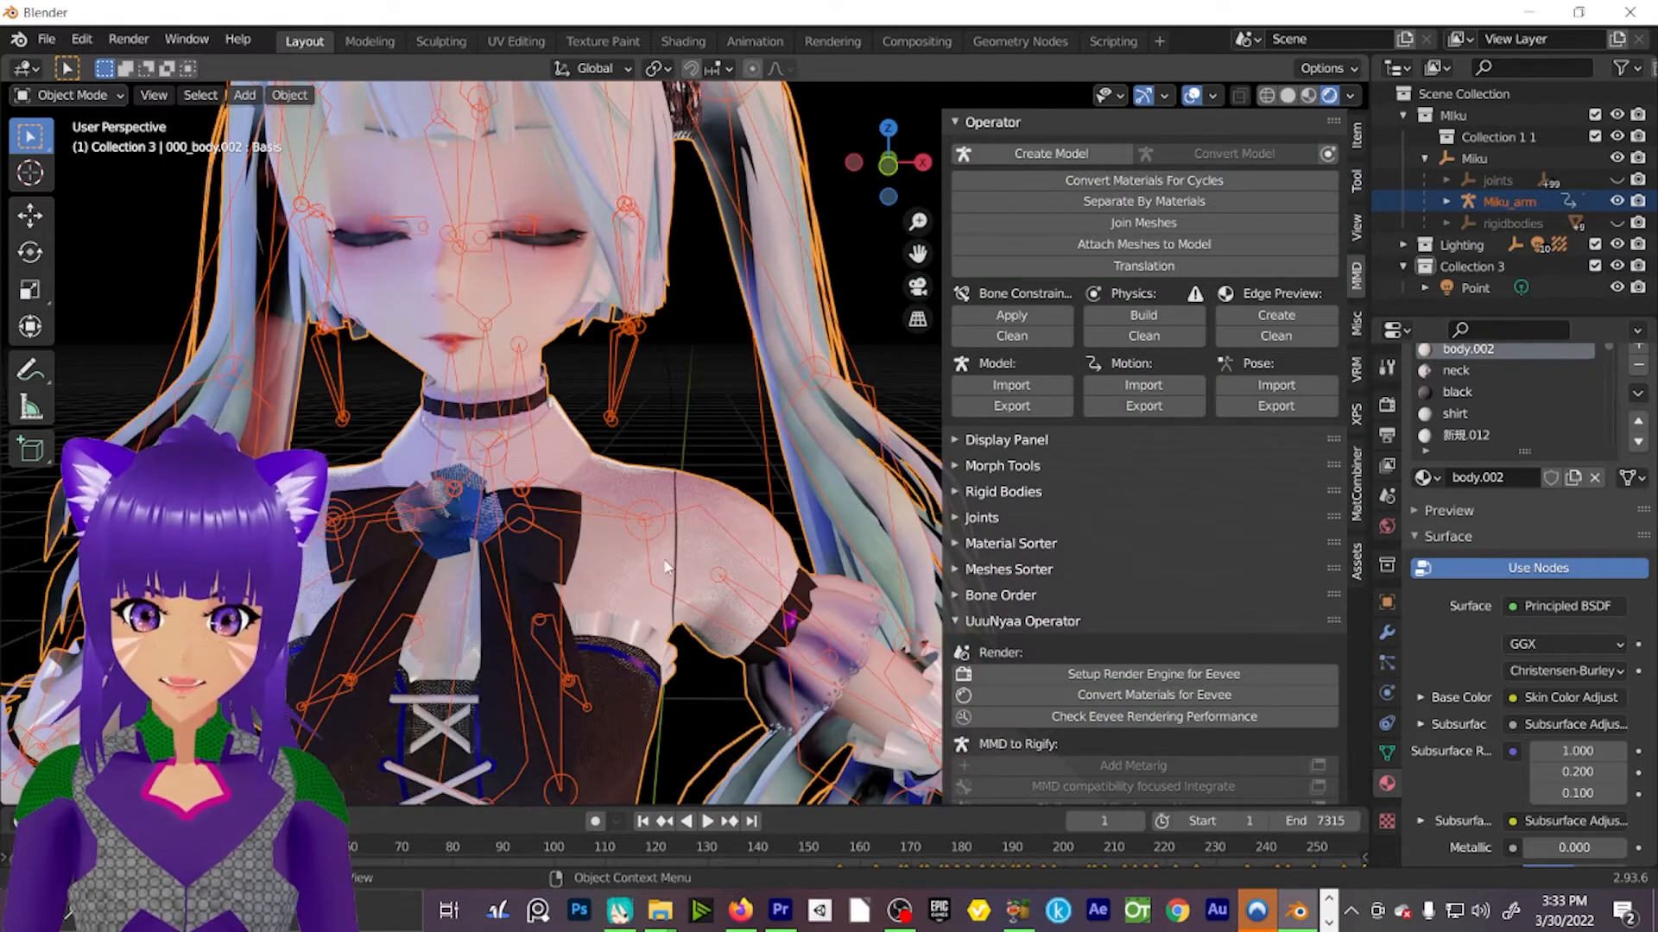
scroll(down, 3)
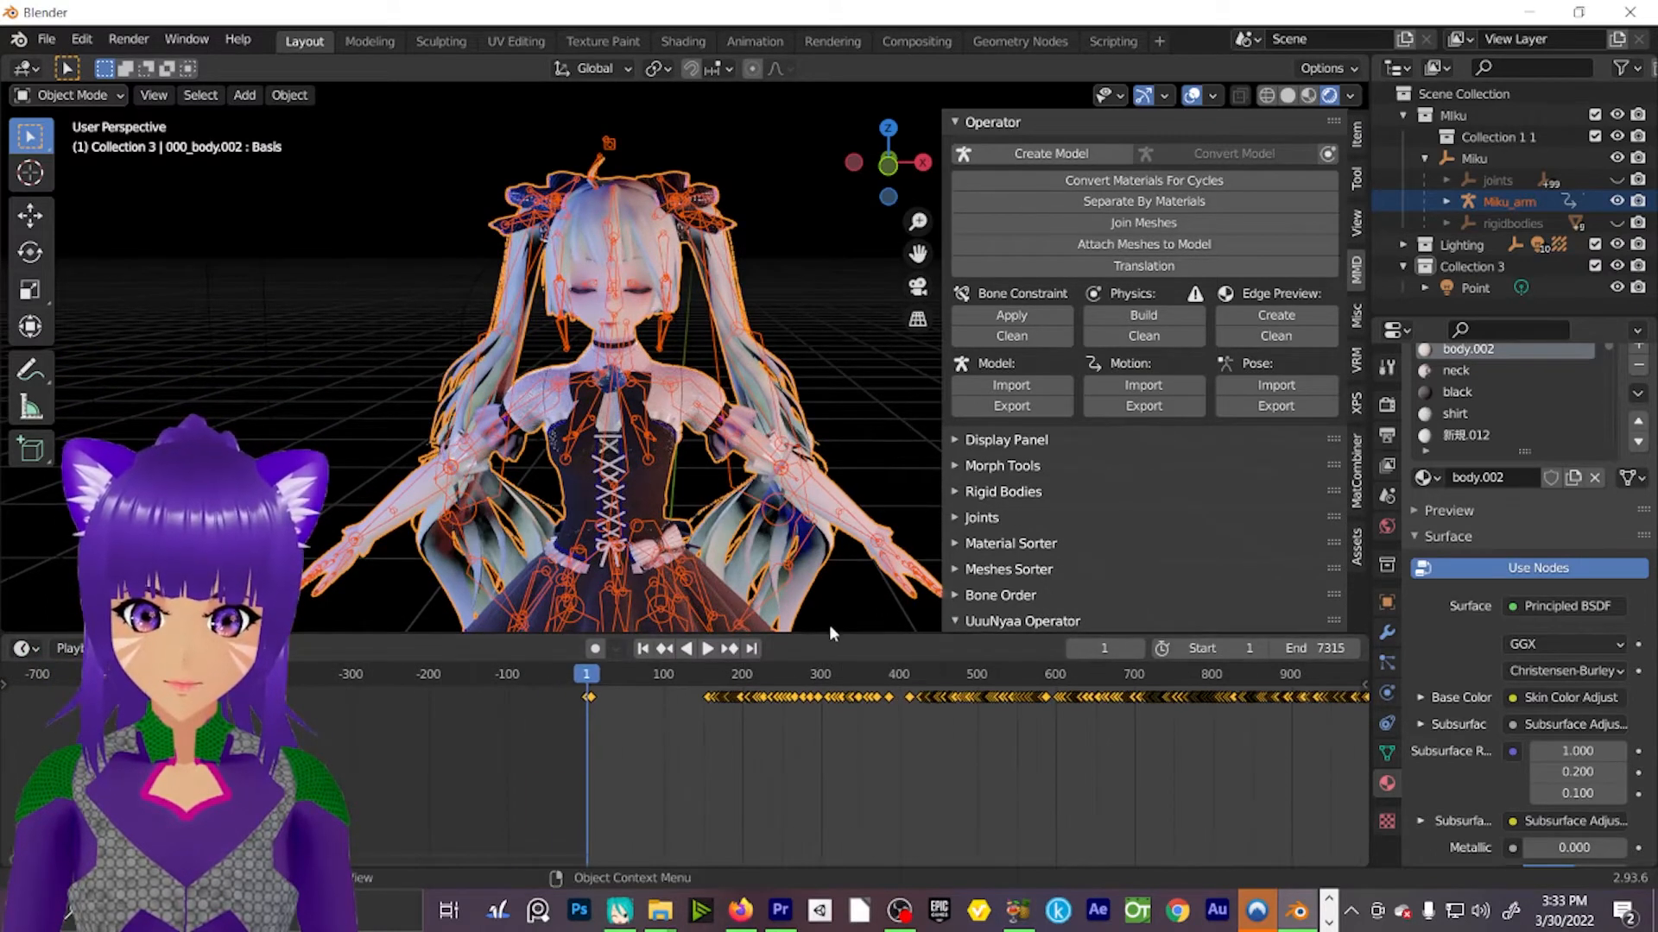
click(618, 910)
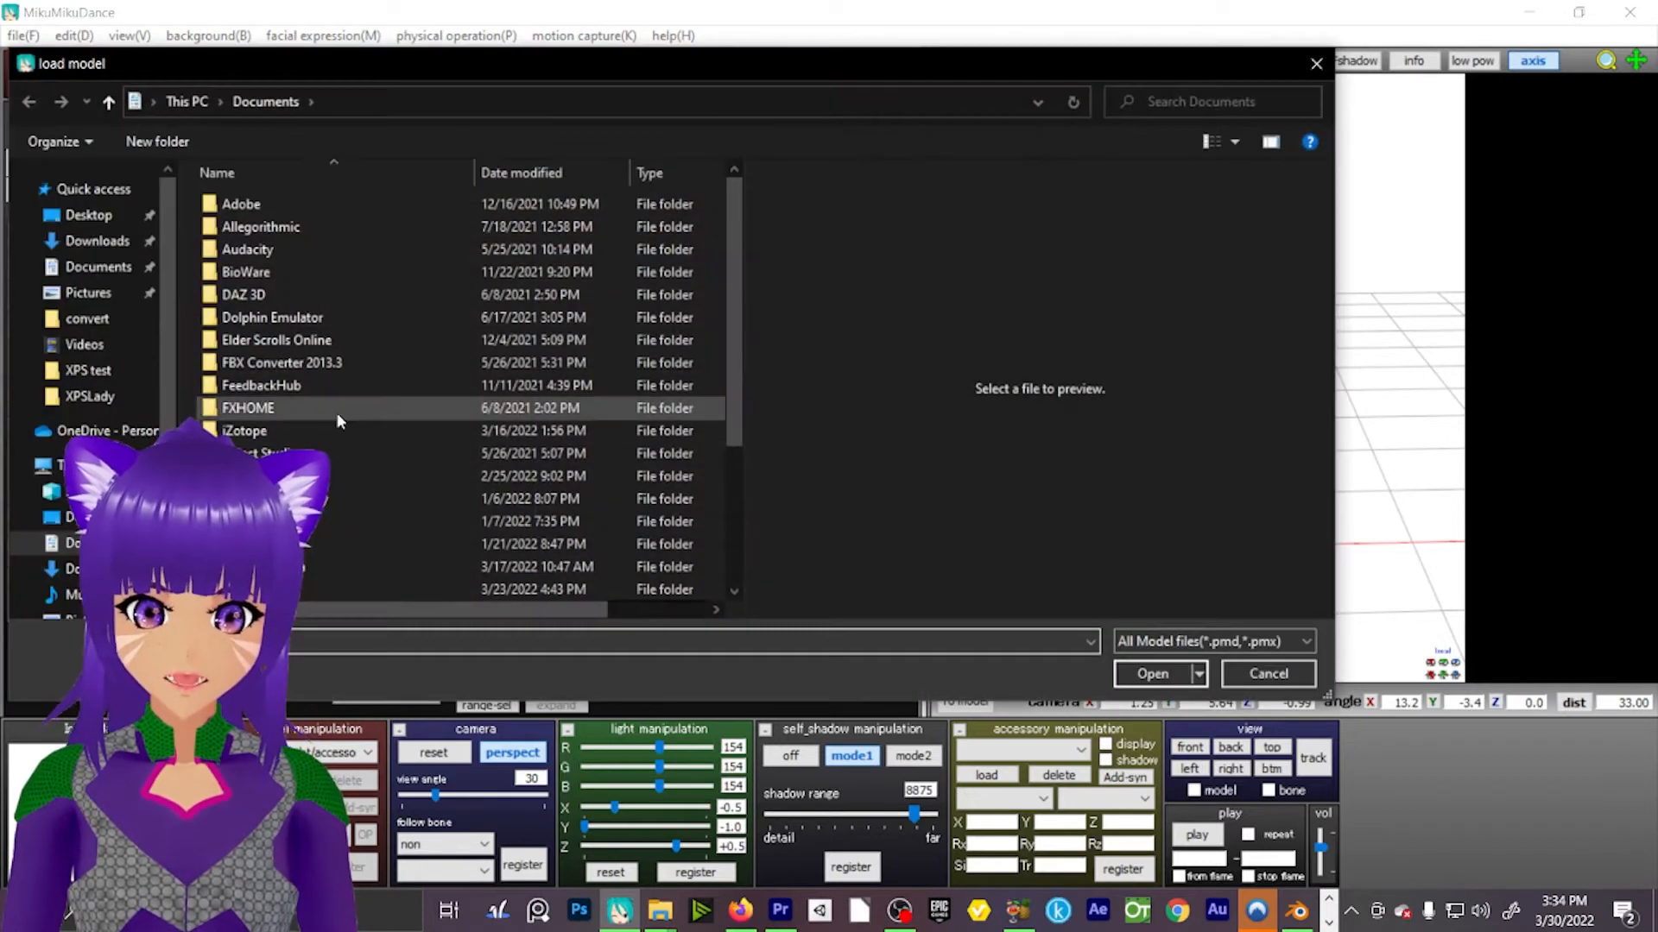
Load the gothic Miku model from its Desktop folder into MikuMikuDance.
click(88, 214)
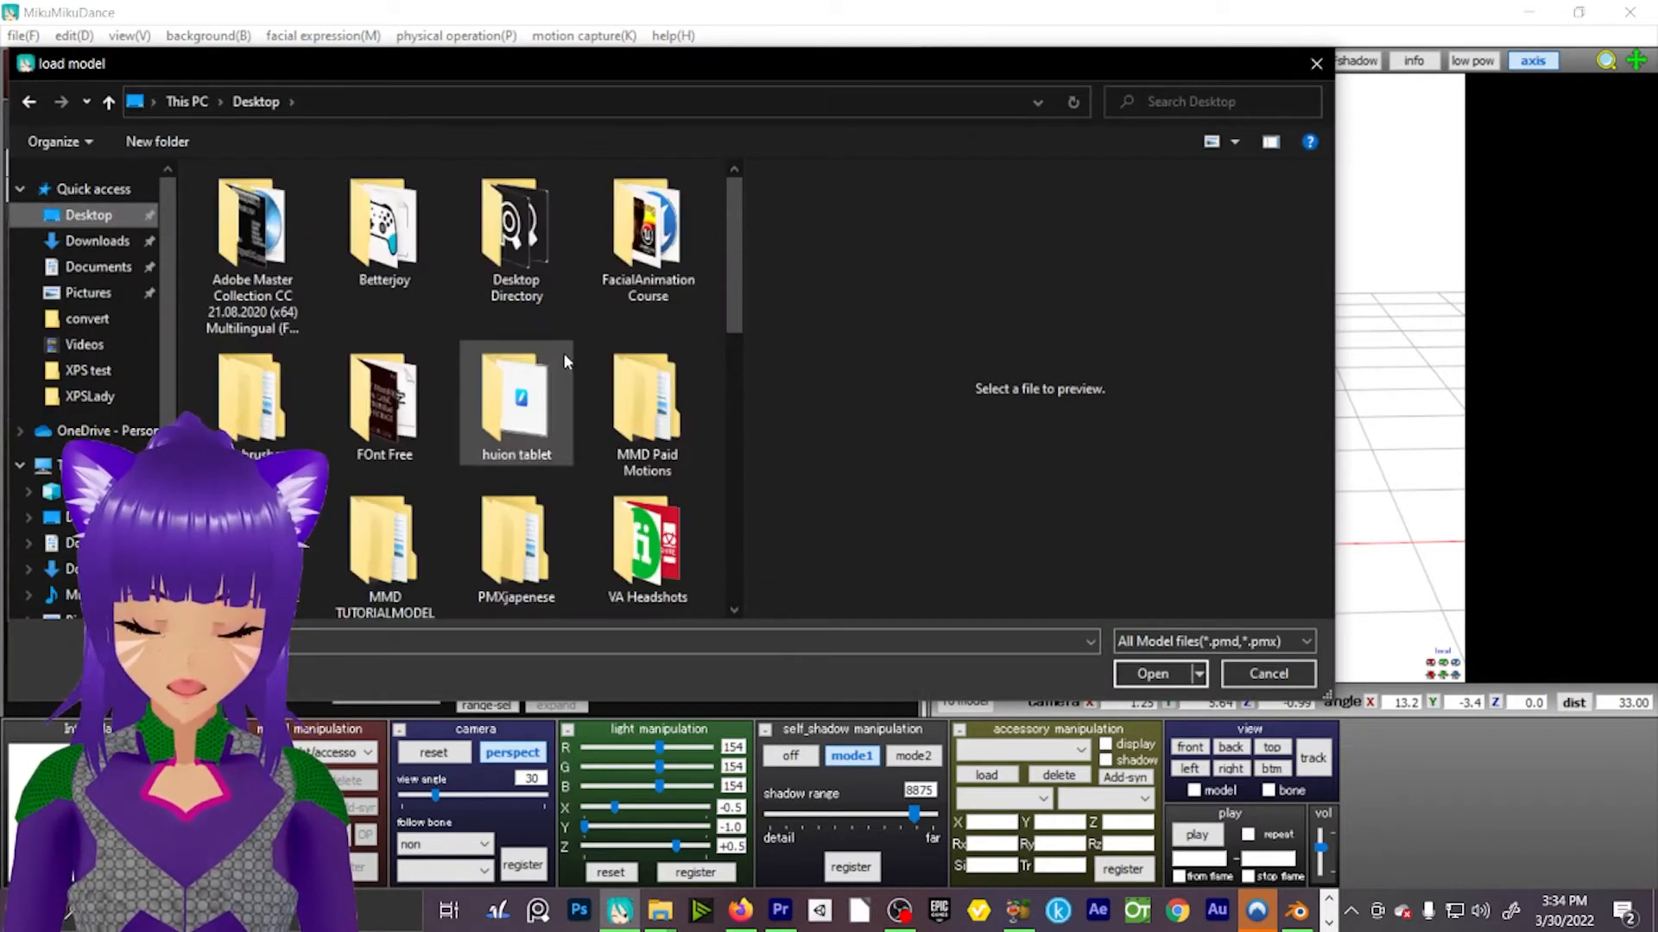
scroll(down, 3)
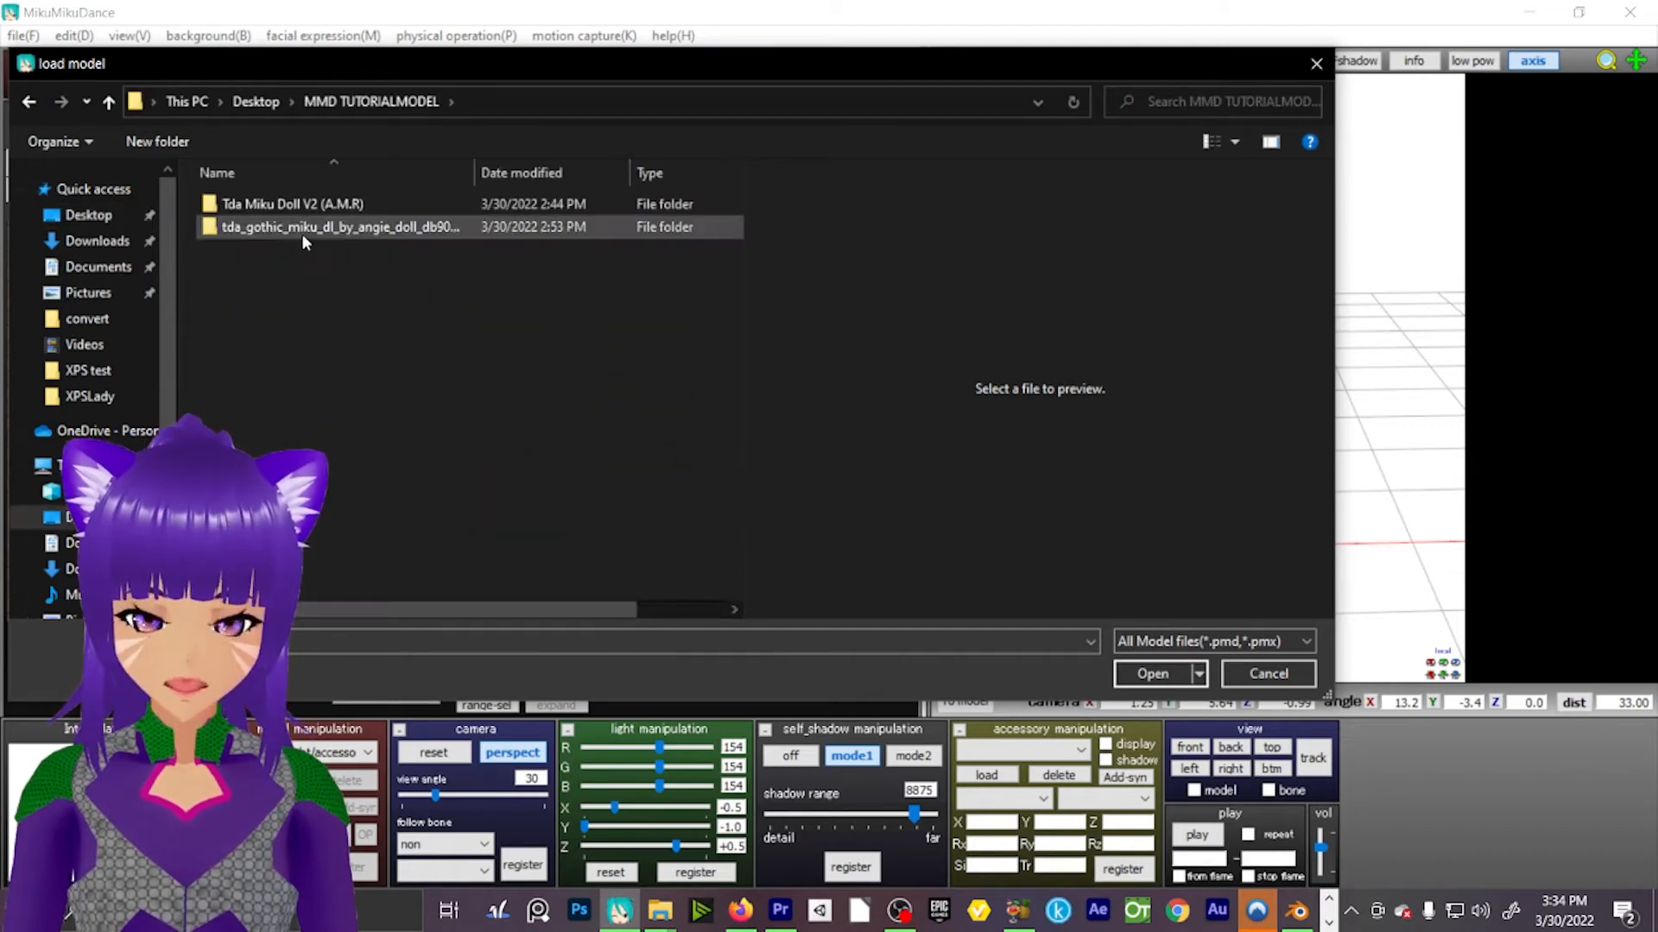
double_click(339, 226)
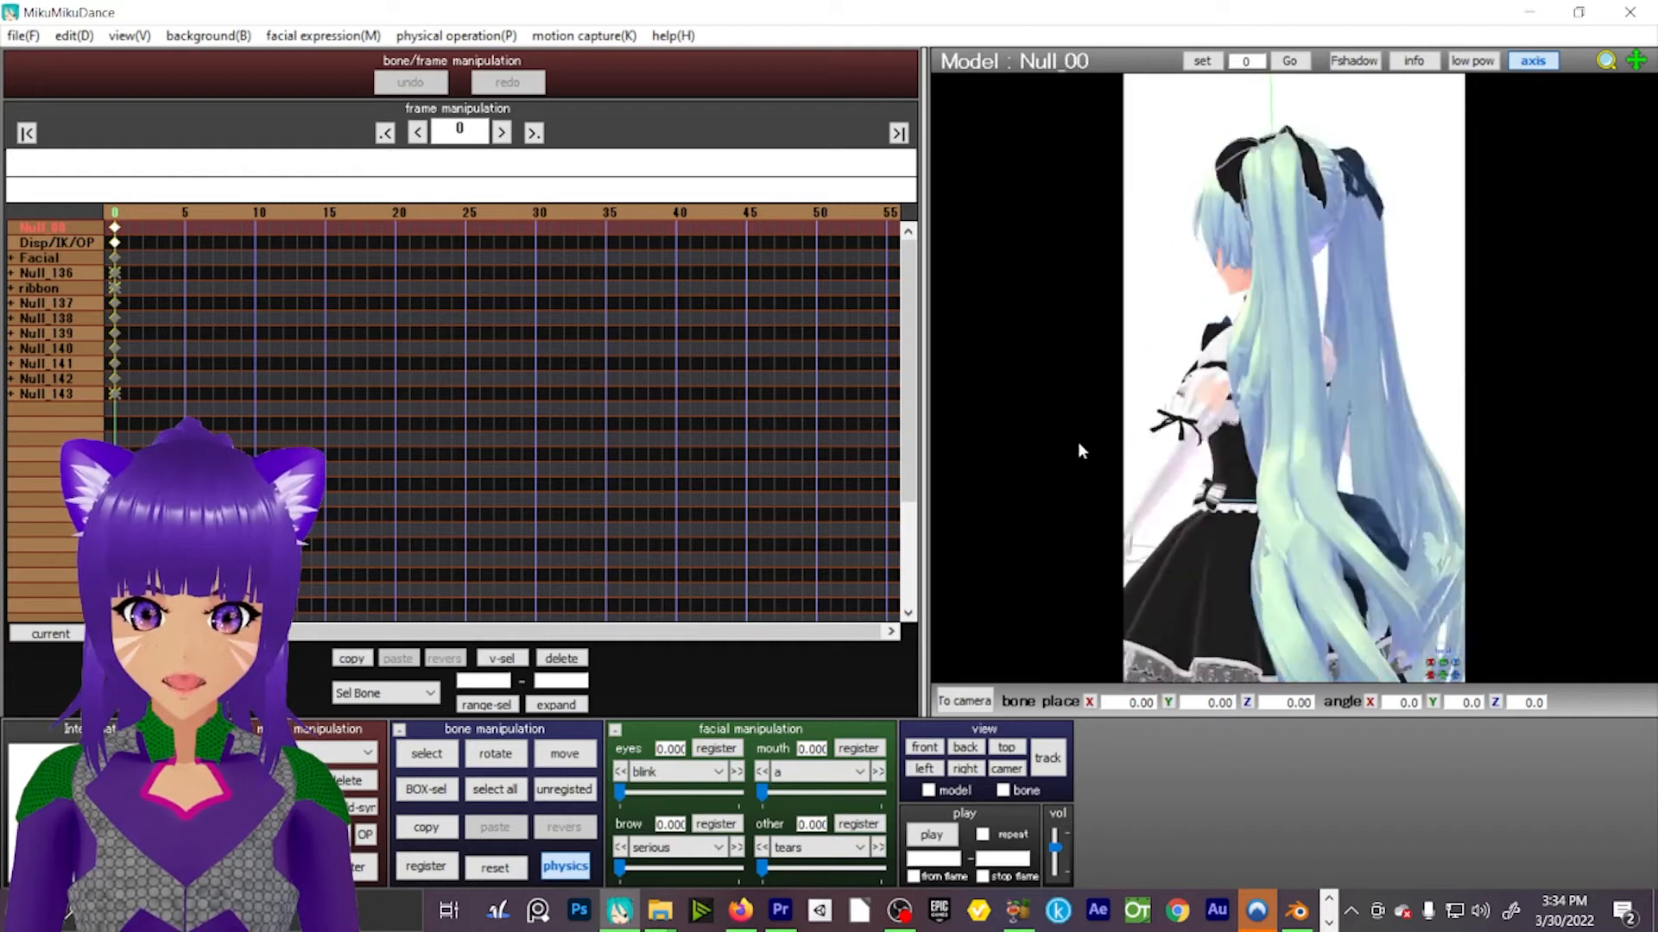
Start loading motion data and navigate to the MMD TUTORIAL > Motion folder.
click(21, 34)
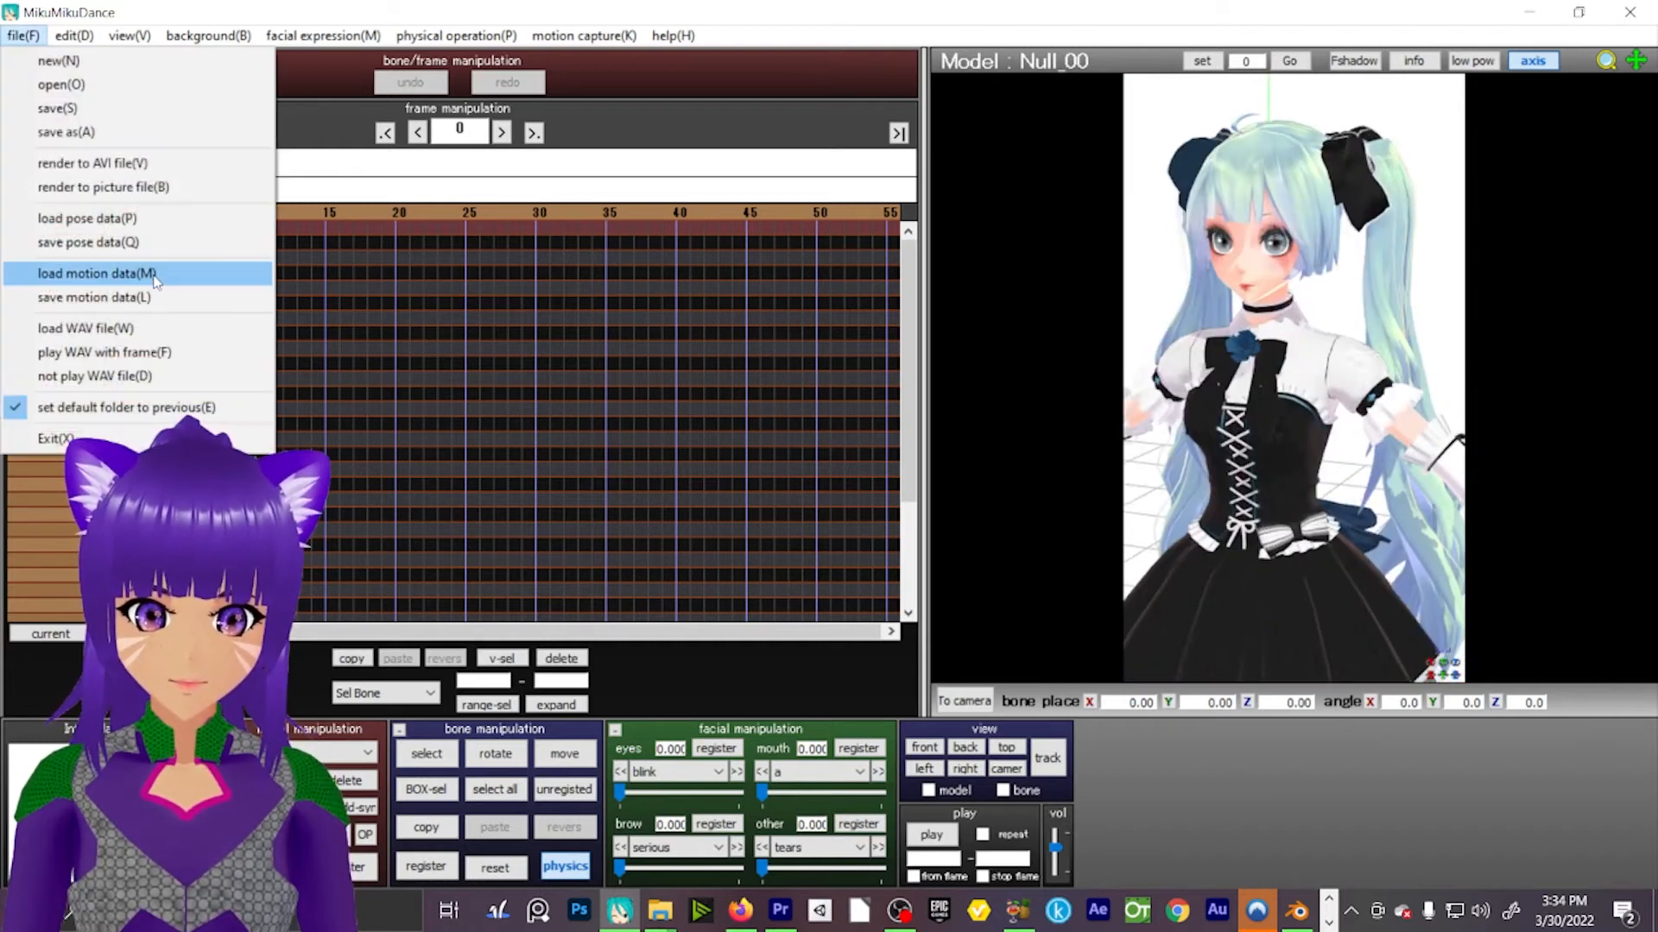
click(102, 273)
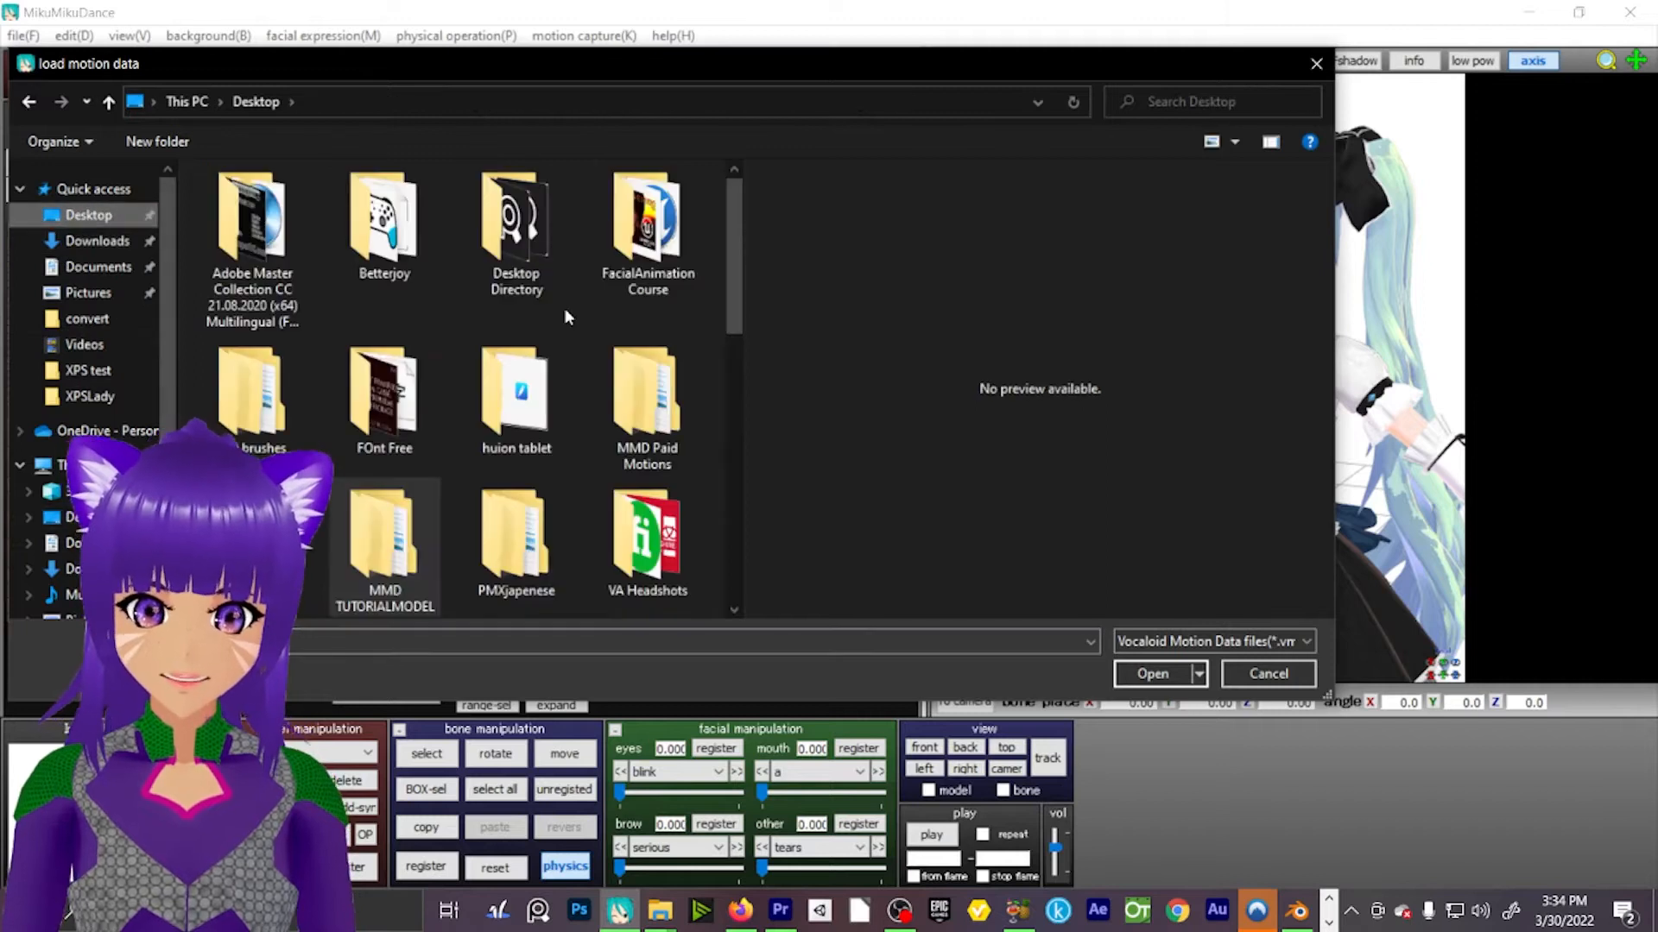
click(648, 538)
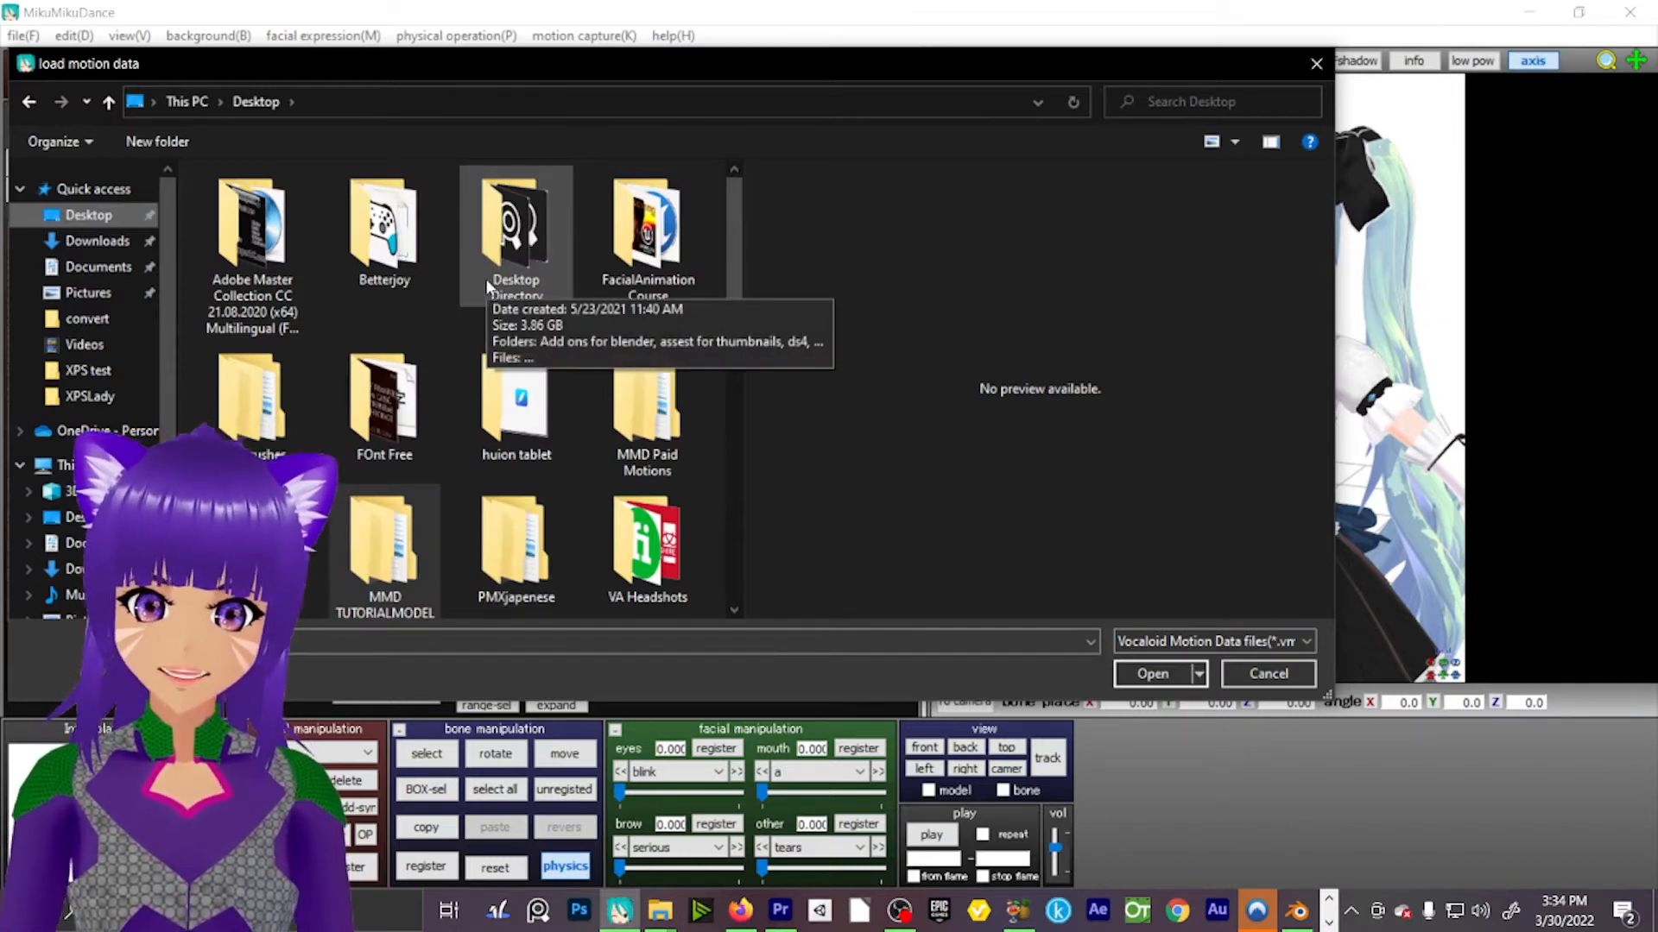
mouse_move(589, 463)
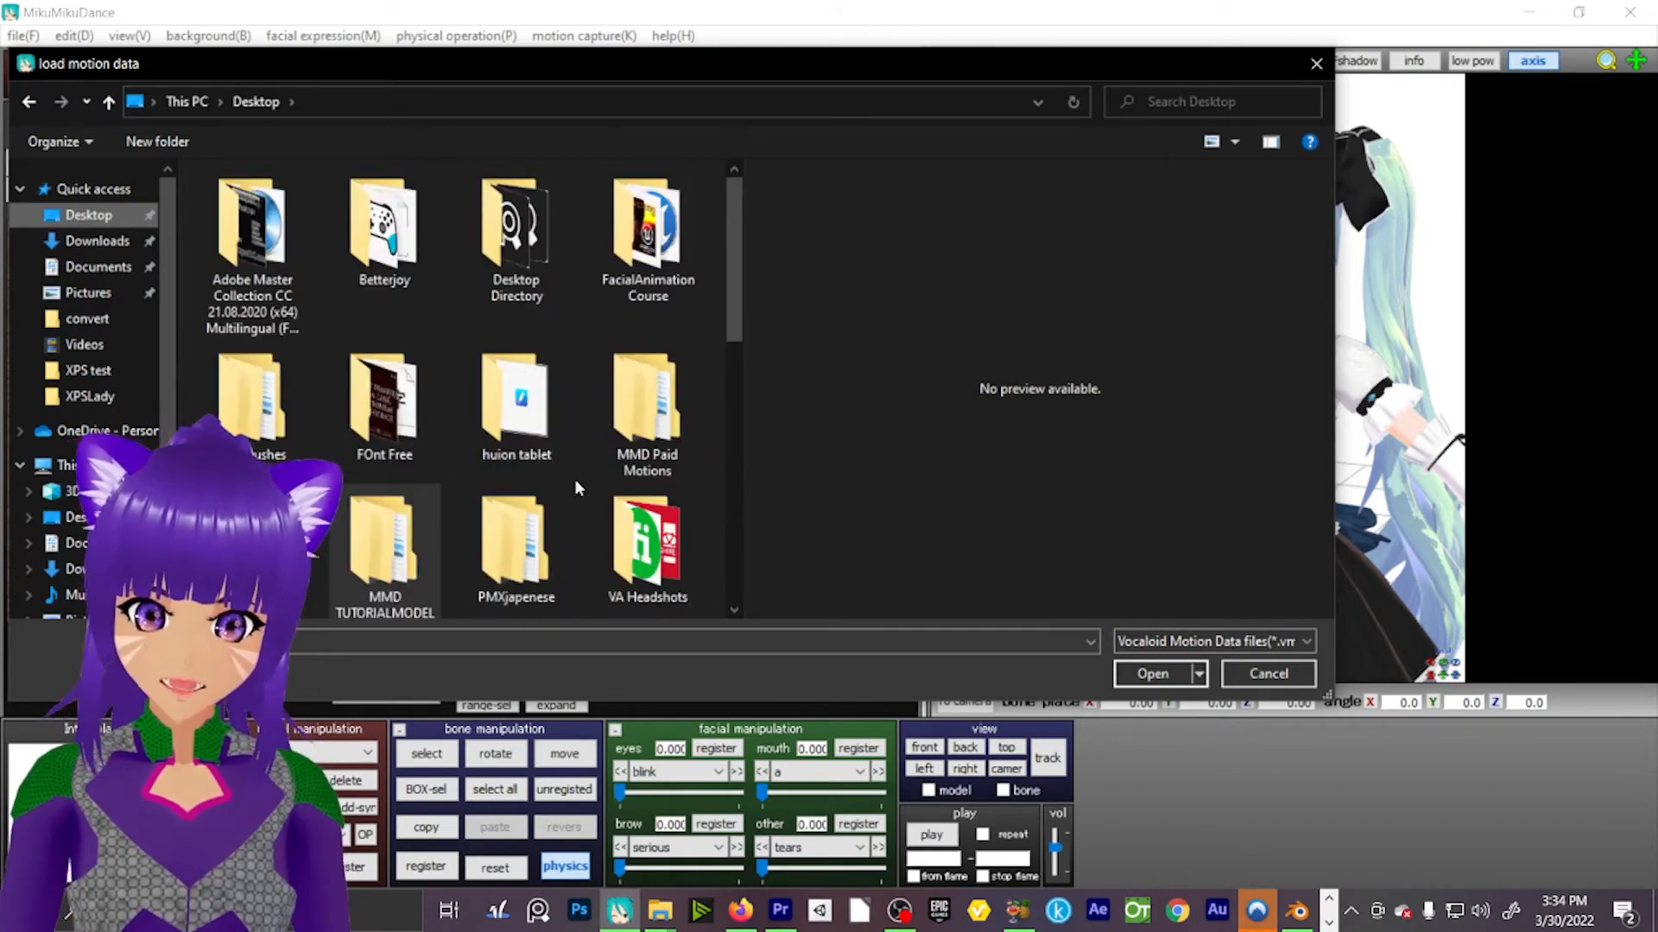
scroll(down, 3)
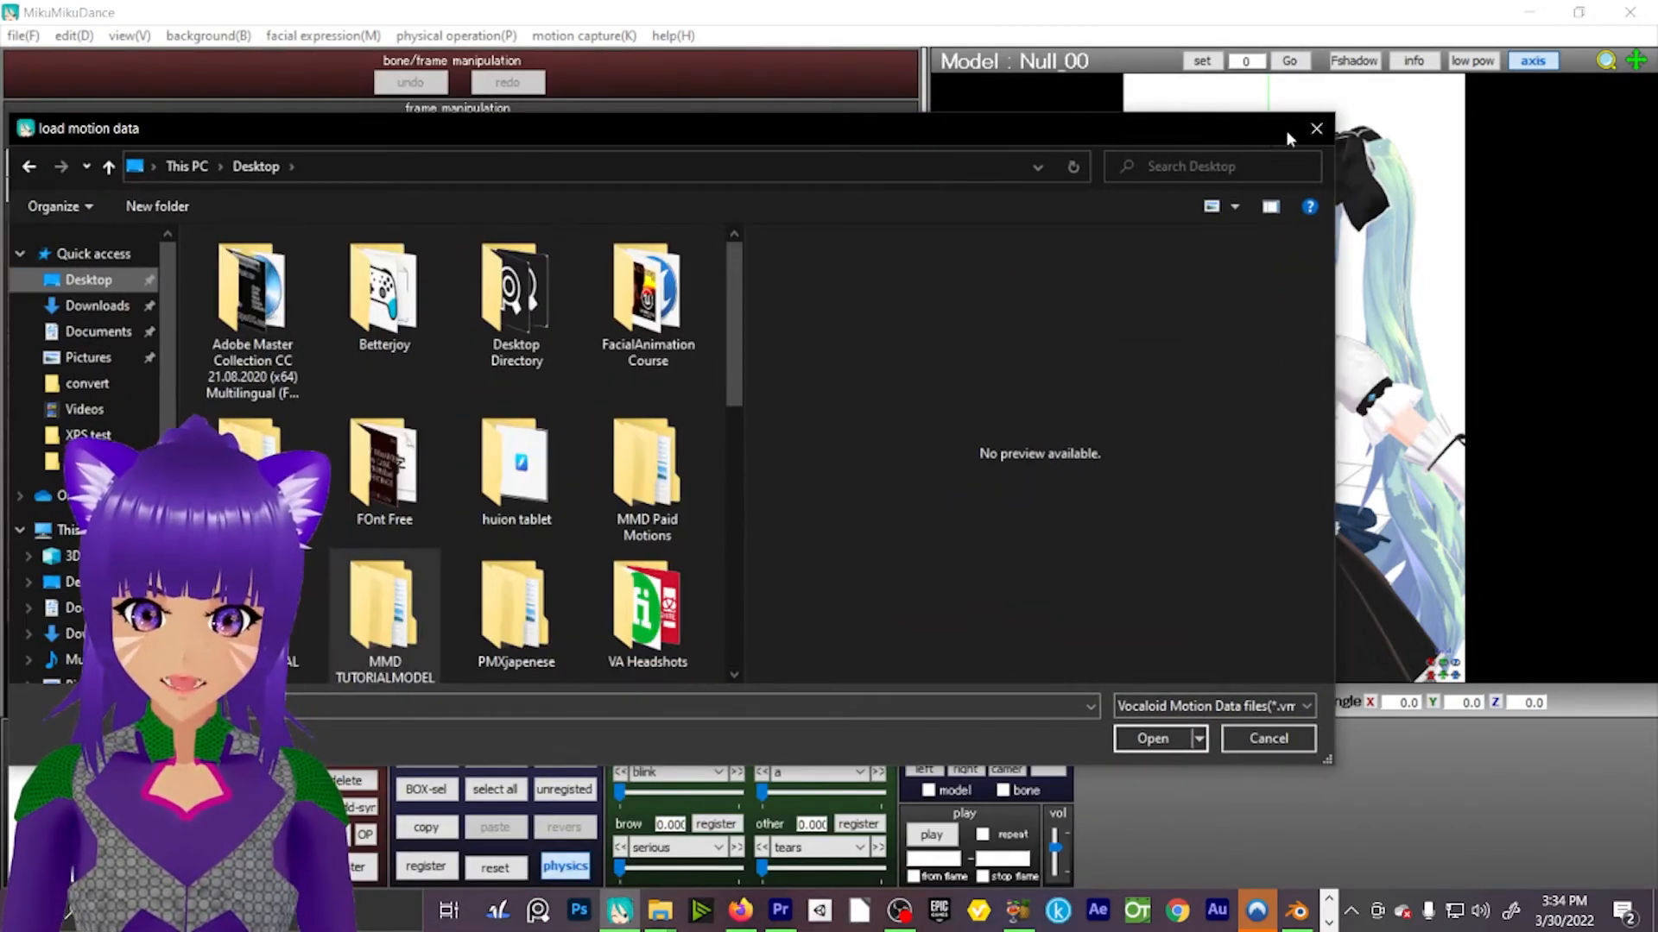
click(1265, 737)
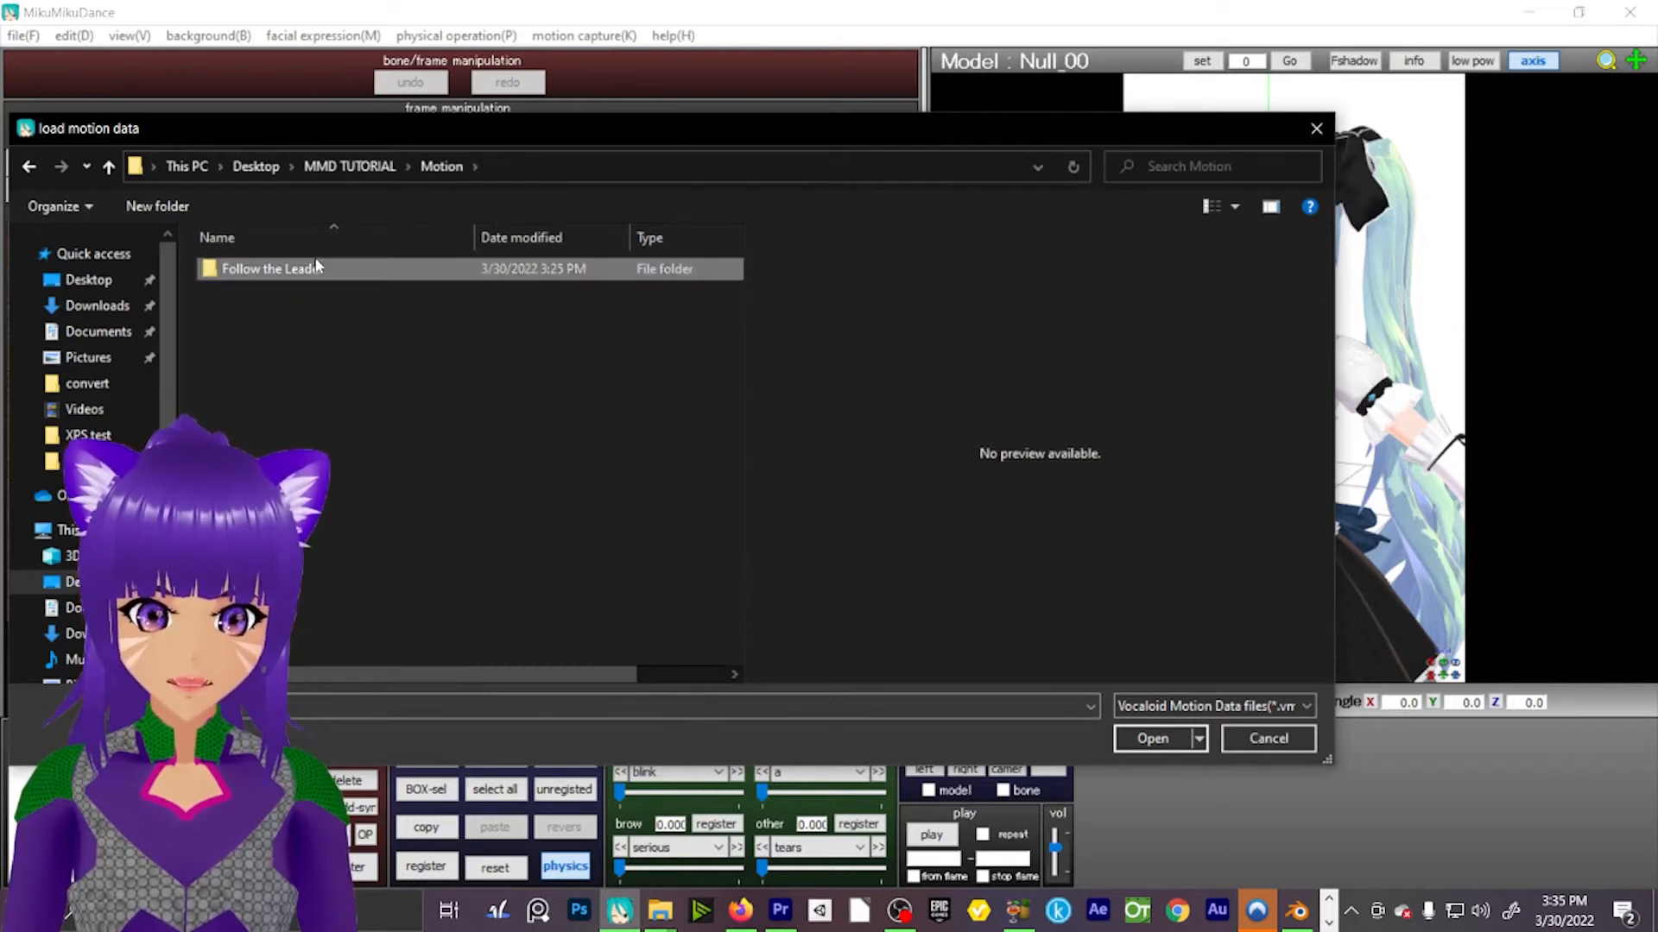
Choose Follow the Leader.vmd from its folder, raising the bone-name compatibility warning.
double_click(271, 269)
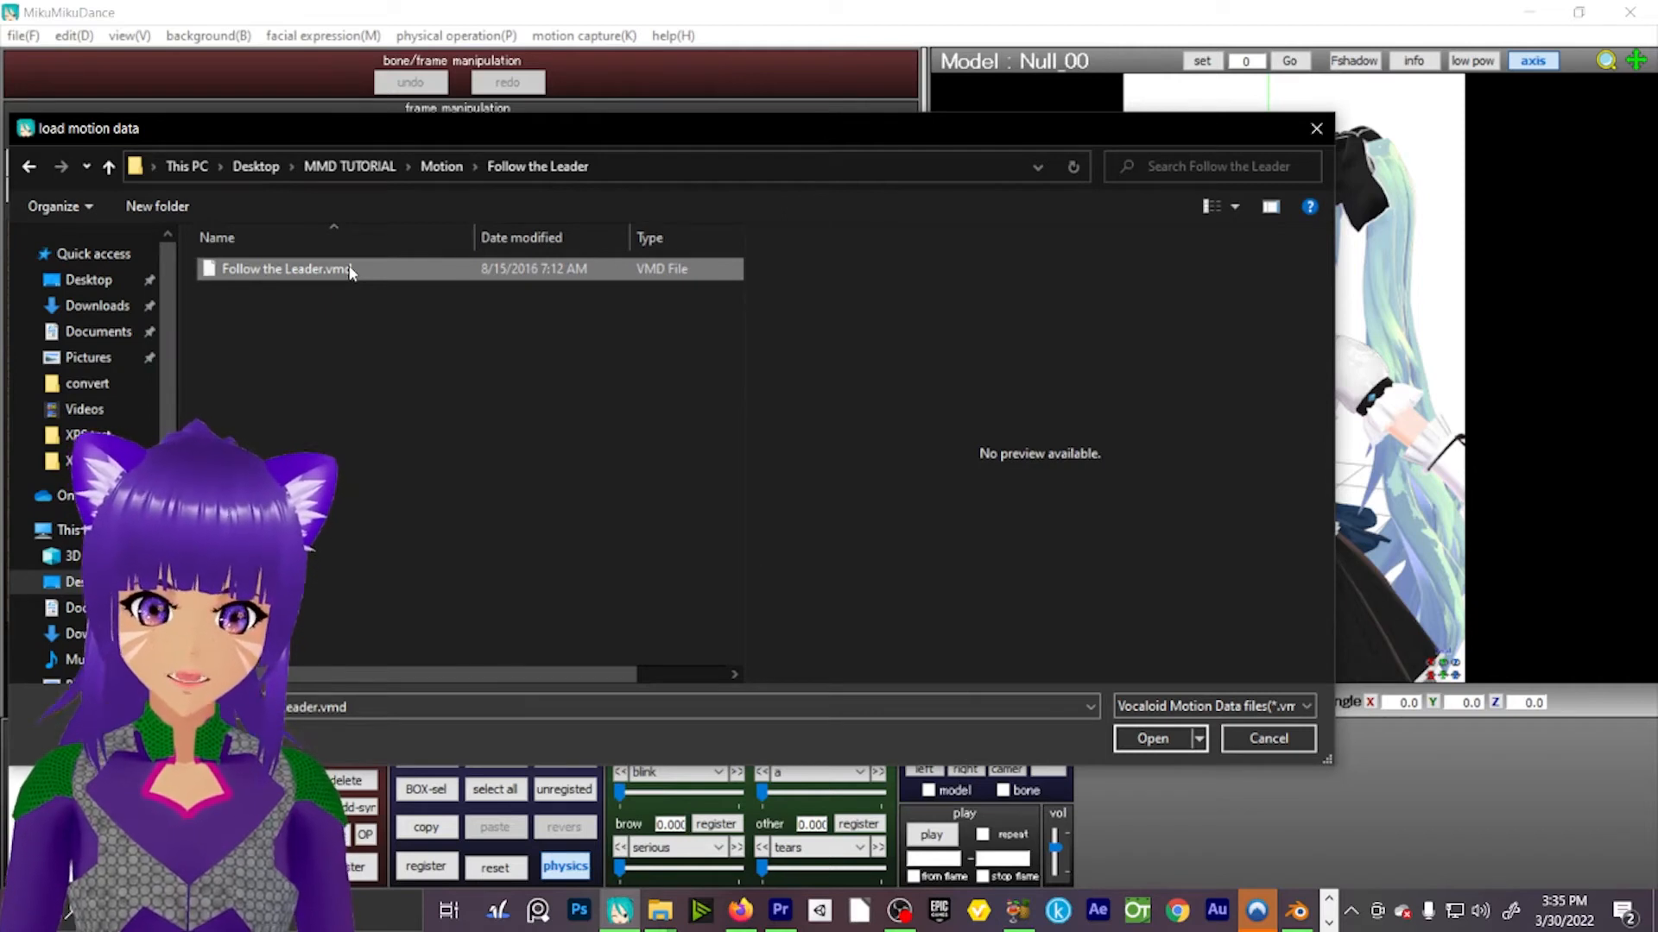
mouse_move(276, 371)
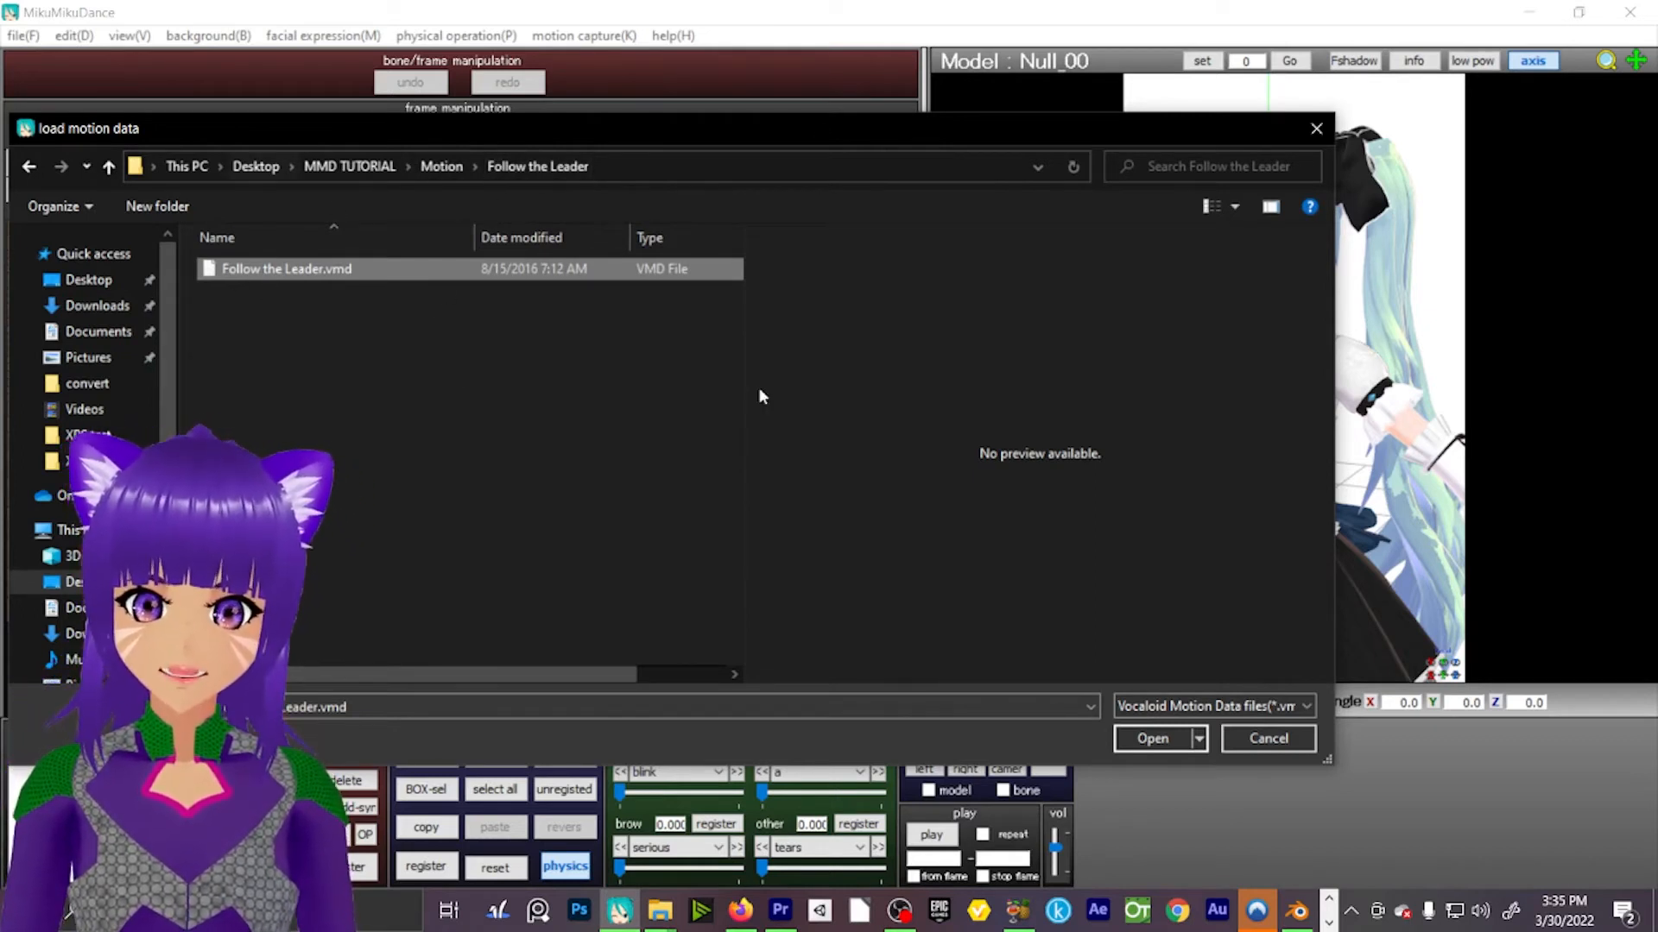
mouse_move(684, 339)
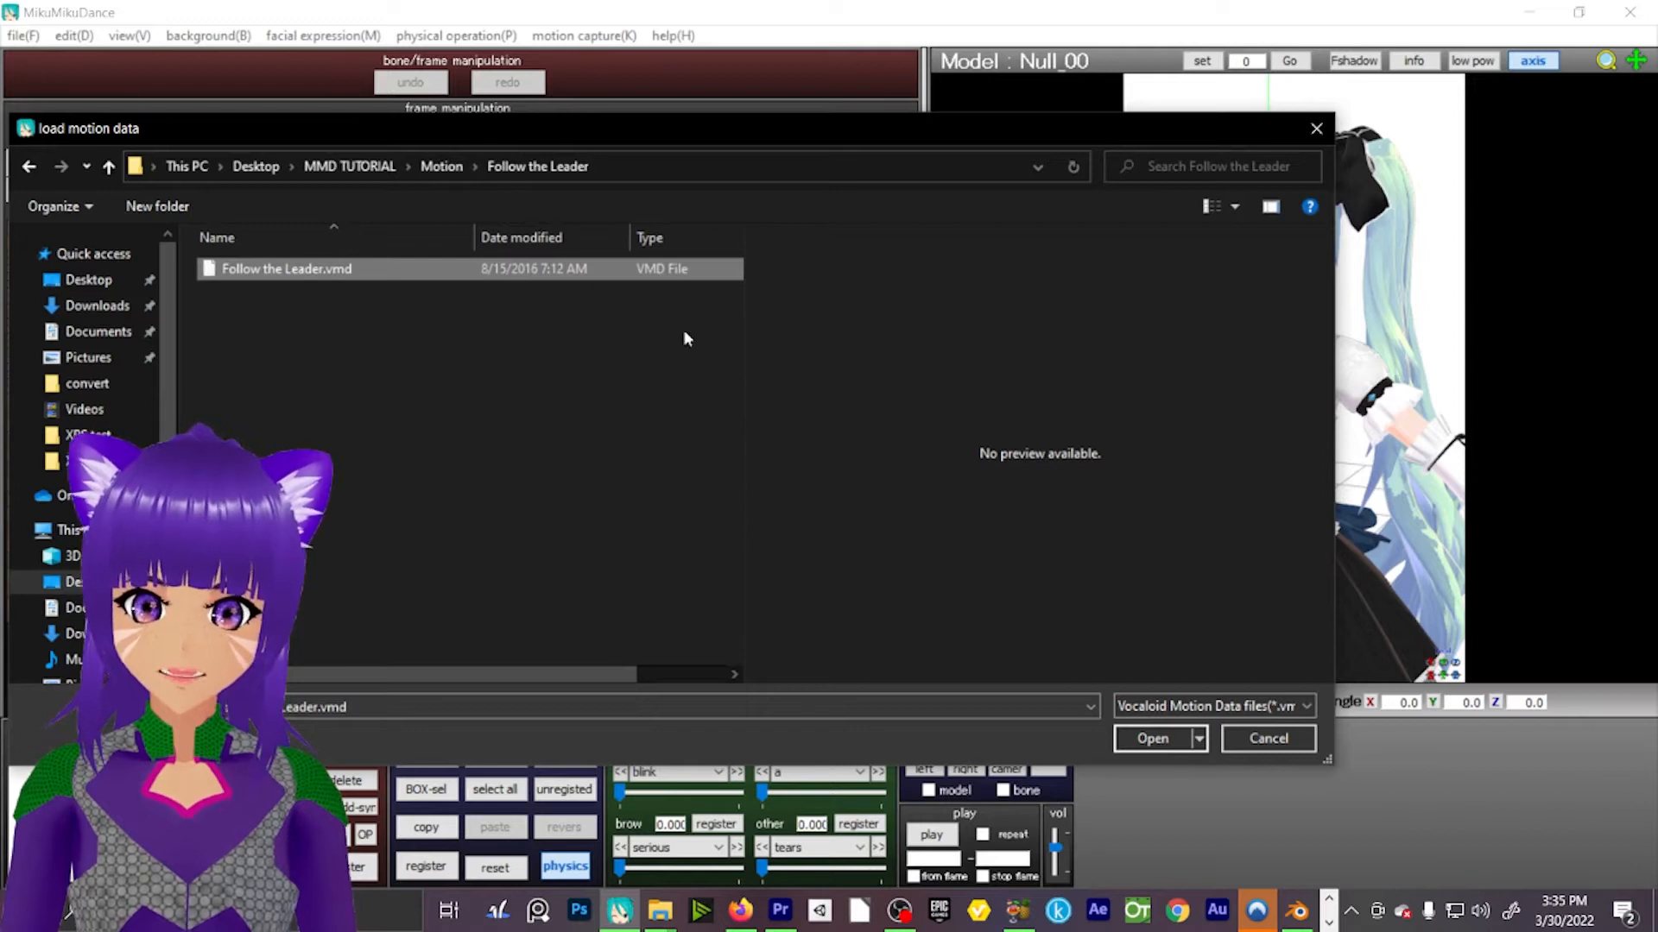
click(1152, 737)
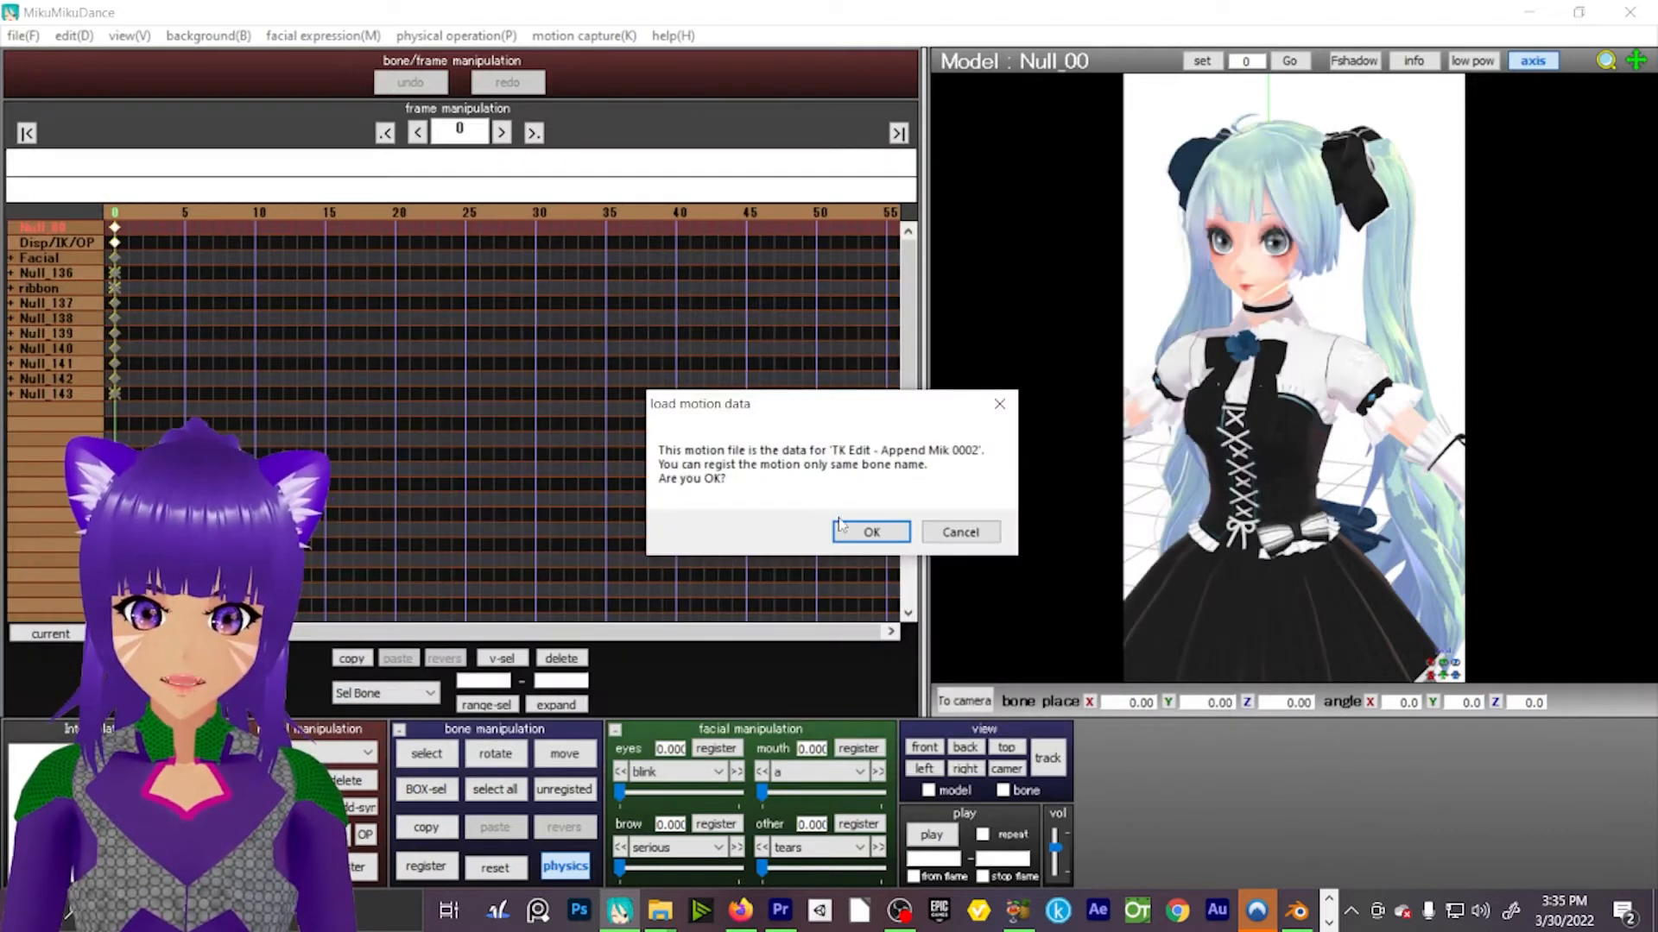
Accept the warning to apply the motion to Miku and play the dance preview.
click(870, 532)
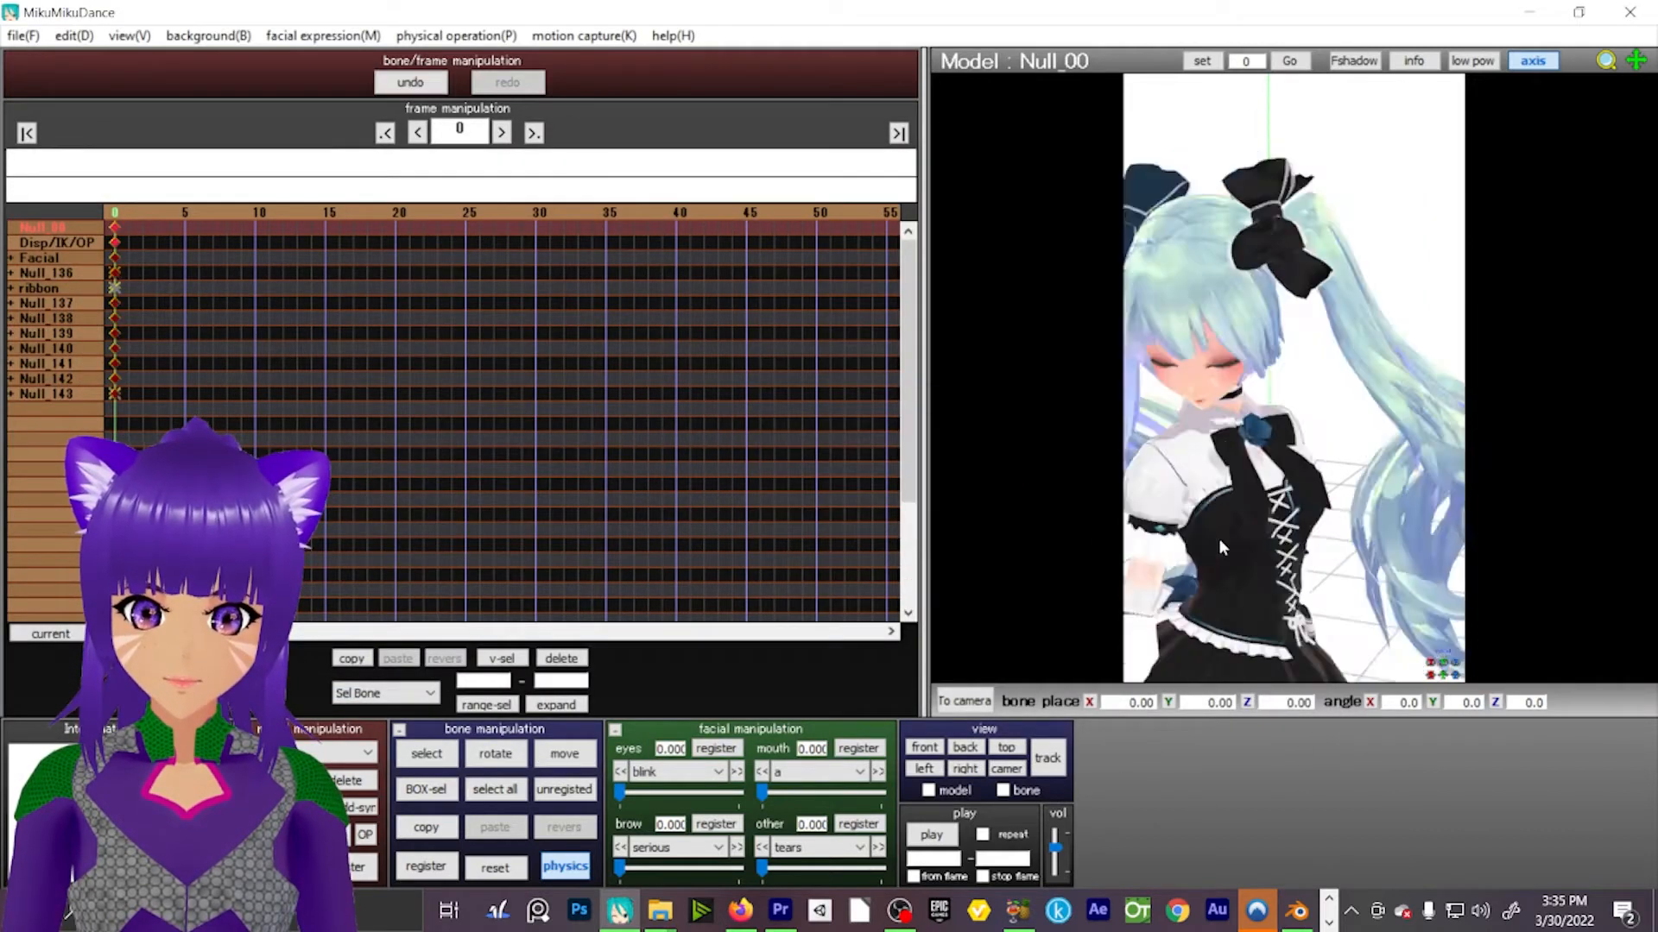
click(930, 834)
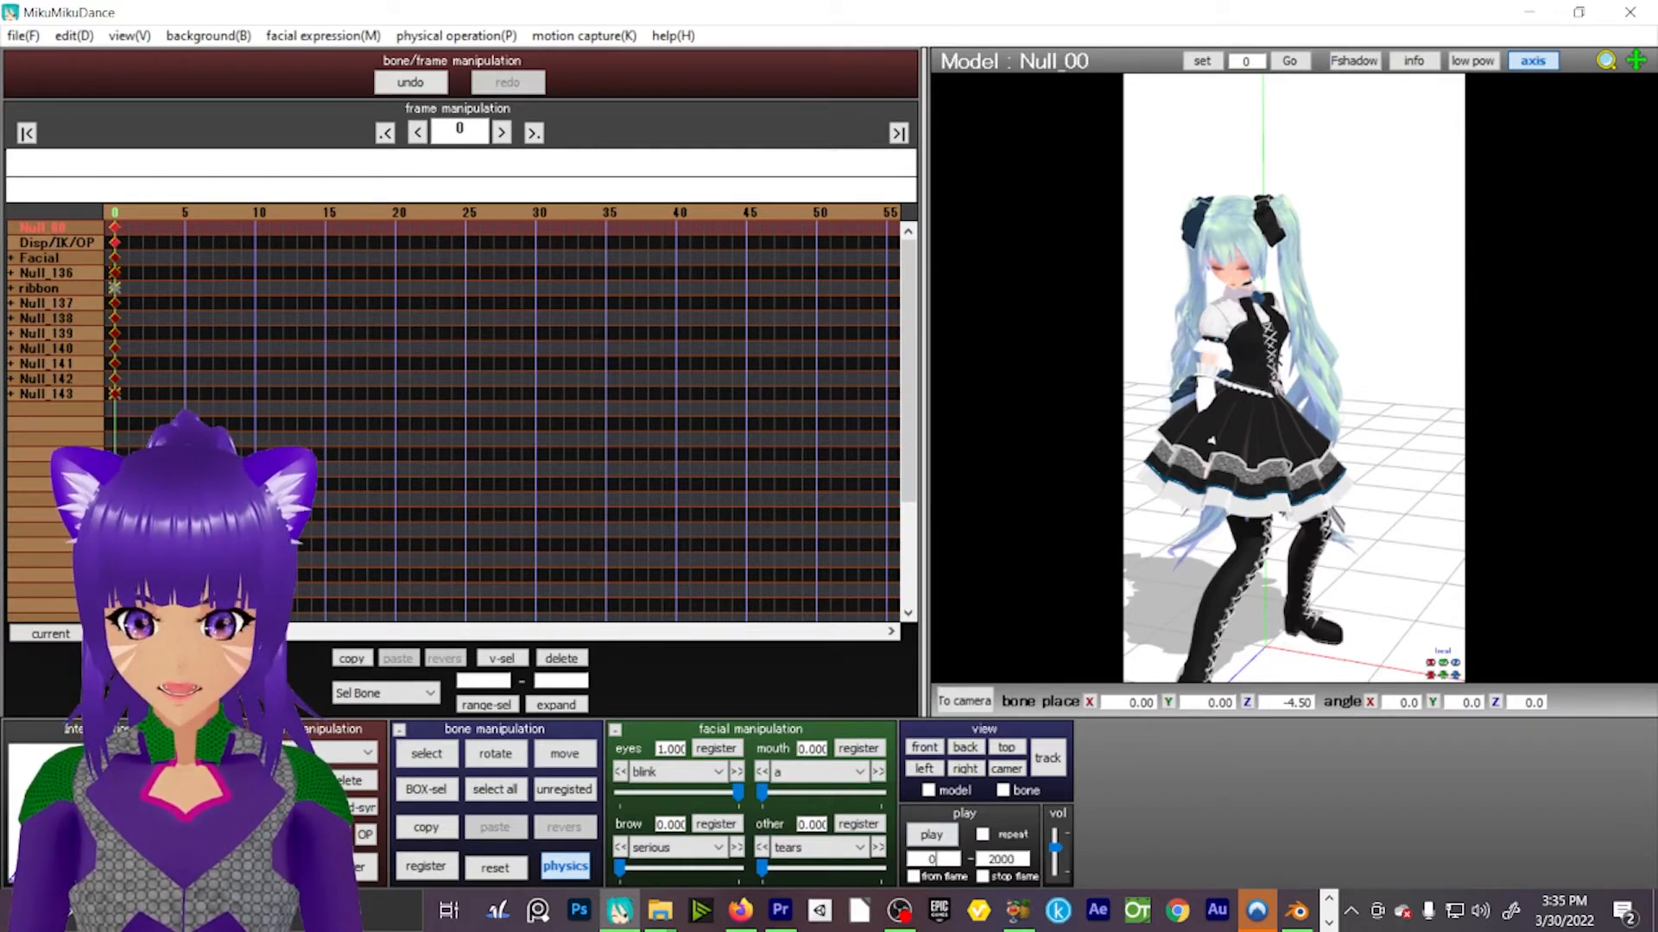
click(931, 836)
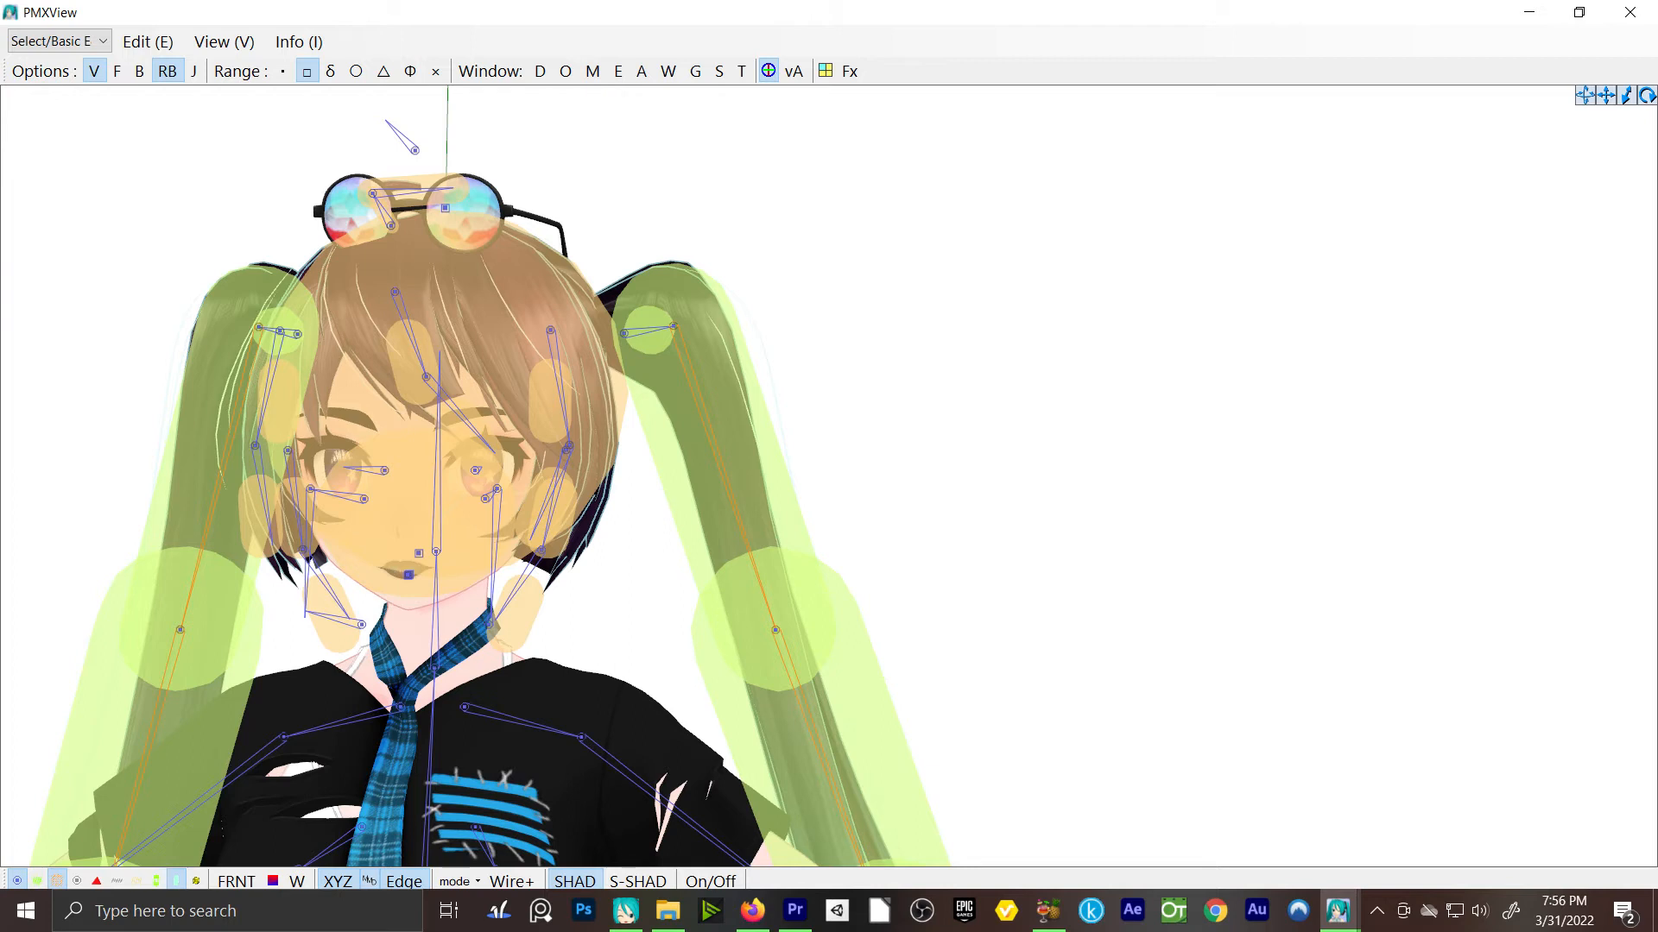
Quit MikuMikuDance without saving, returning to Blender with the animated model.
click(619, 910)
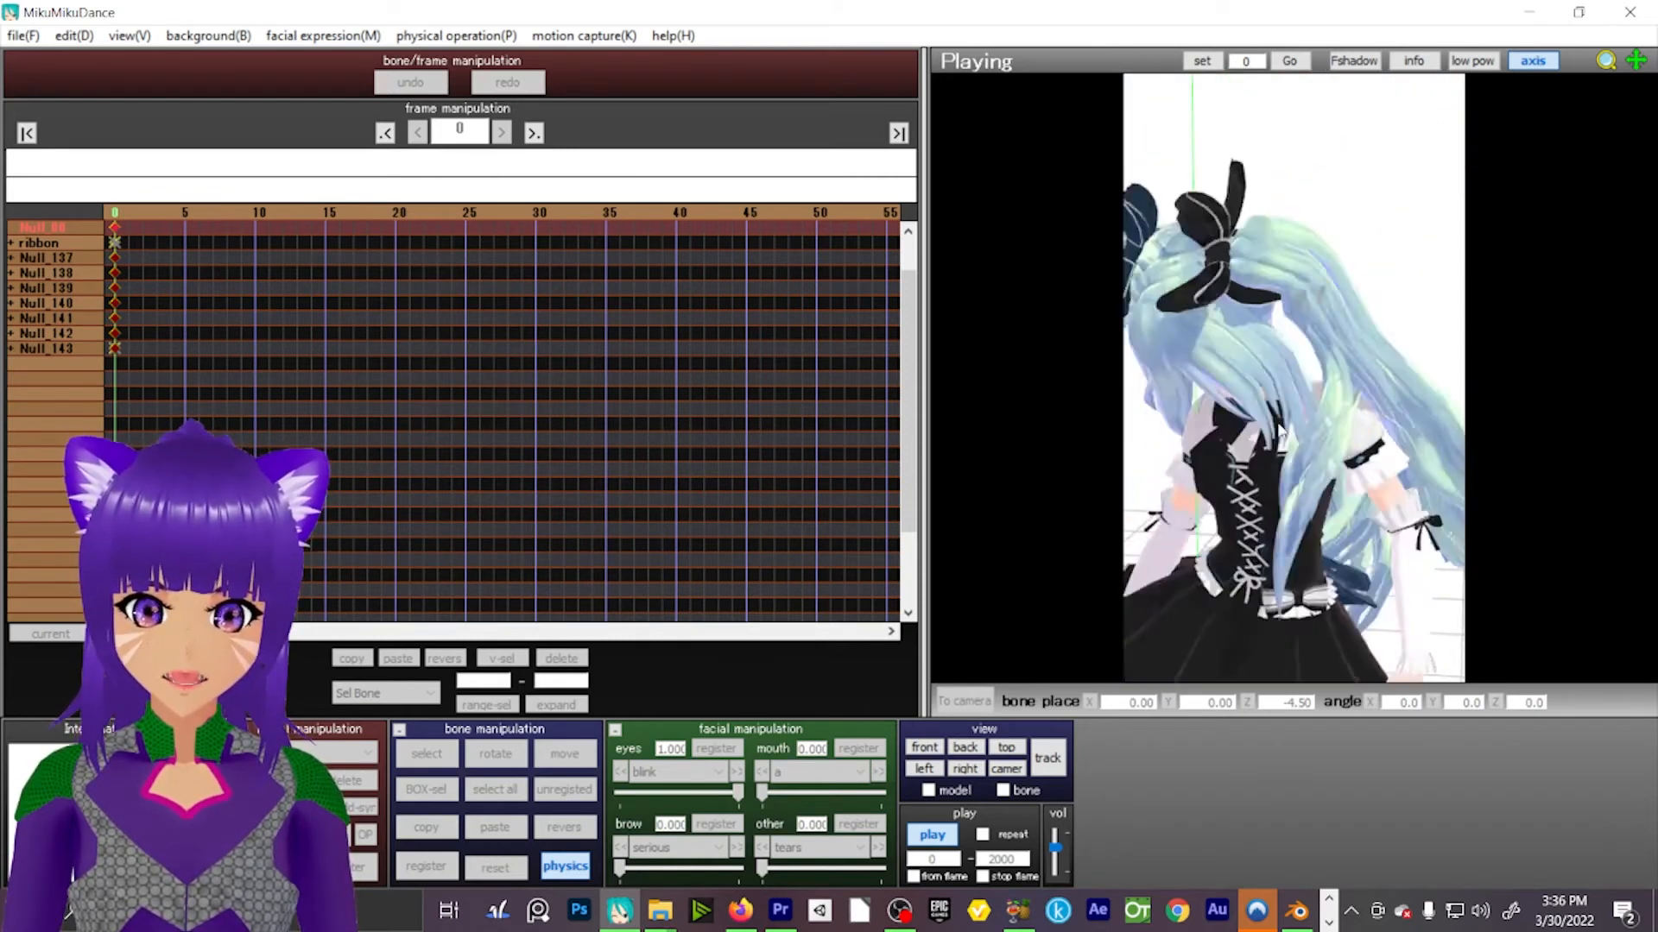
click(930, 834)
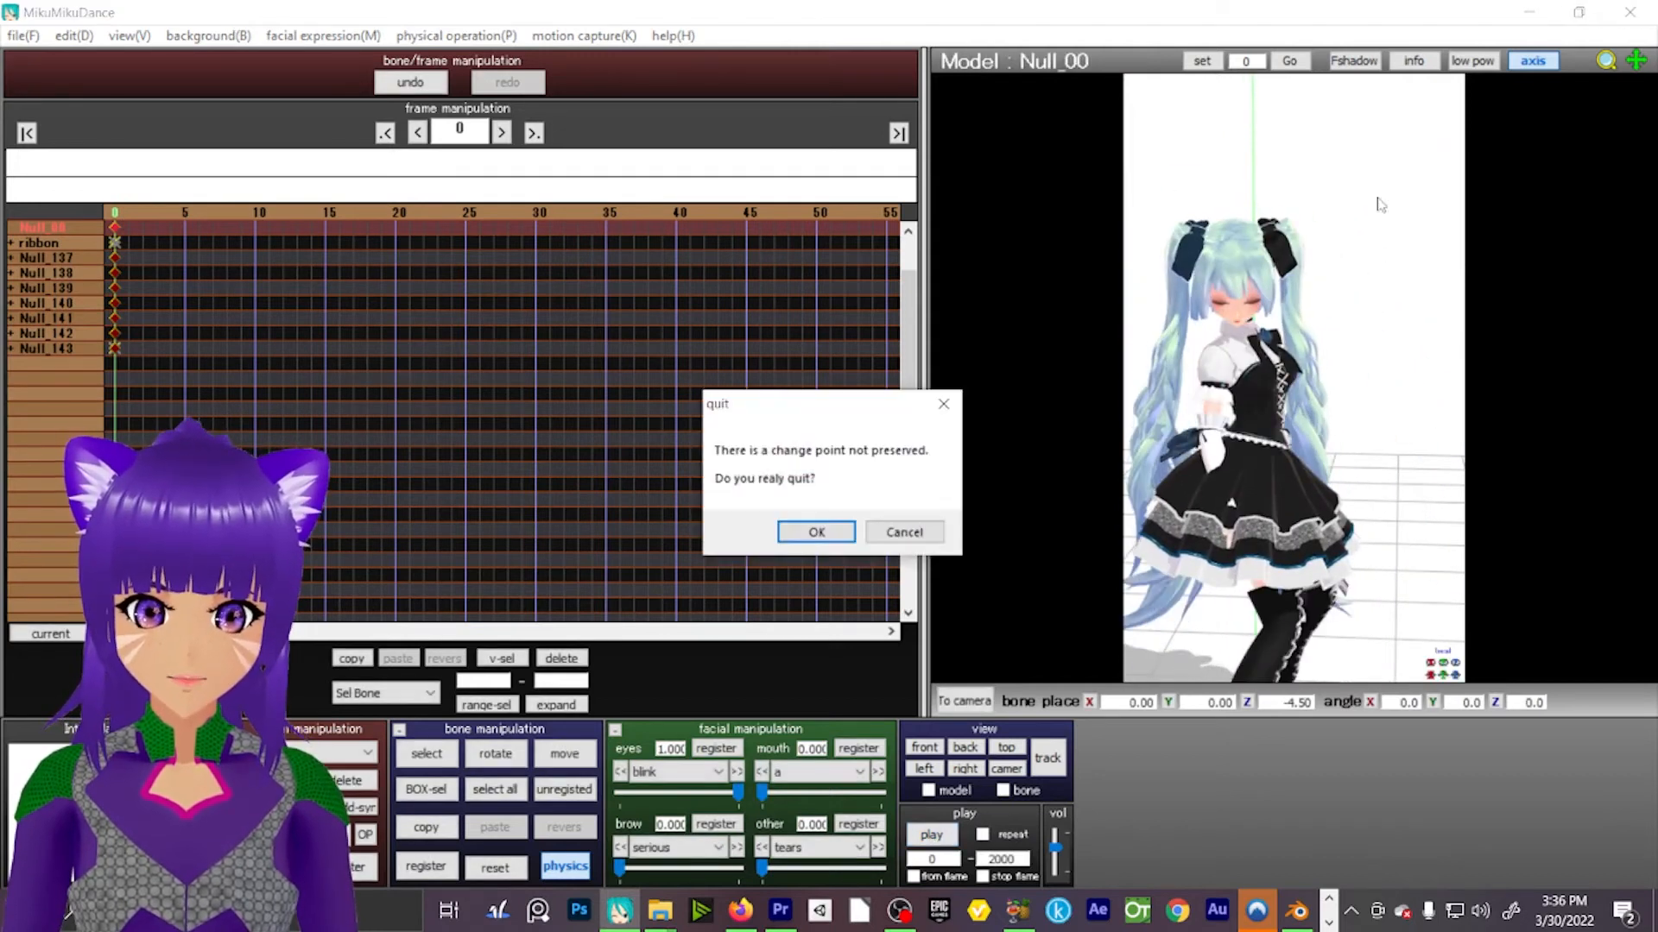
click(815, 532)
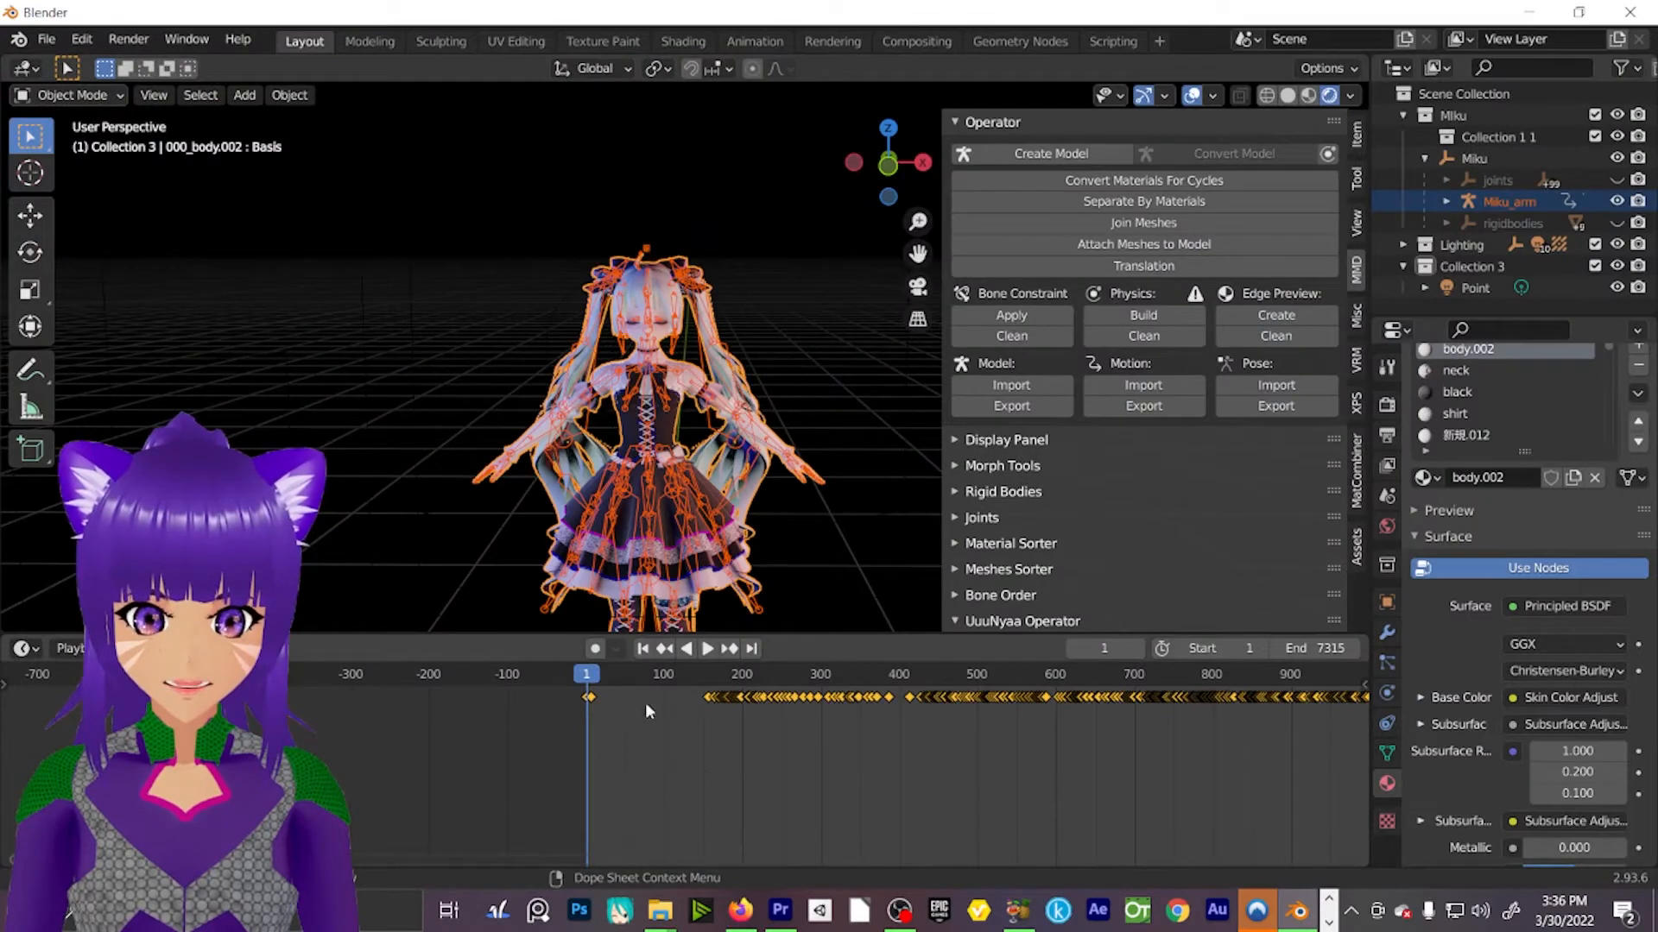
Scrub through the dance to around frame 890, then briefly play and stop the animation.
click(706, 647)
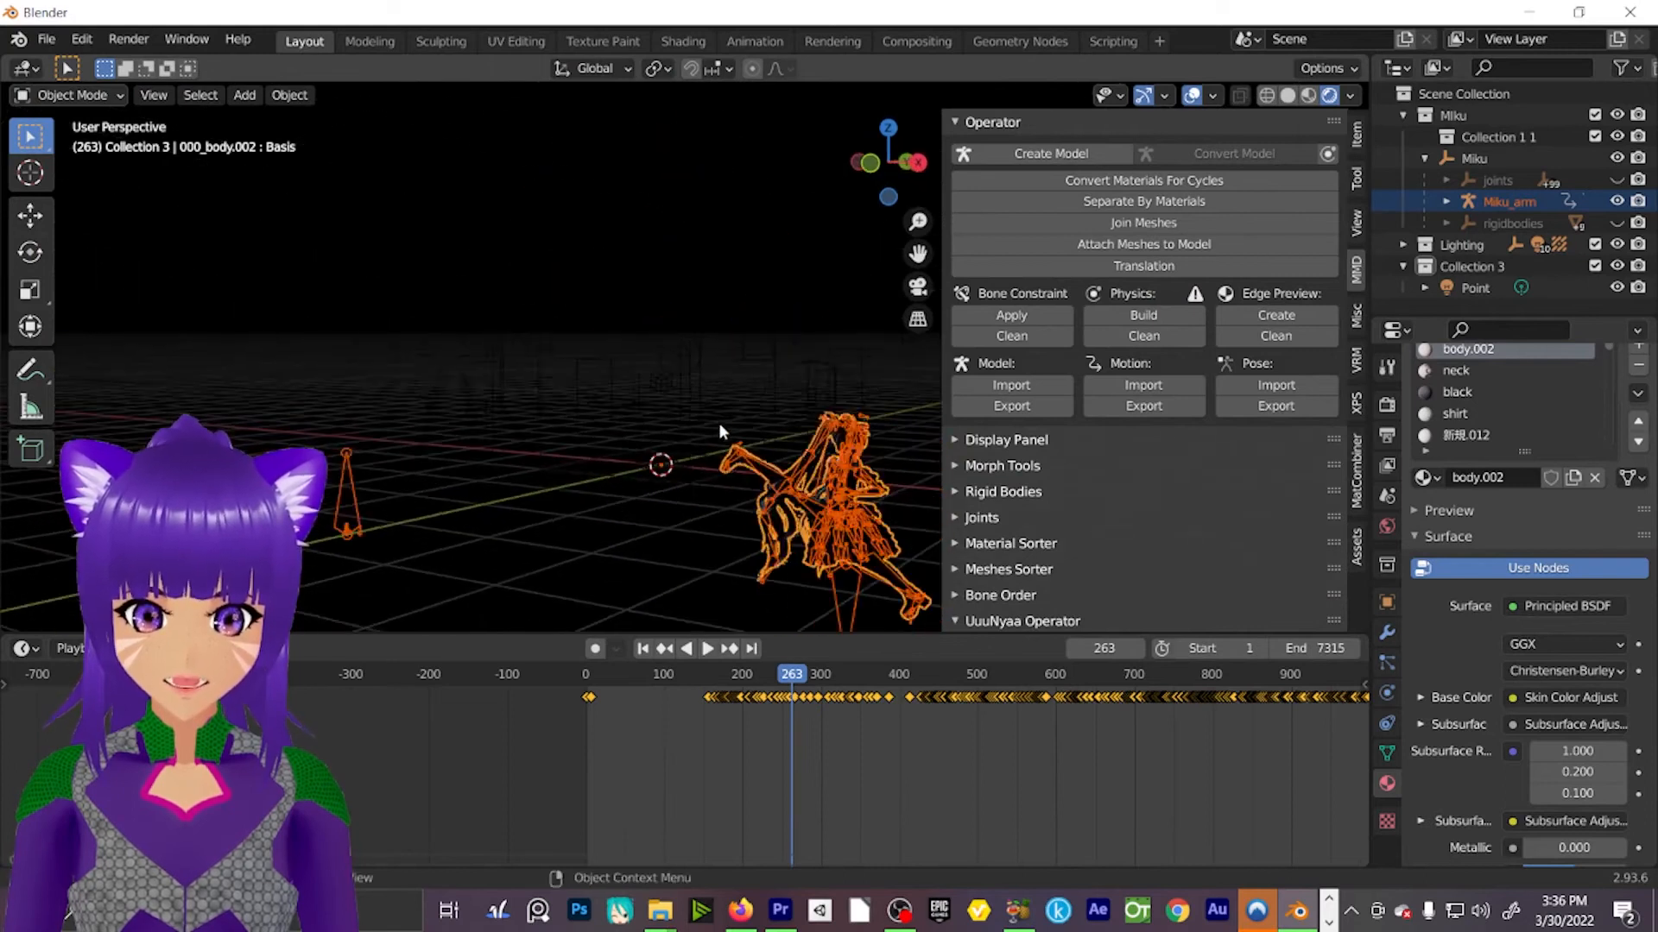
click(708, 648)
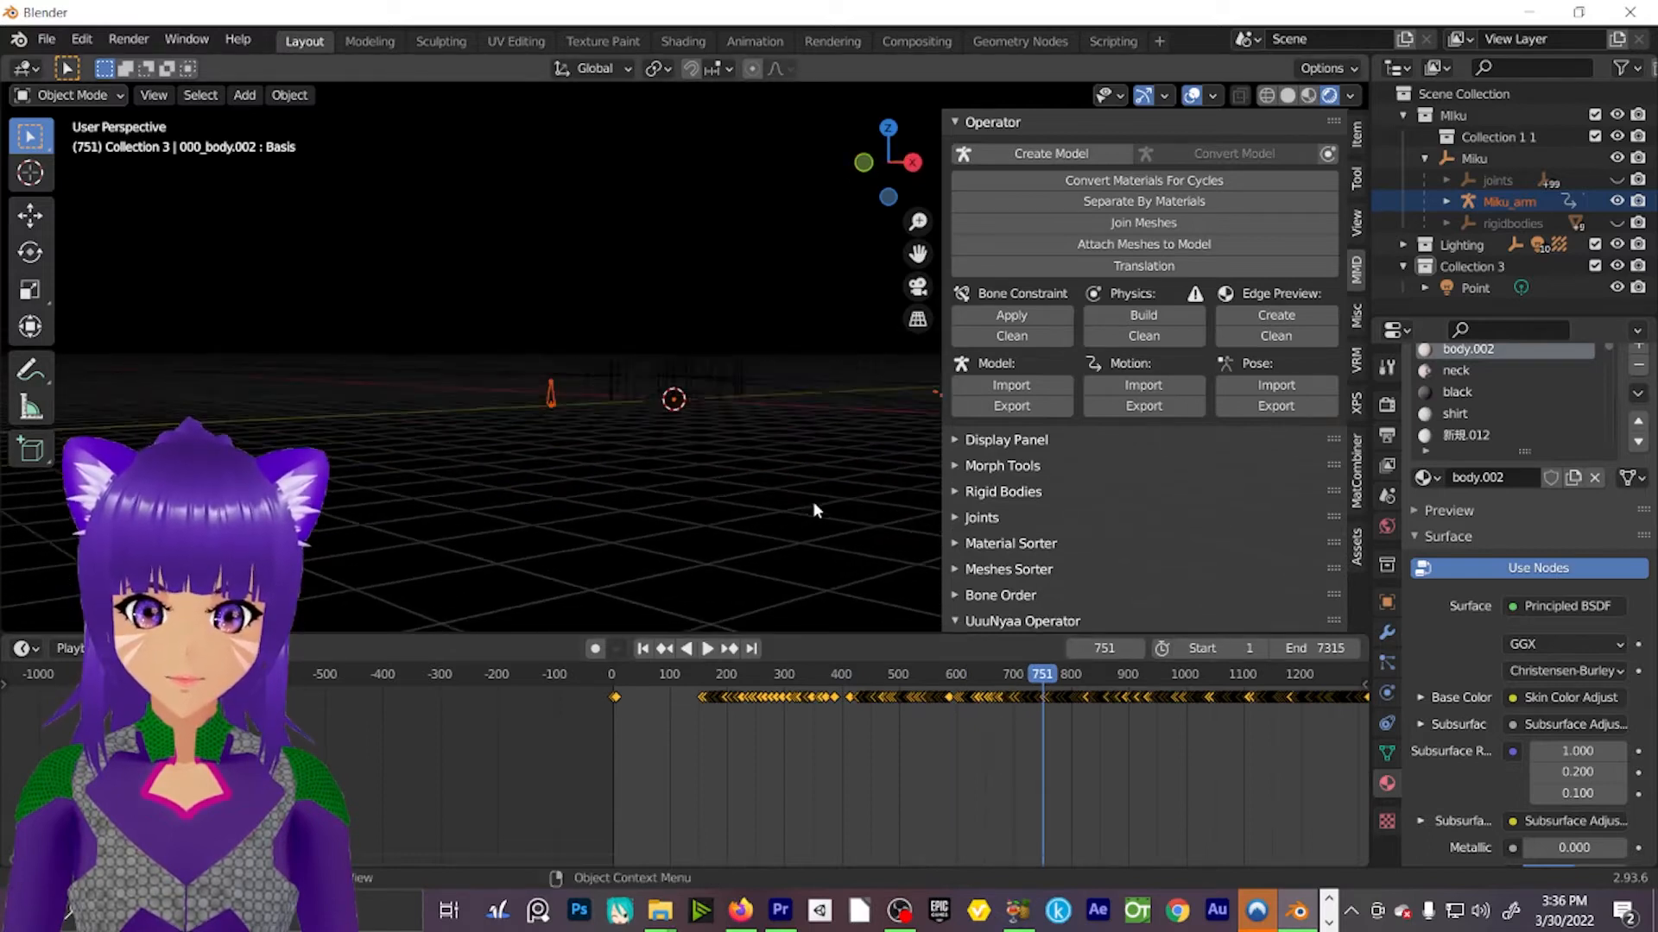
click(706, 648)
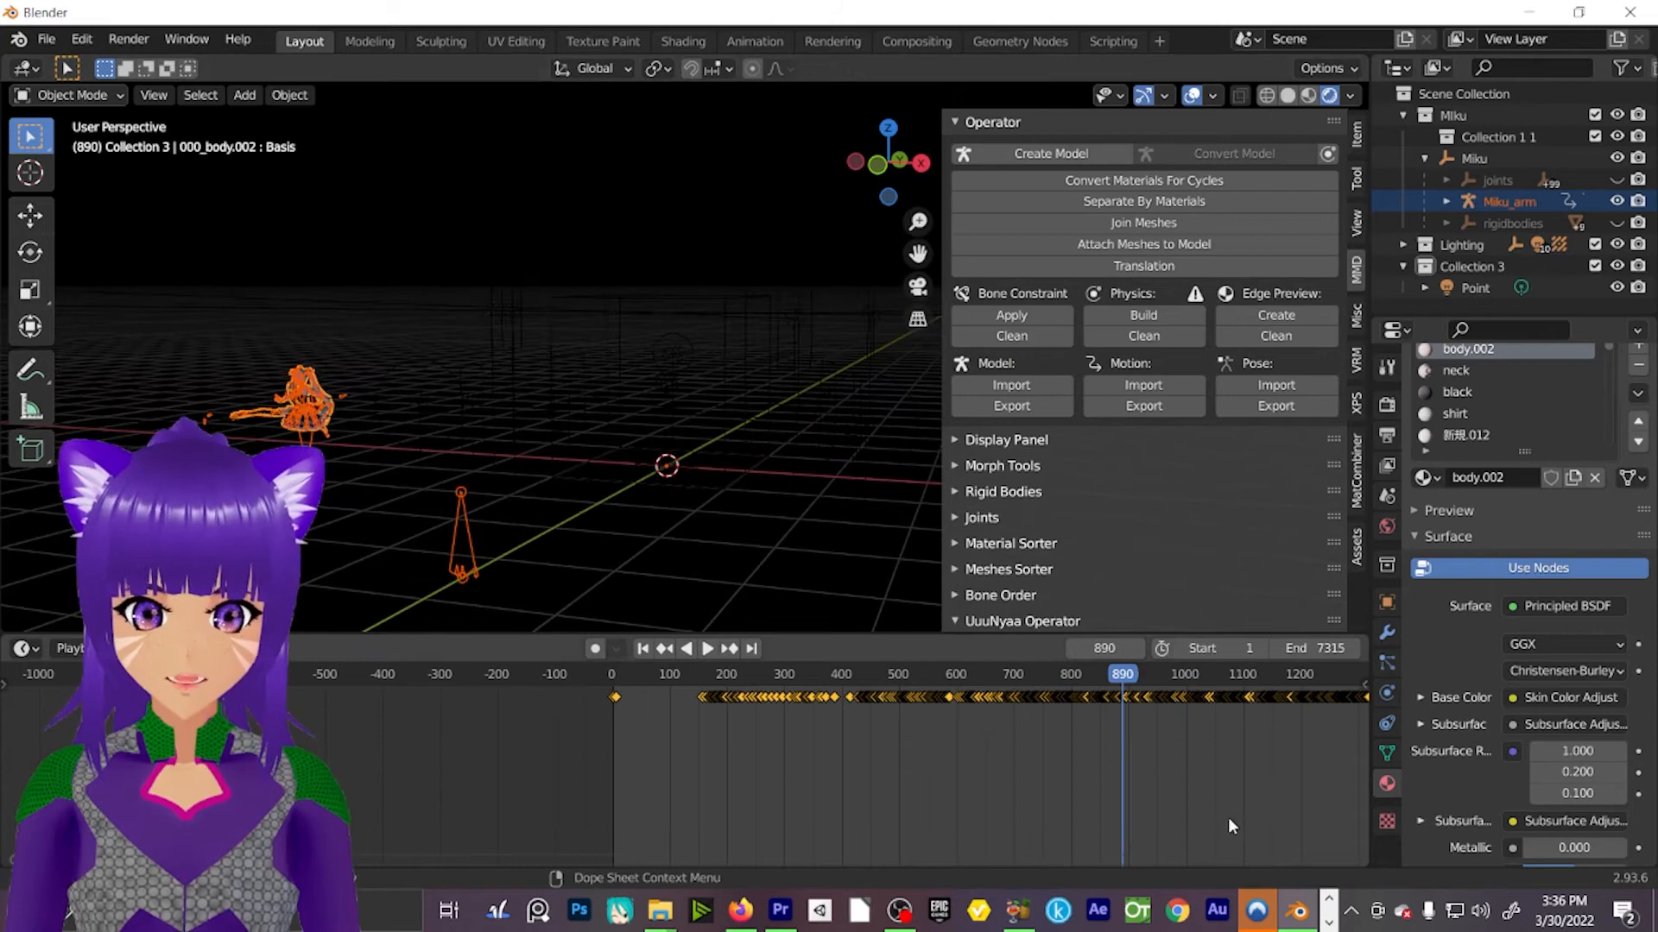
click(707, 647)
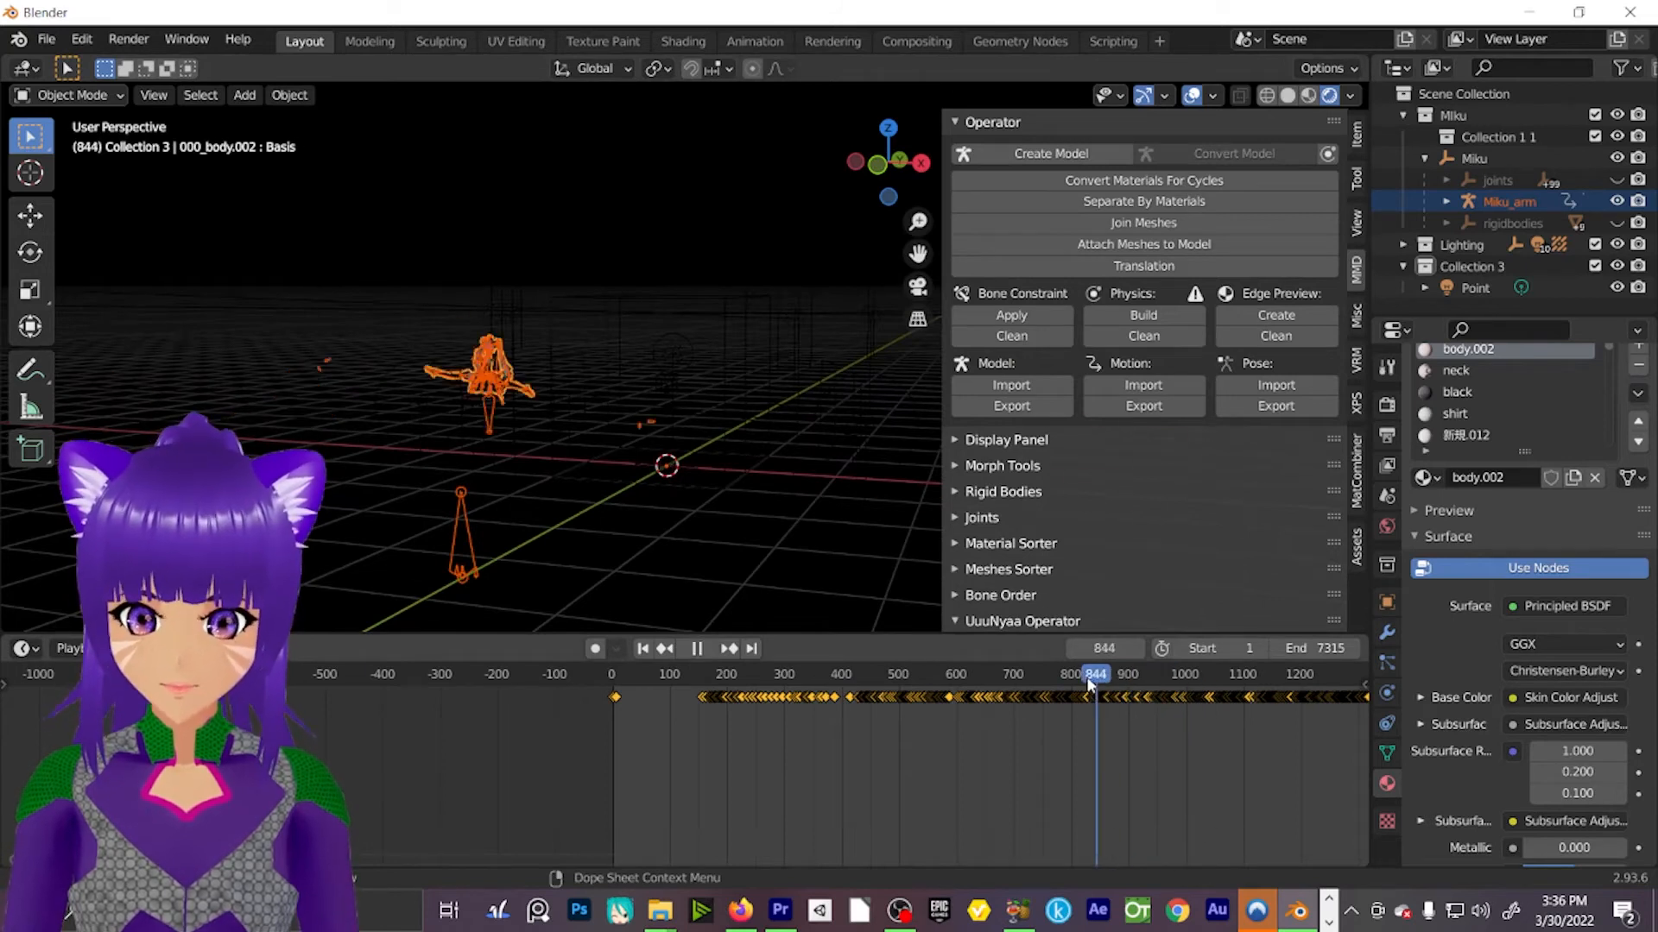
click(704, 648)
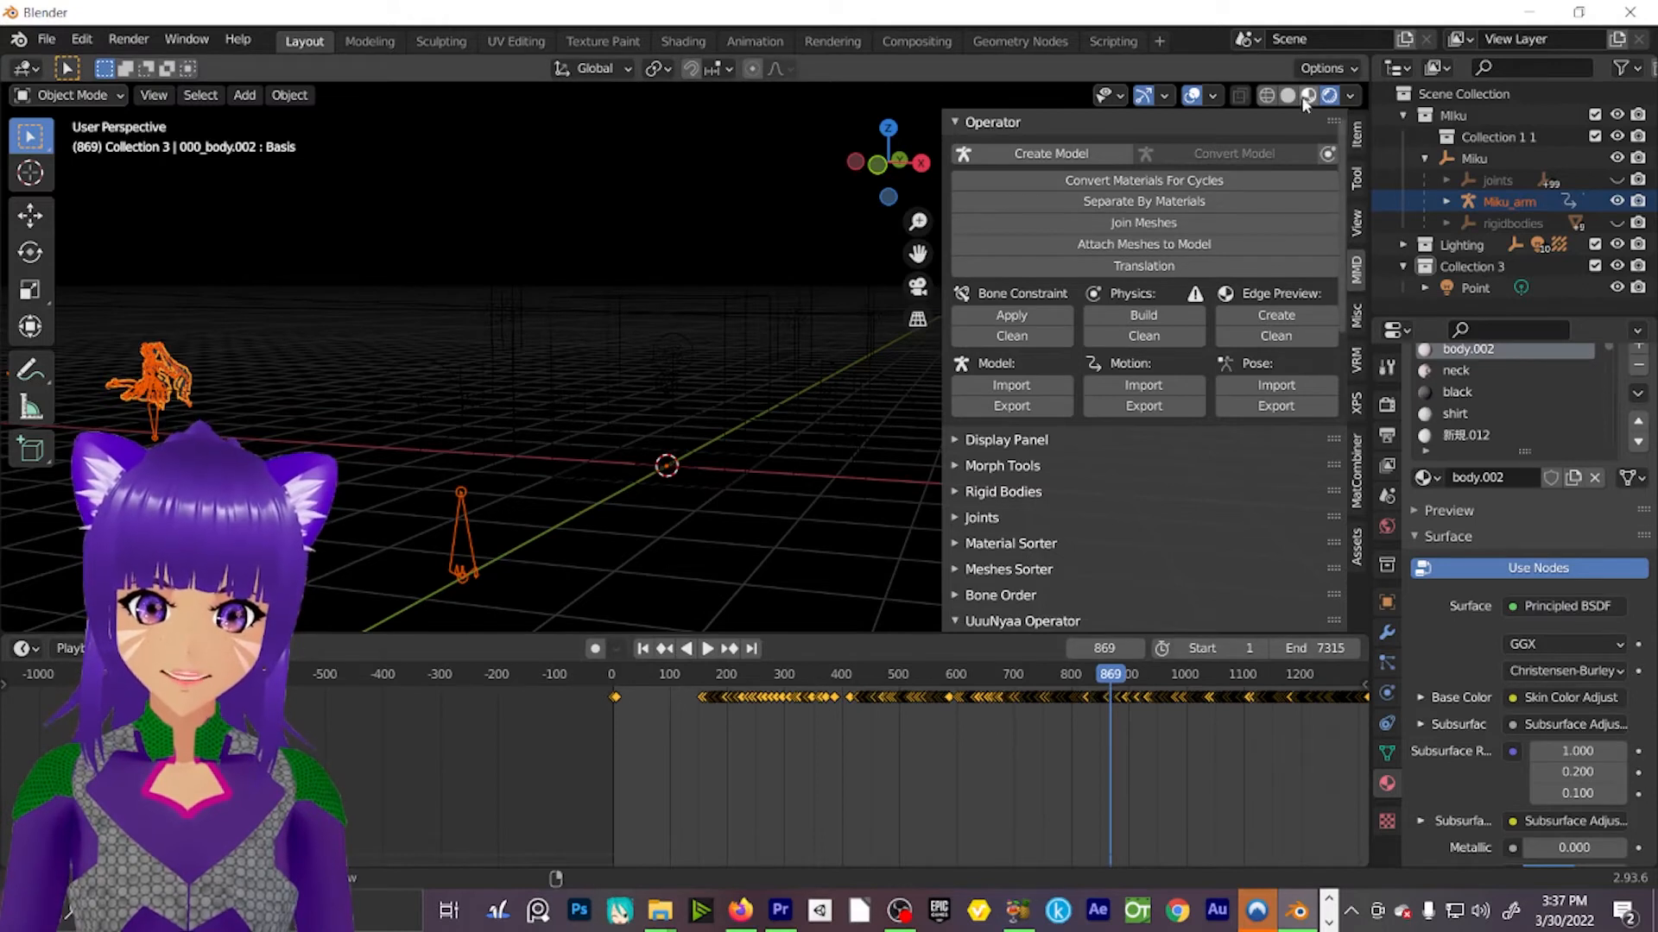
Switch the viewport to Material Preview shading and replay the dance from an earlier frame.
click(748, 674)
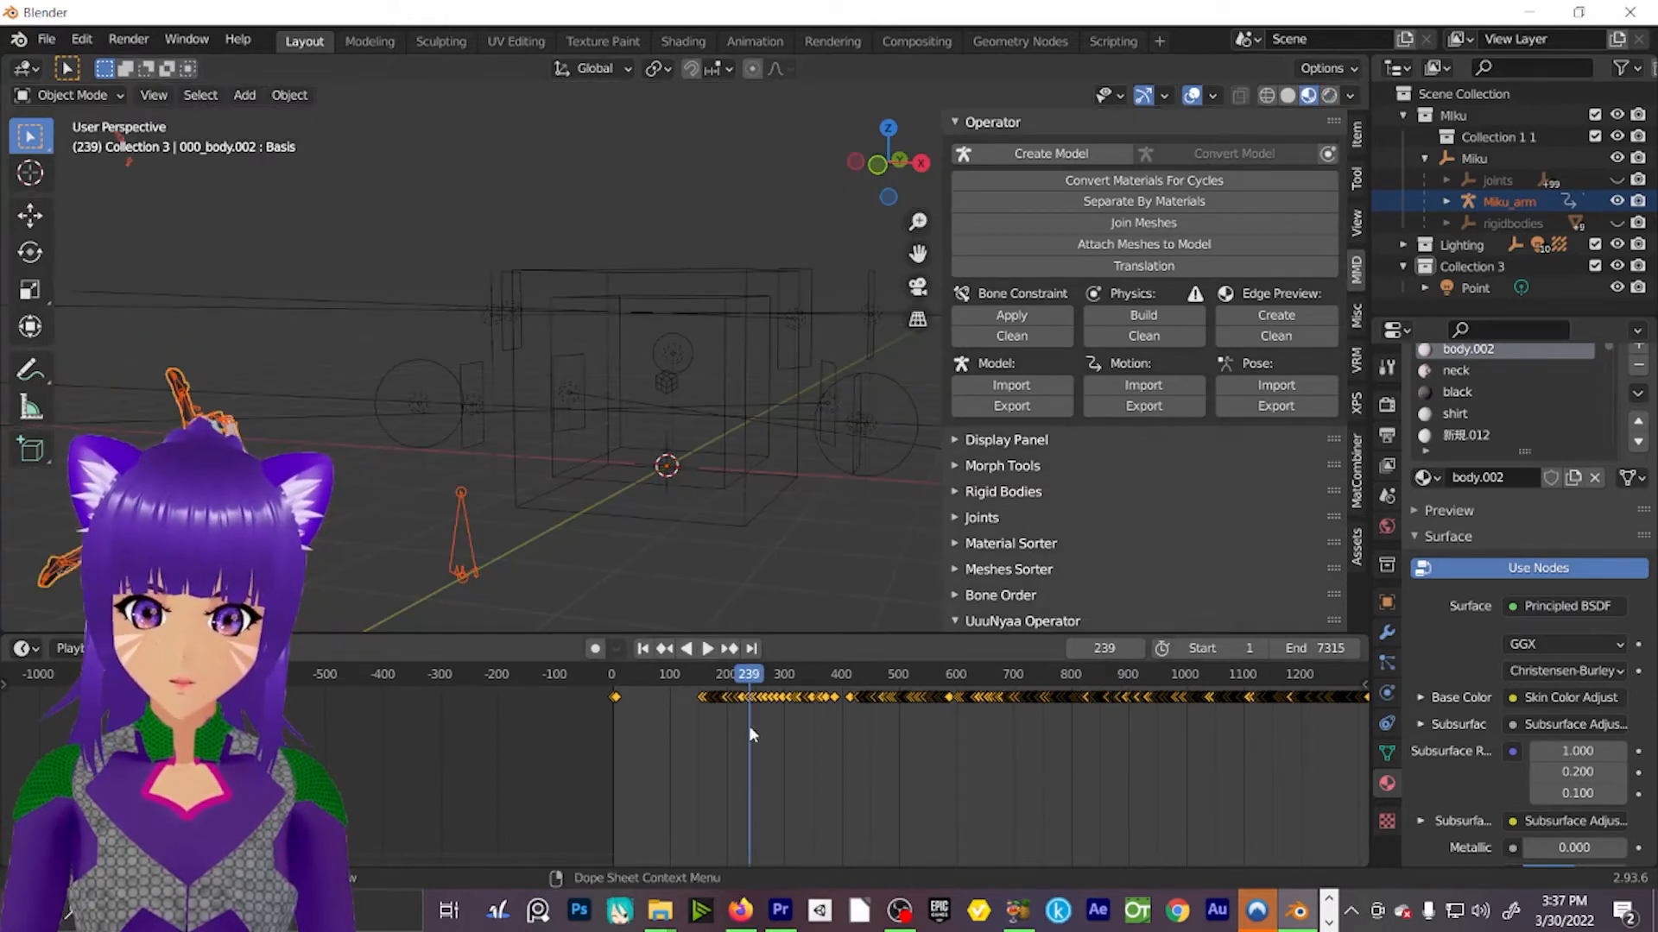
click(706, 648)
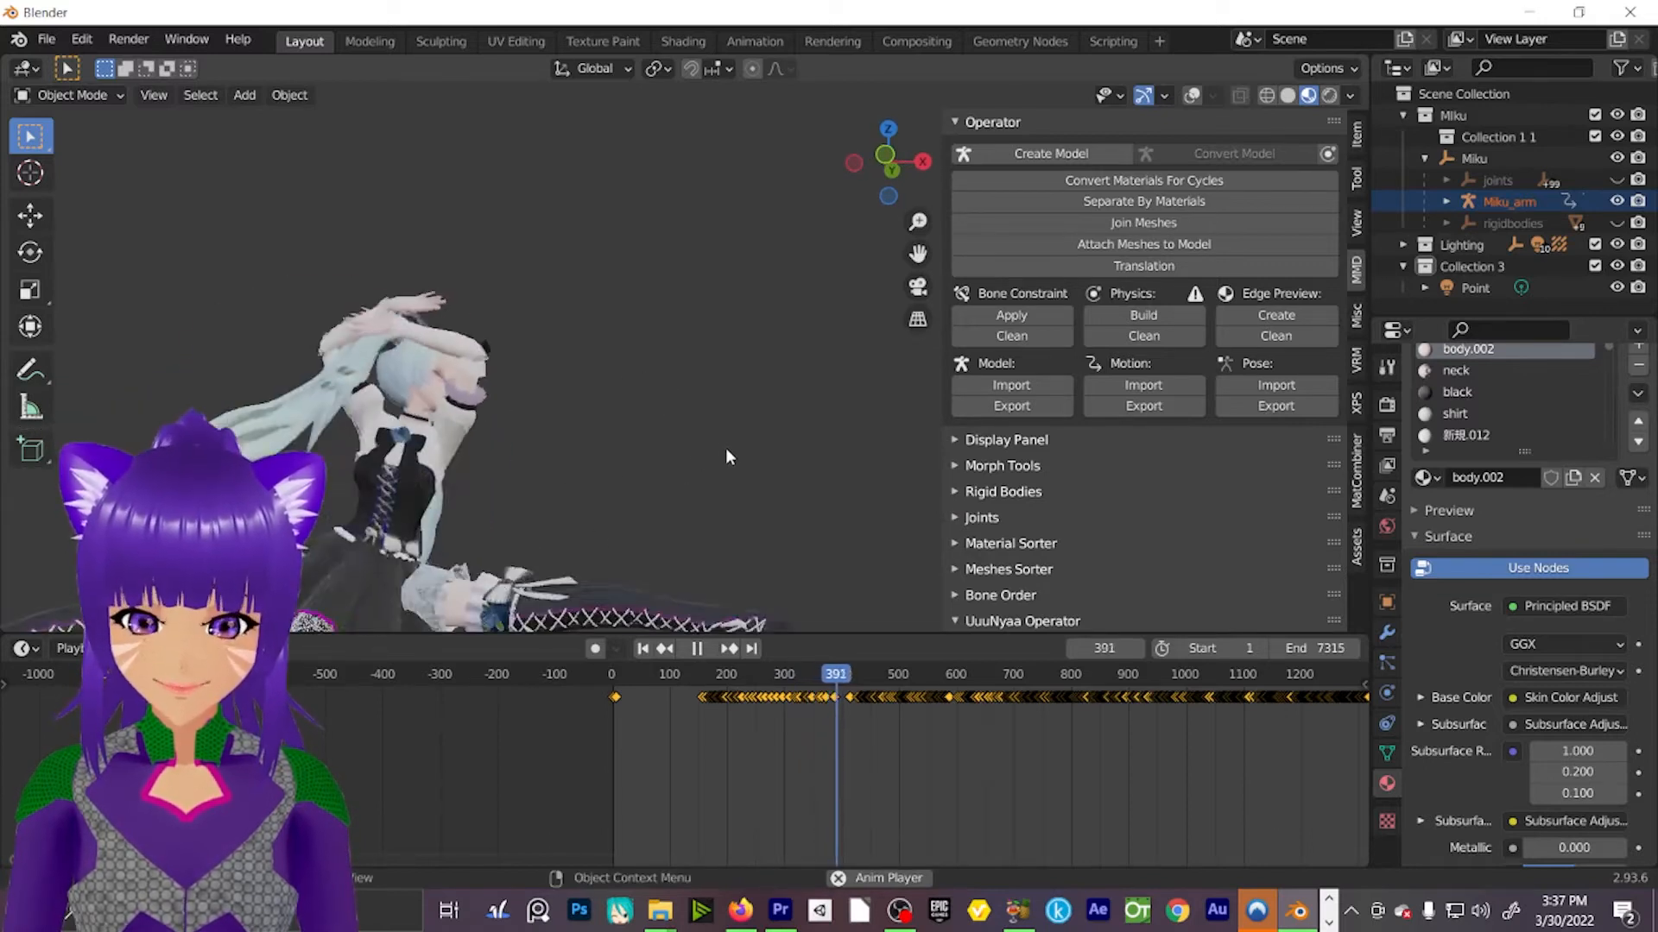
click(696, 647)
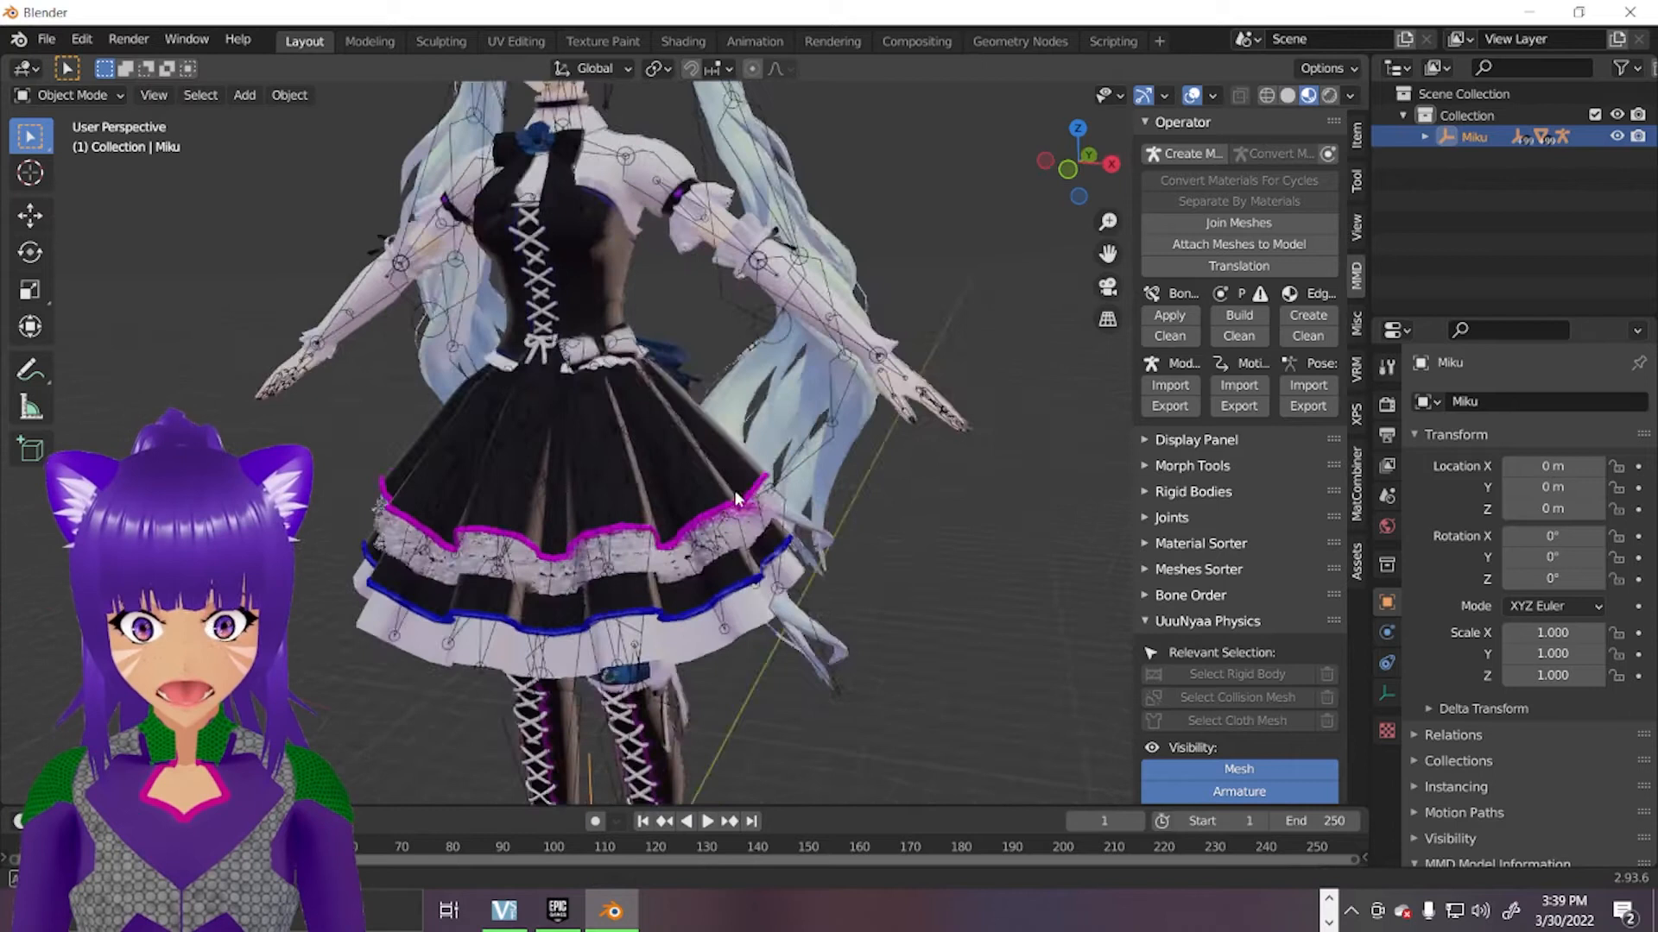
Import miku.pmx from the TDA Gothic Miku folder via MMD Model Import and select the model.
scroll(down, 3)
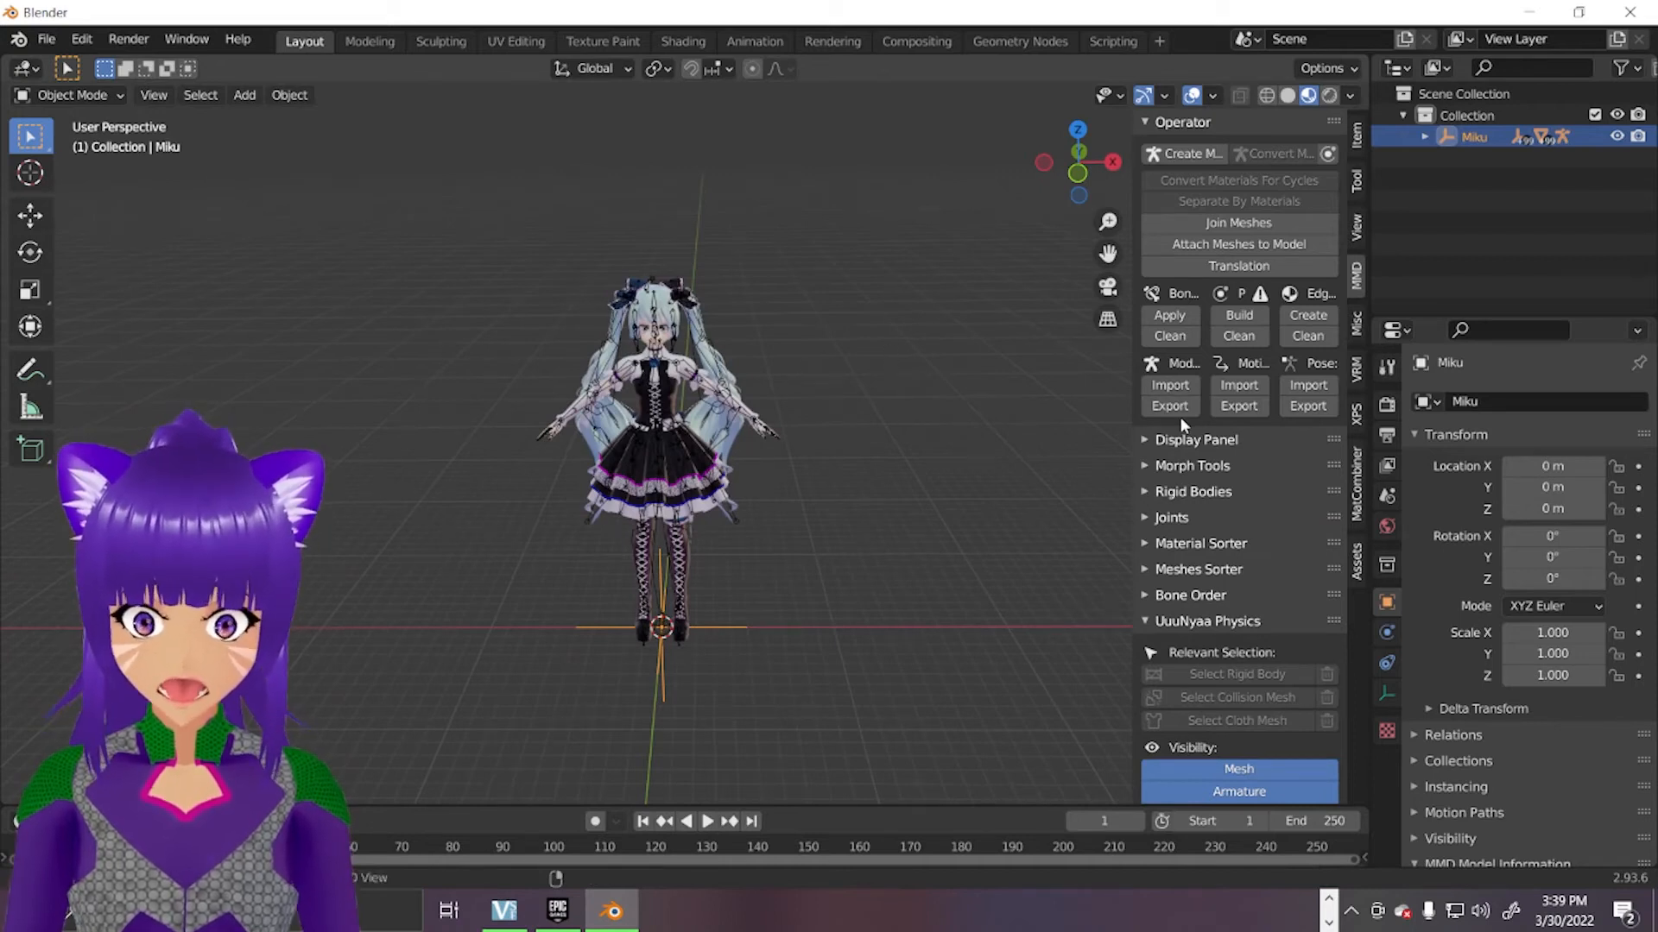
click(1169, 385)
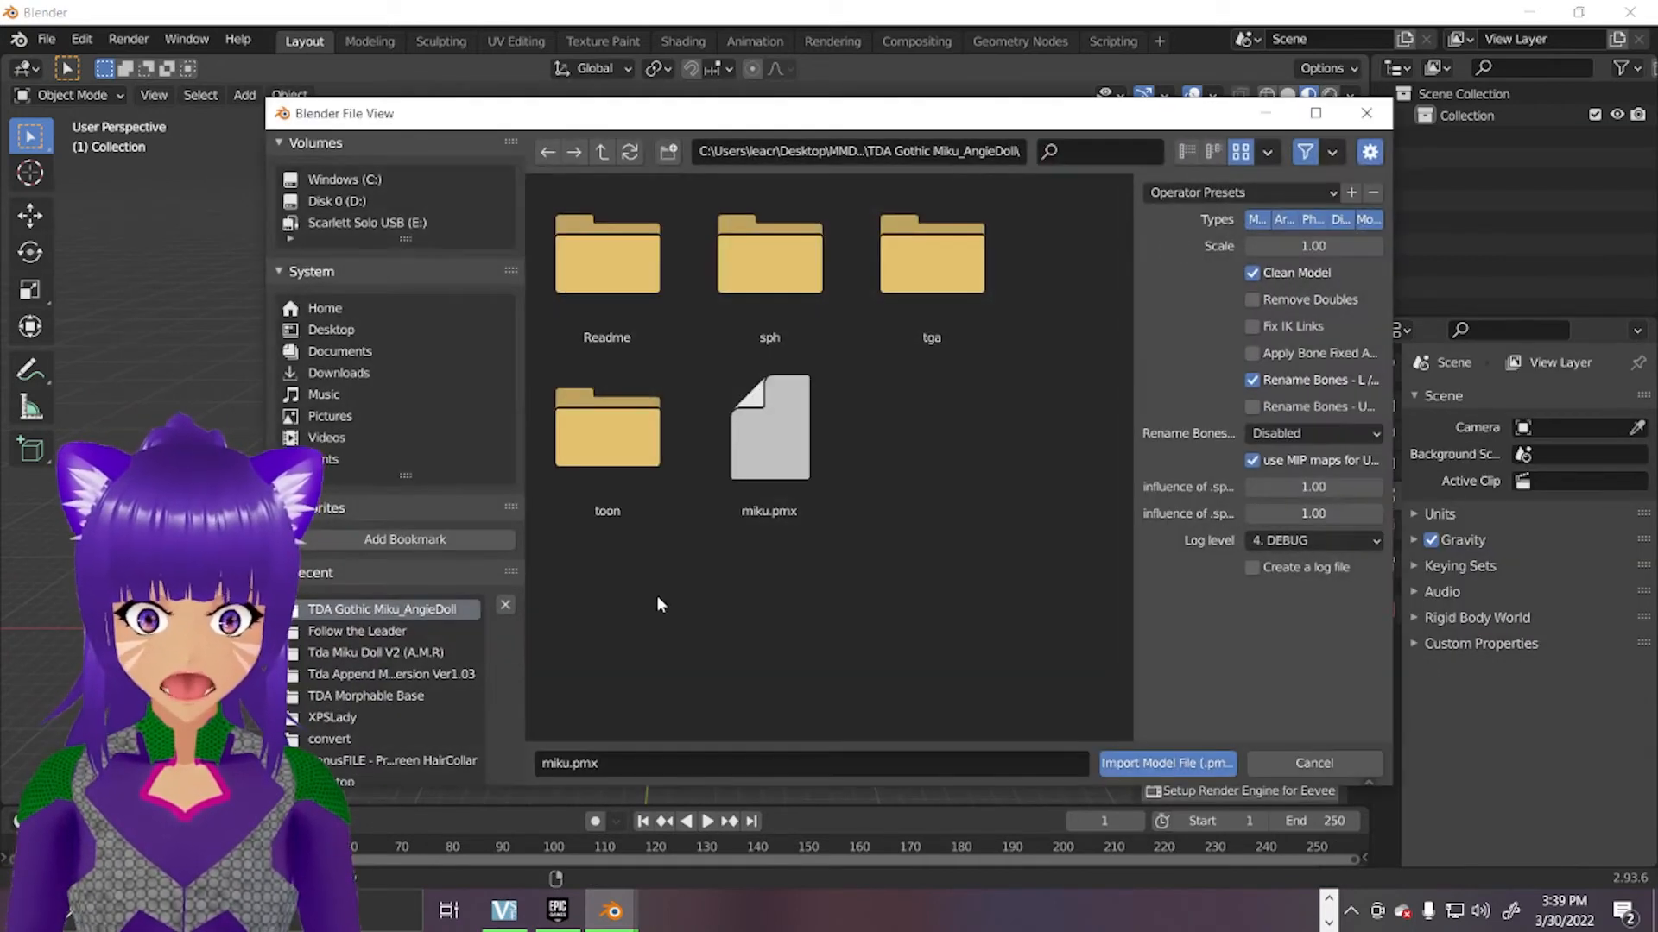
click(769, 433)
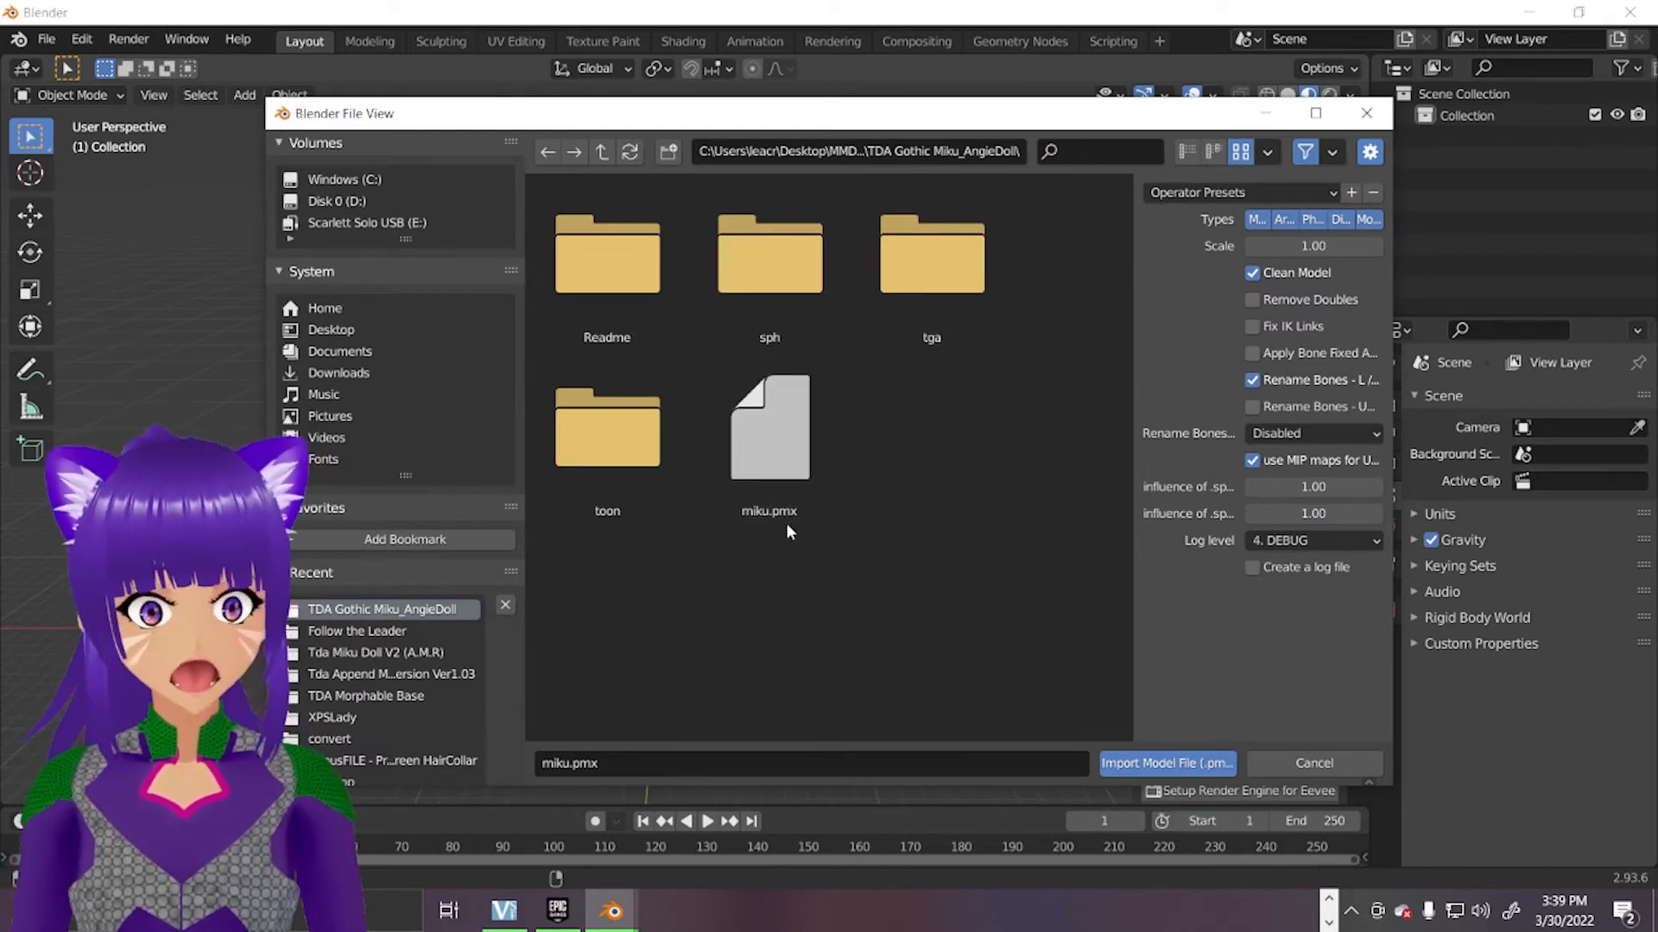
click(769, 427)
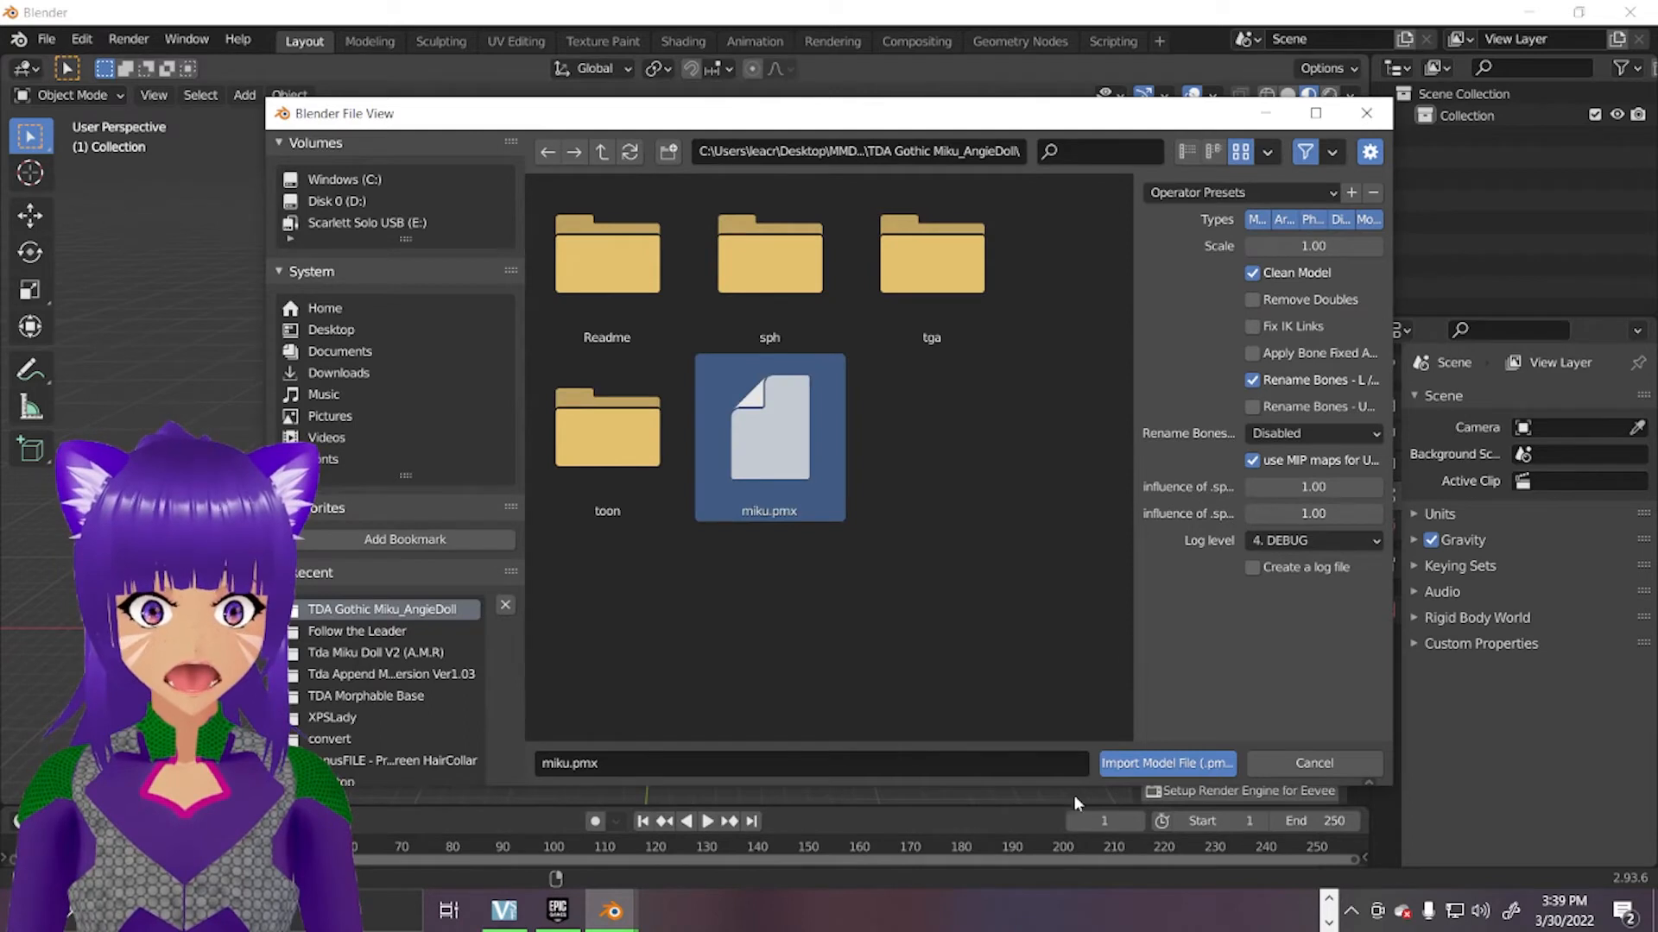
click(1164, 763)
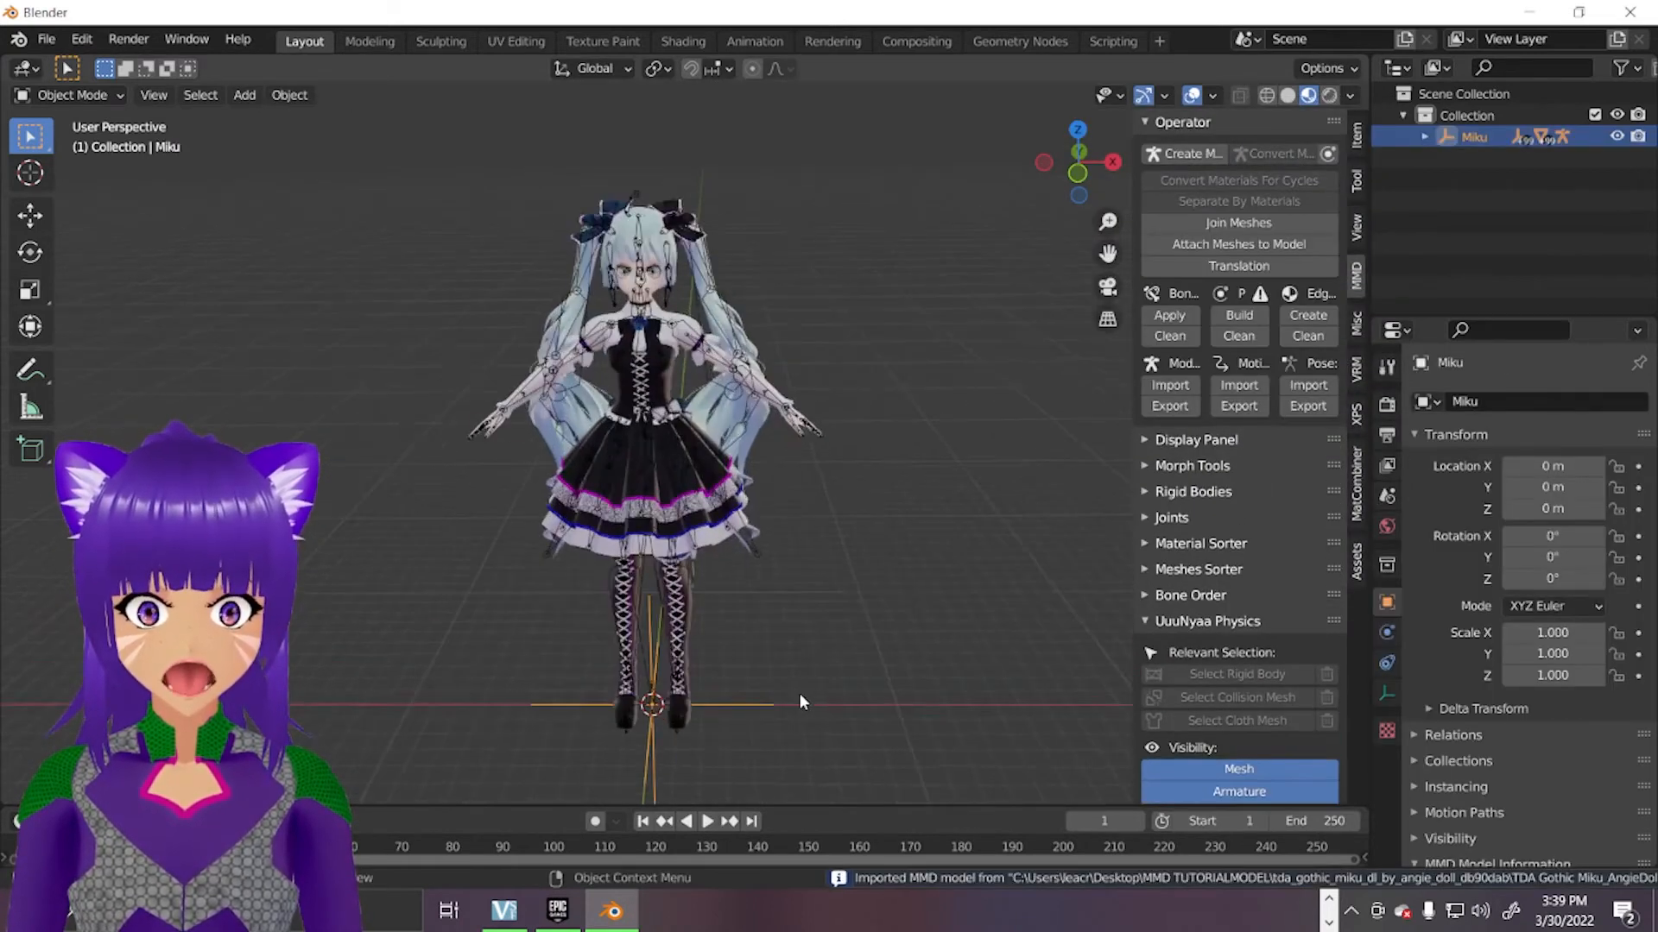
click(1237, 180)
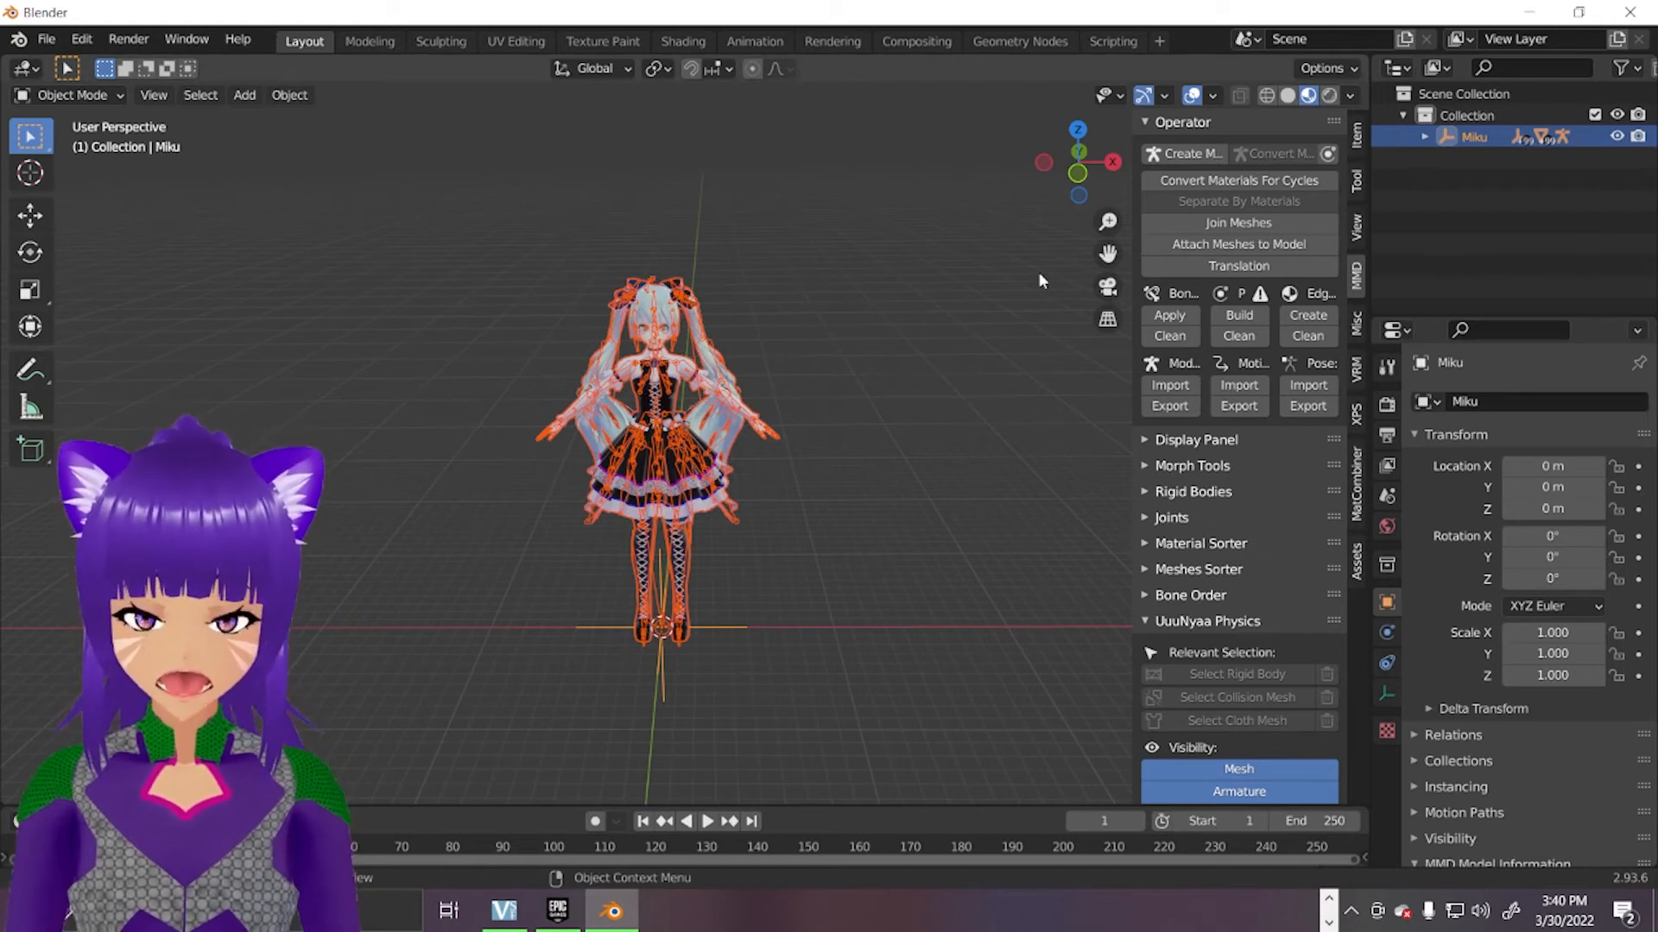
Make the Miku_arm armature active and zoom the viewport in on the figure.
key(s)
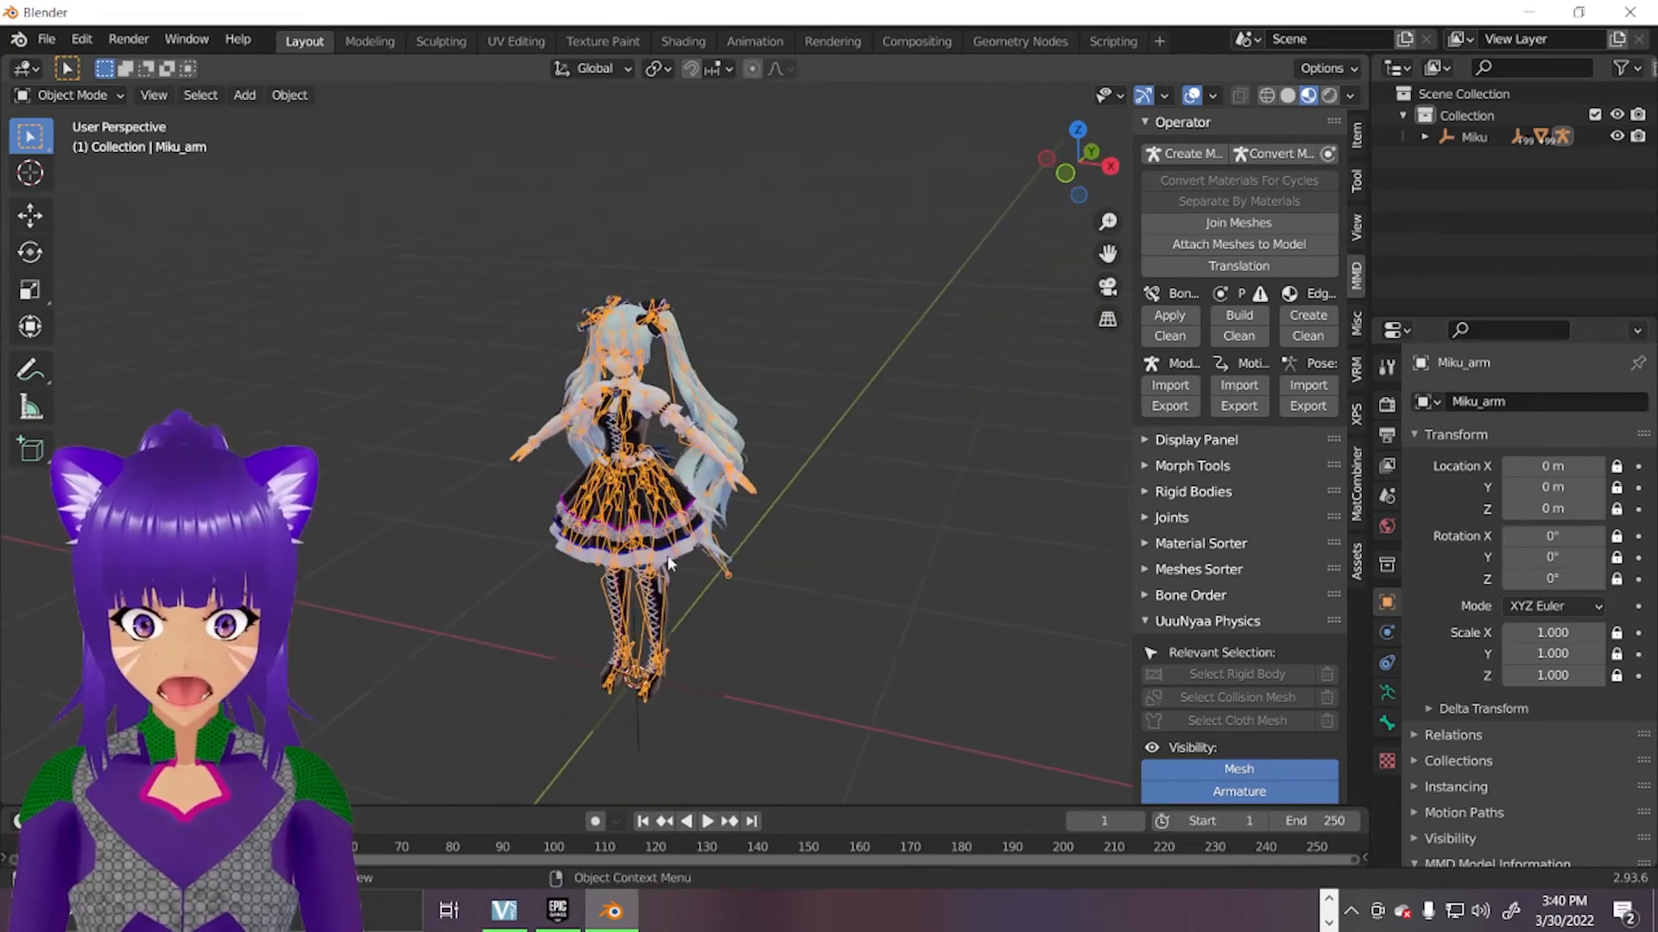
scroll(up, 3)
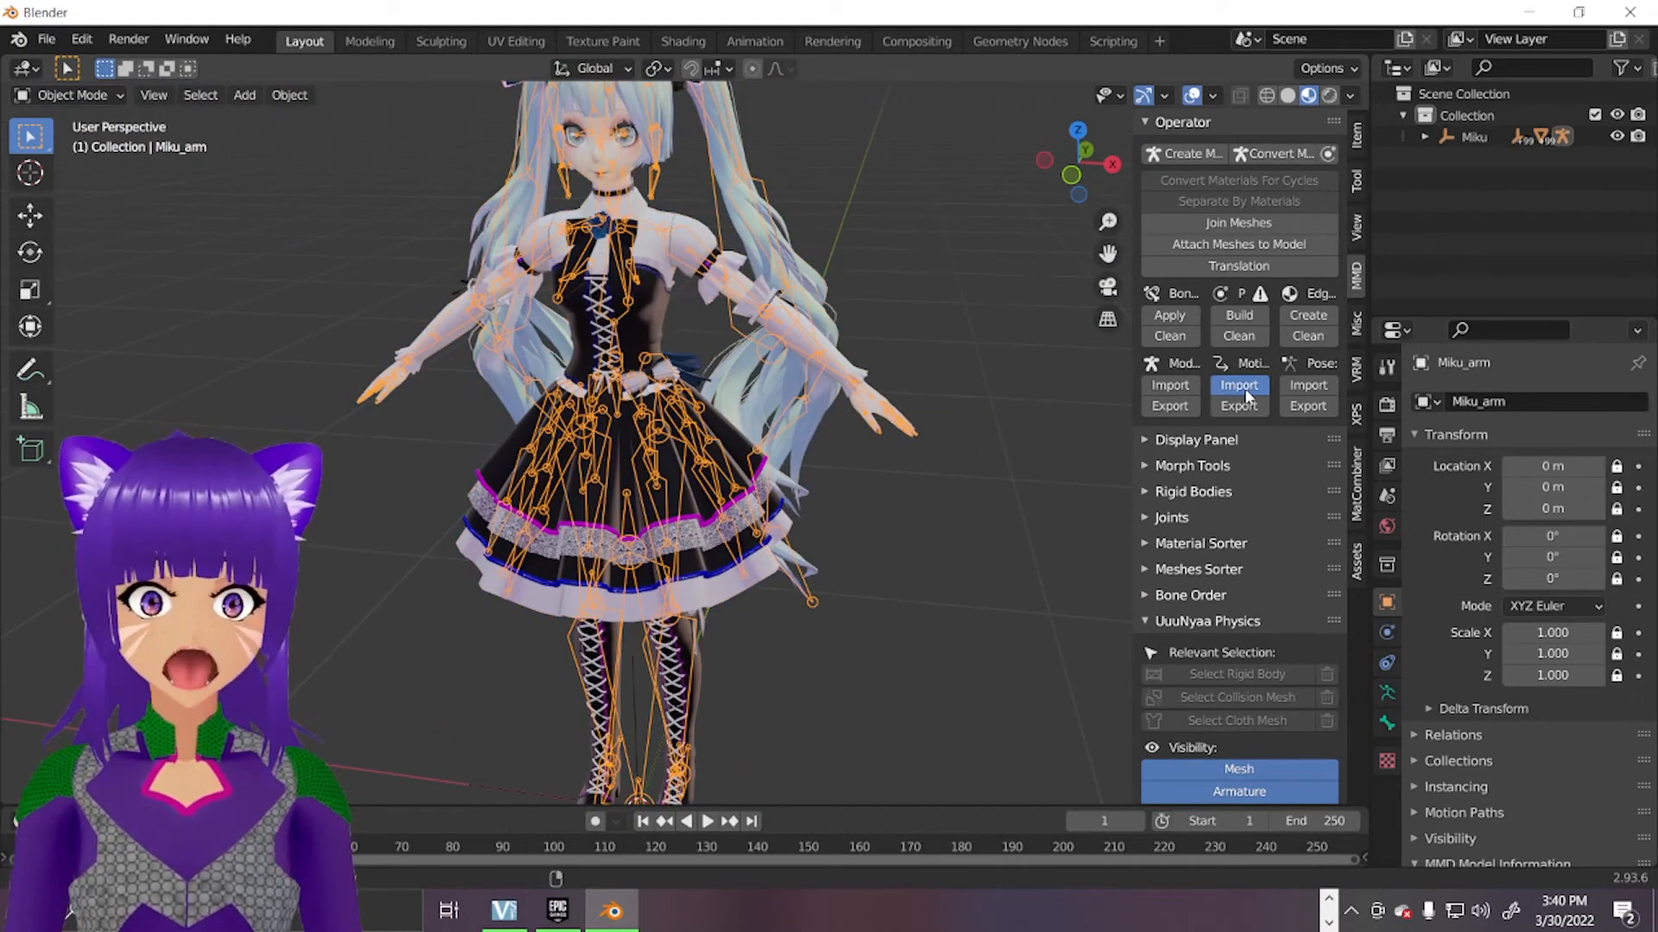
Import Follow the Leader.vmd onto the armature via MMD Motion Import, extending the animation to frame 7315.
click(1238, 385)
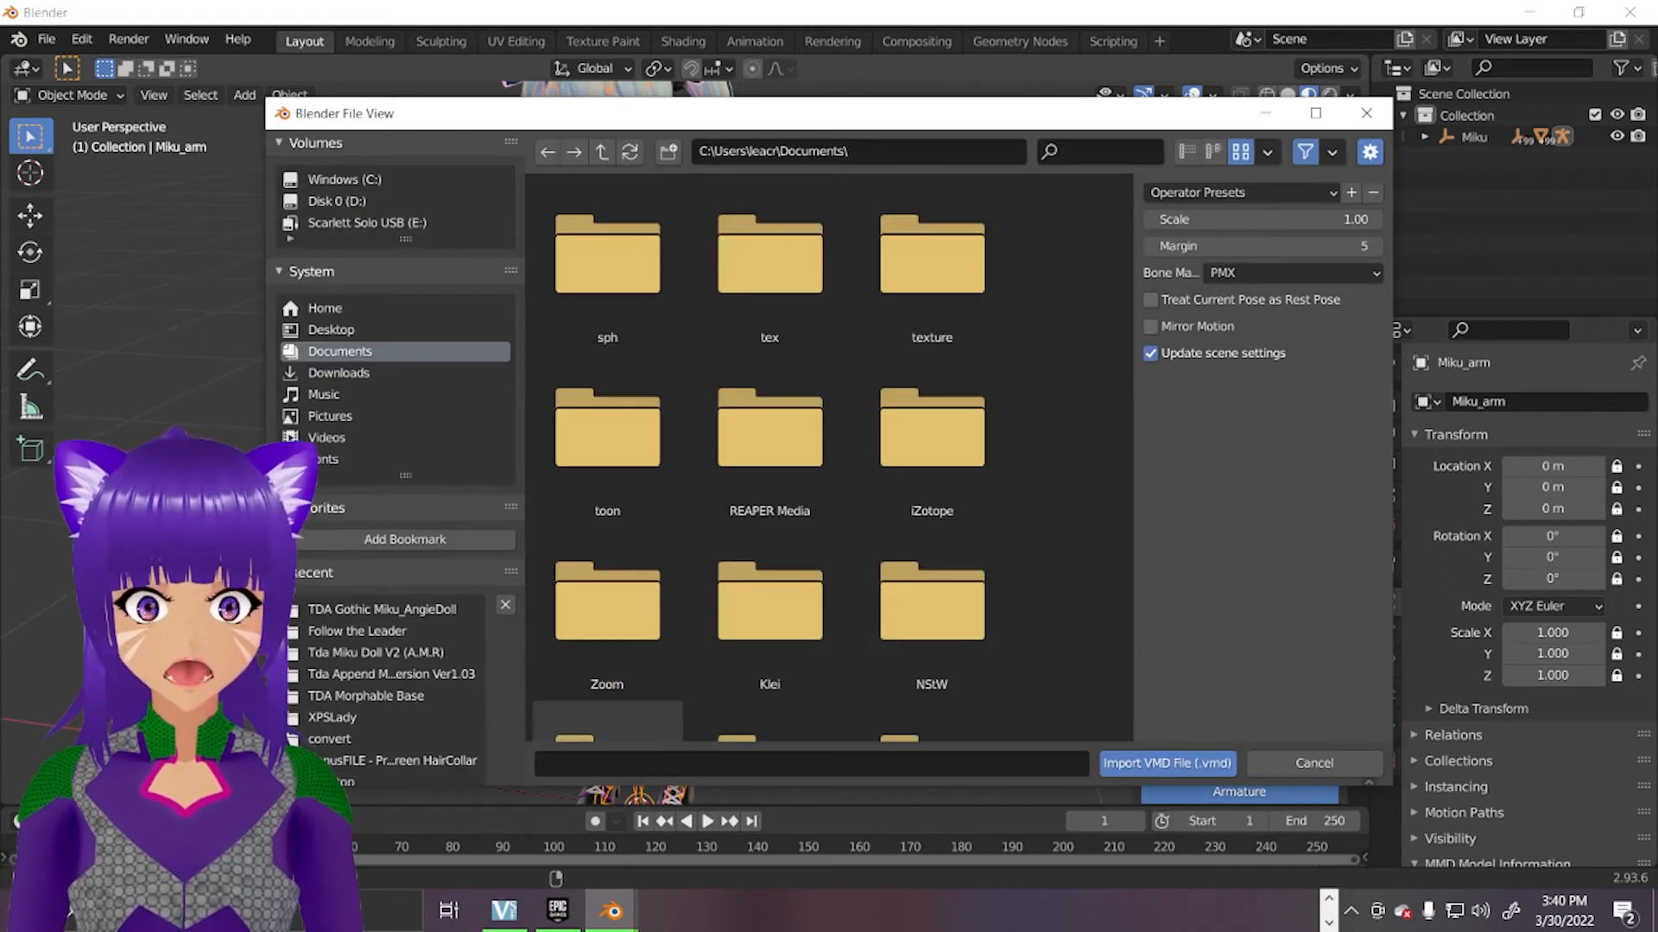
mouse_move(356, 632)
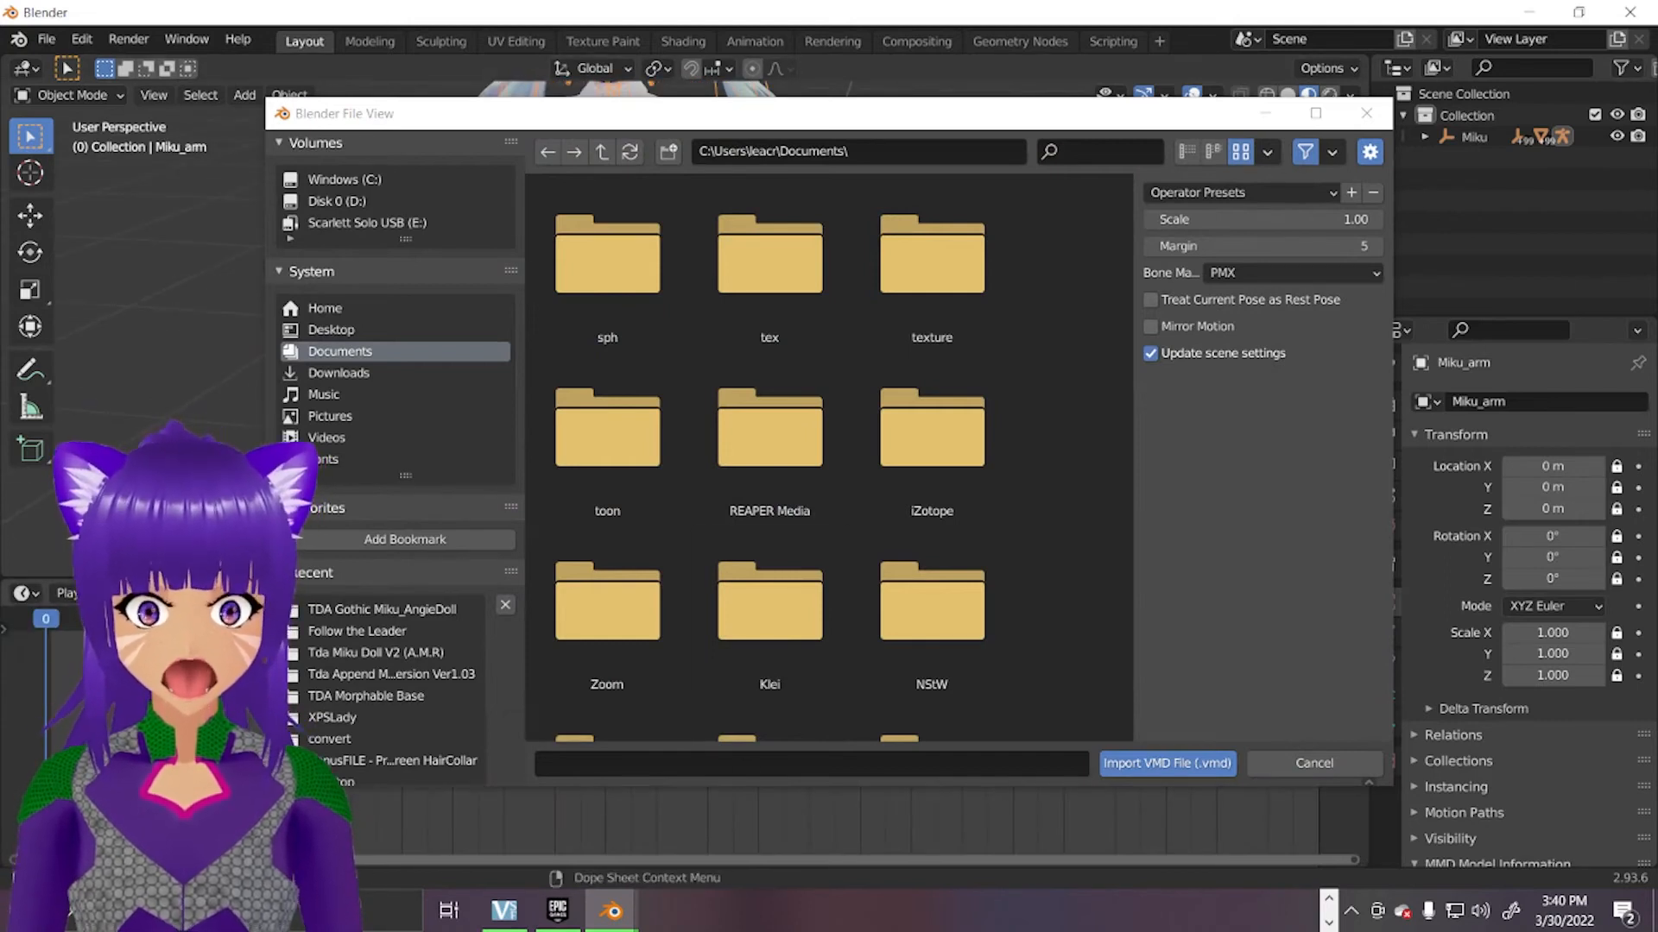
click(606, 427)
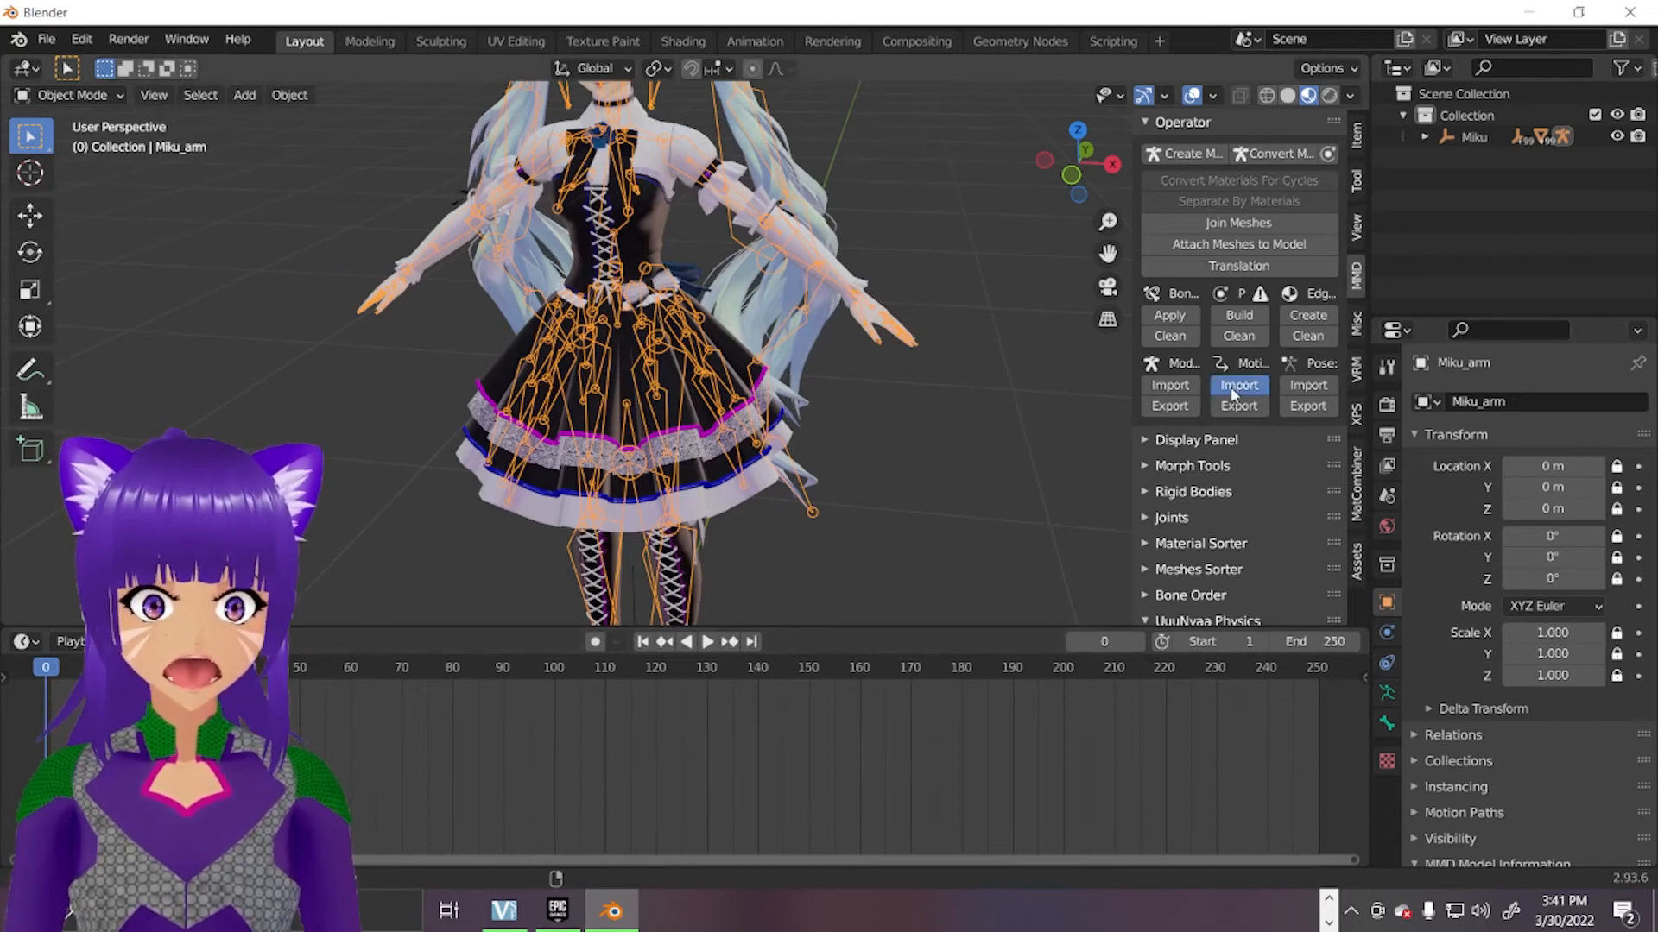
click(1238, 385)
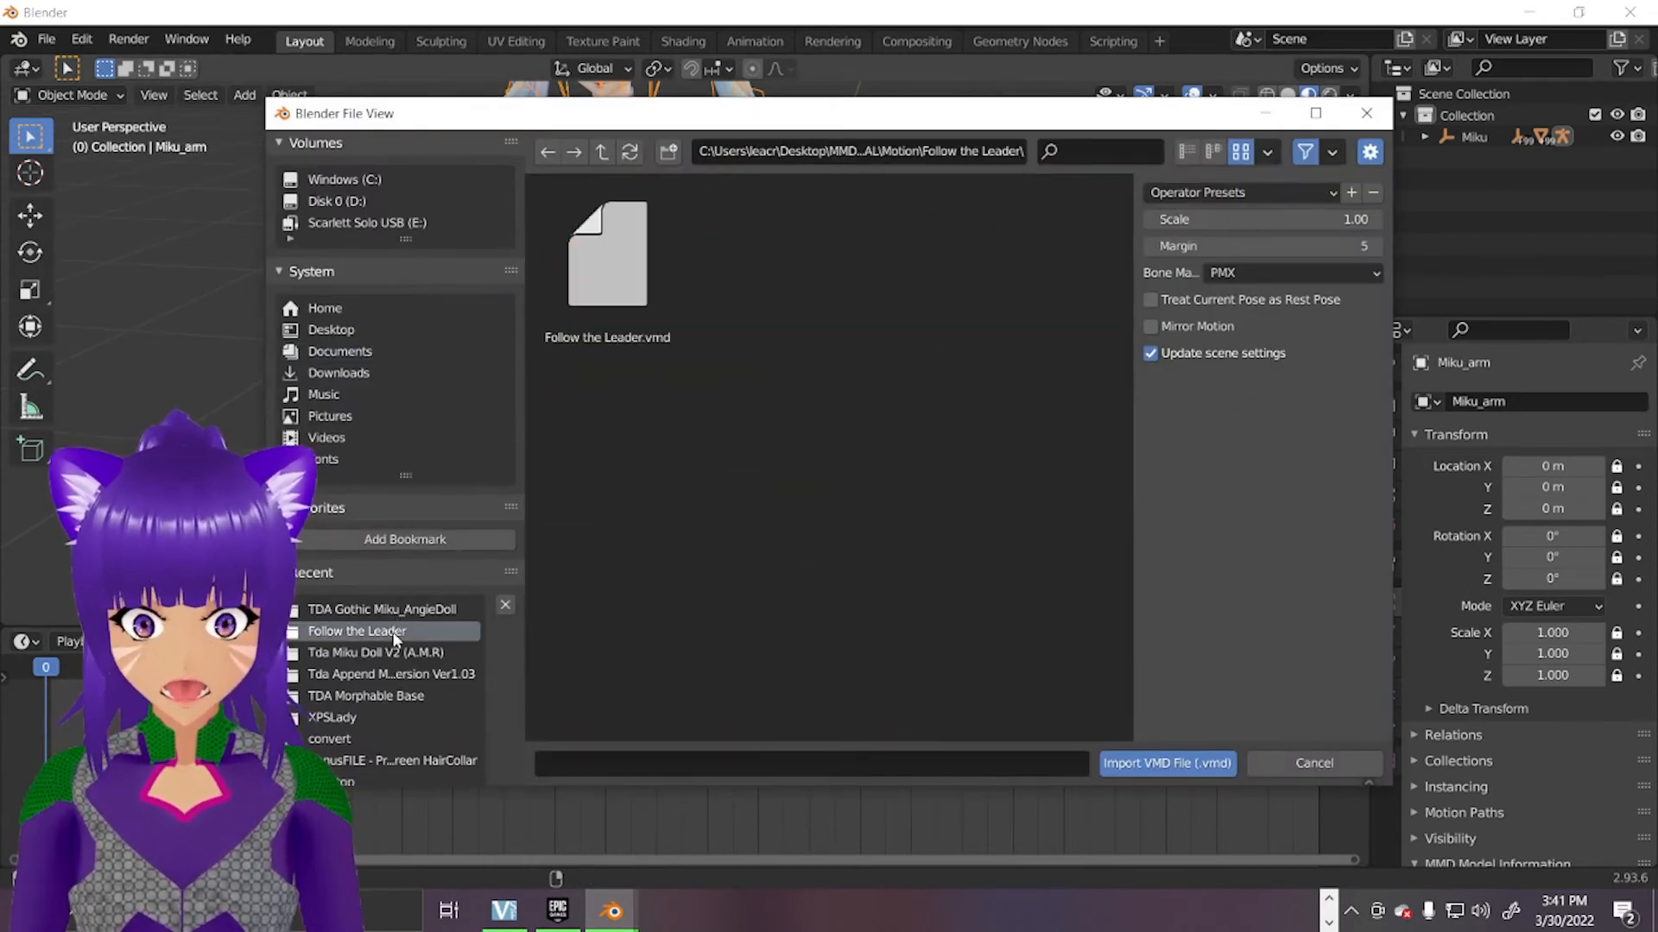
click(1165, 762)
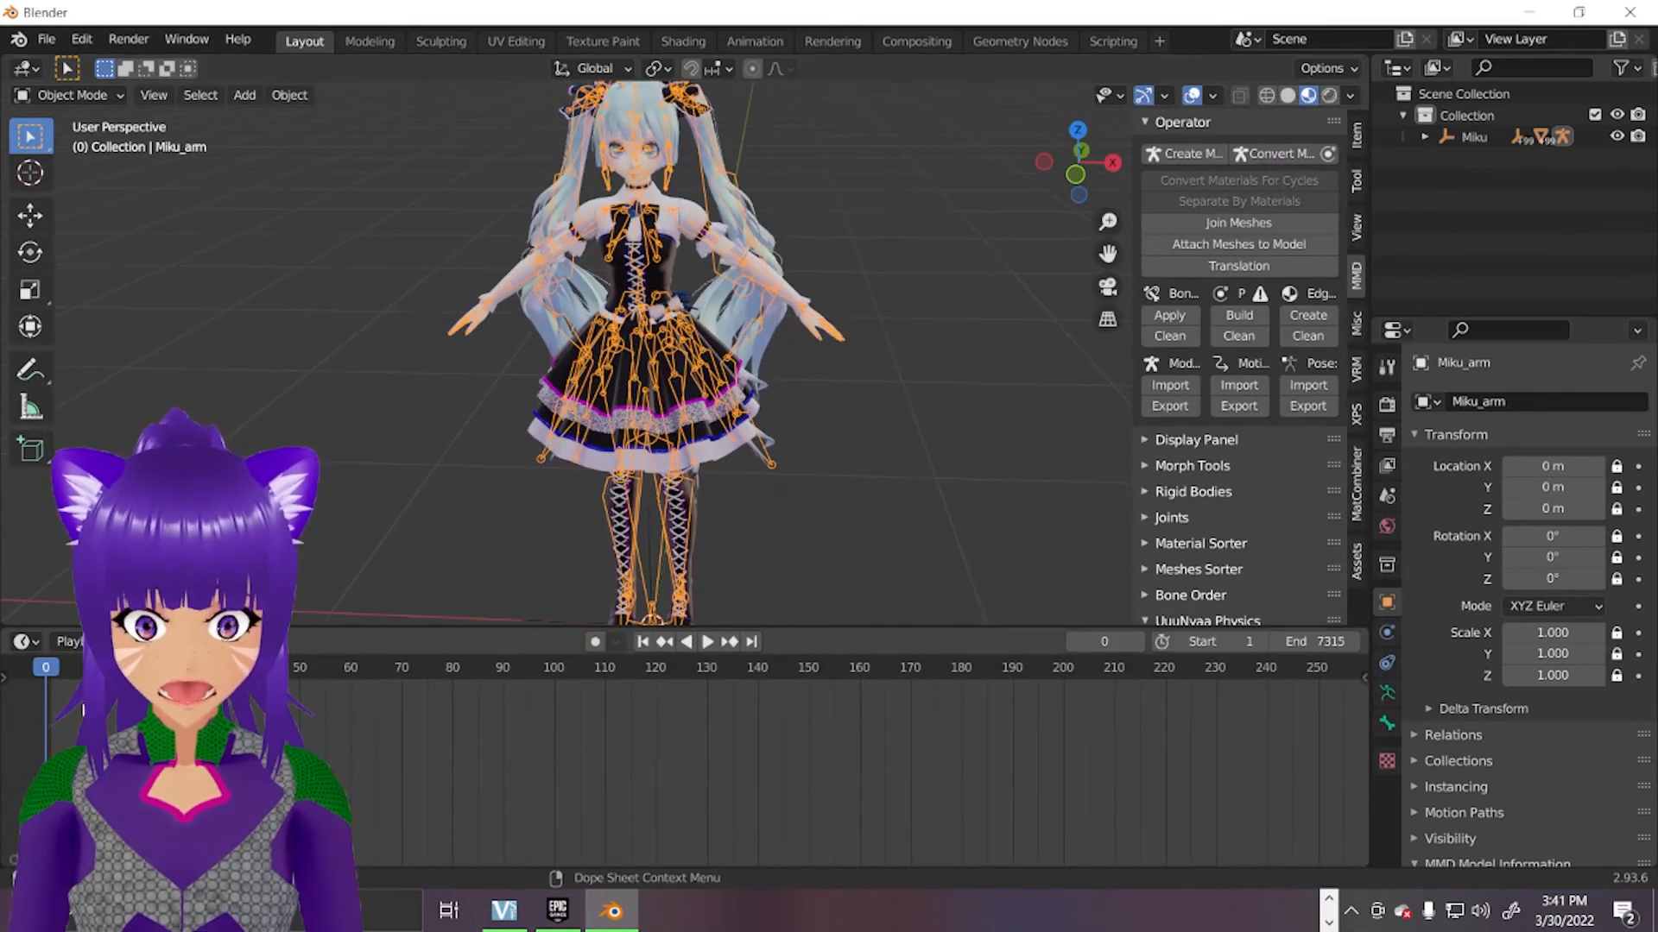
Play the imported dance, then jump back to frame 0 and stop playback.
click(706, 643)
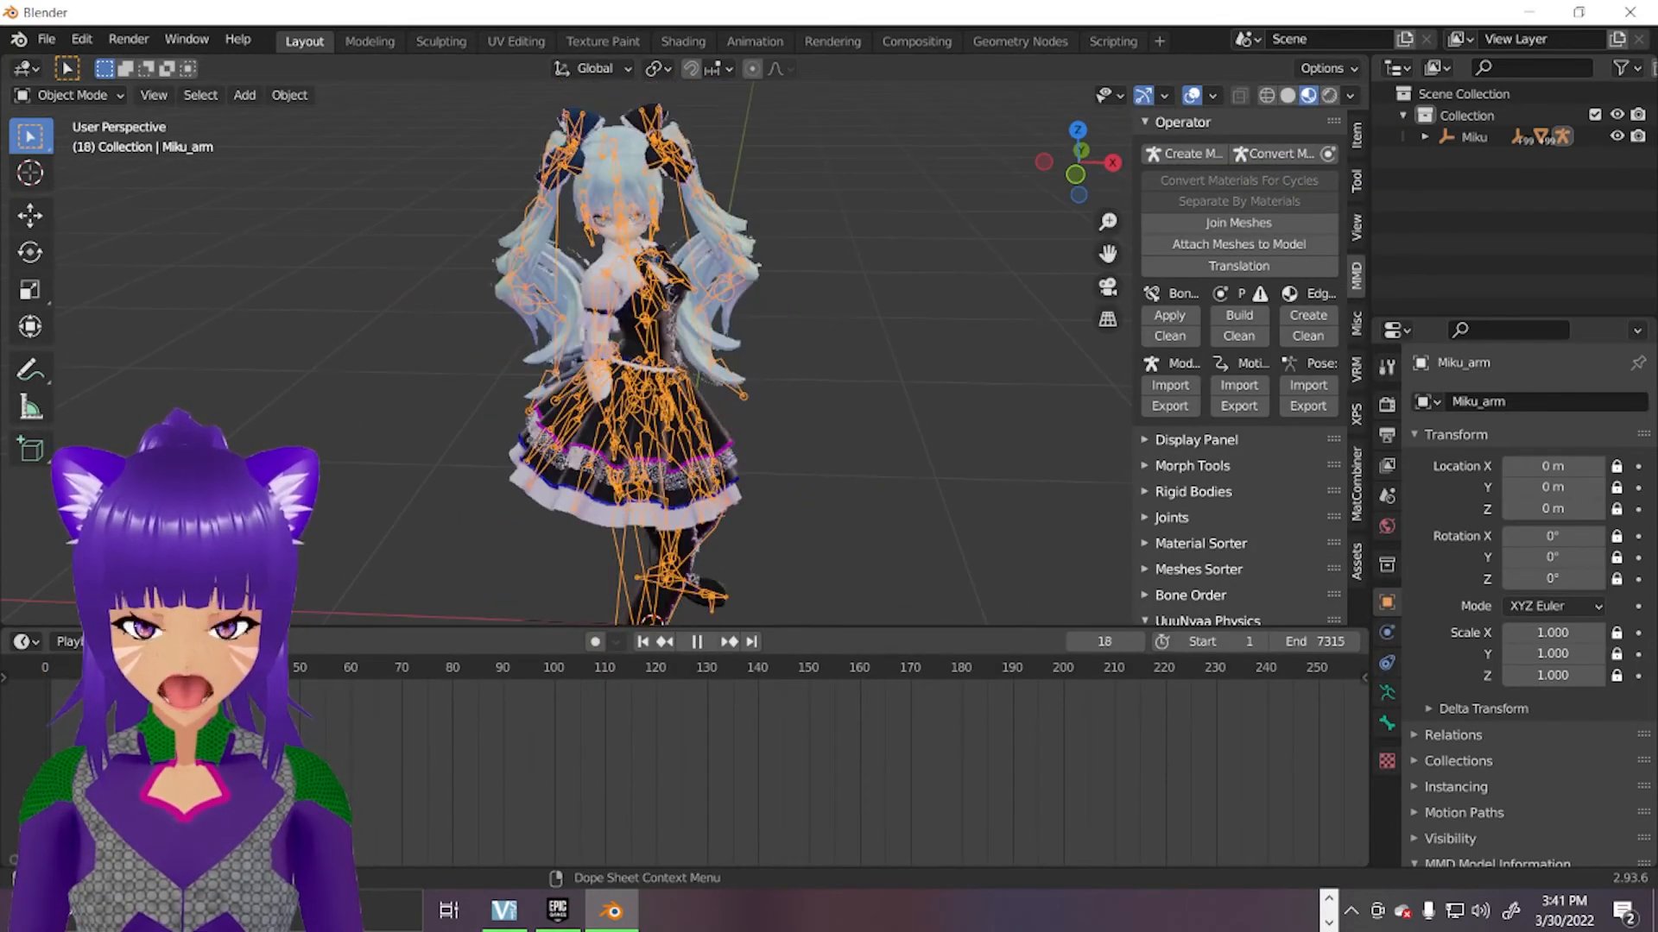
click(356, 666)
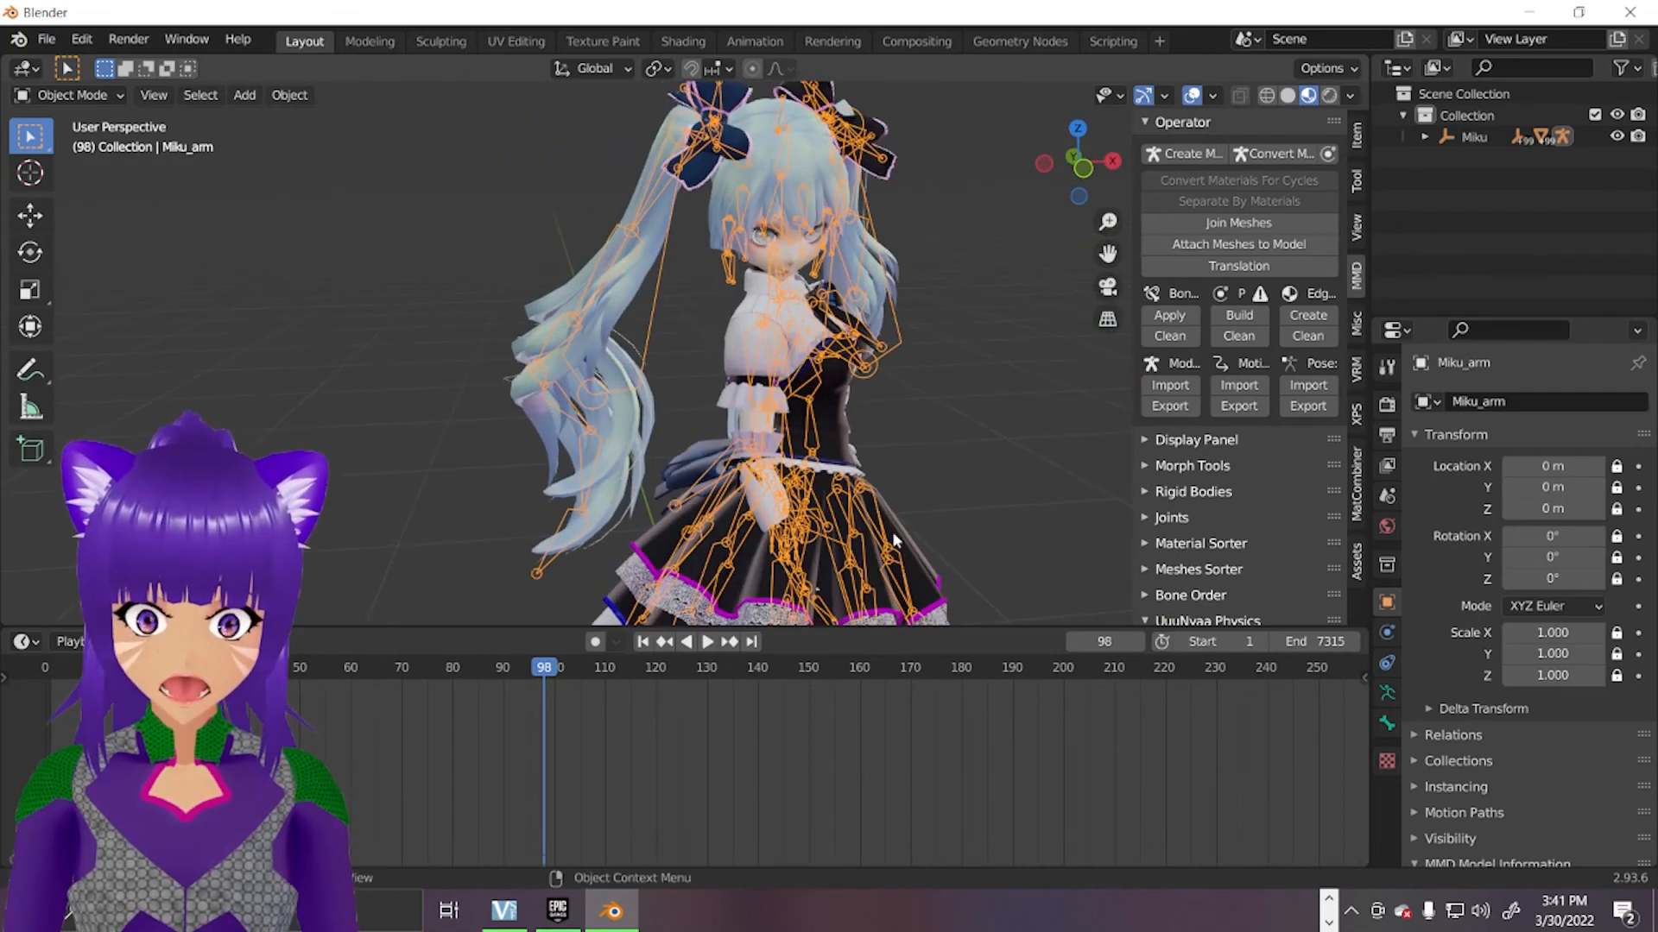
click(684, 642)
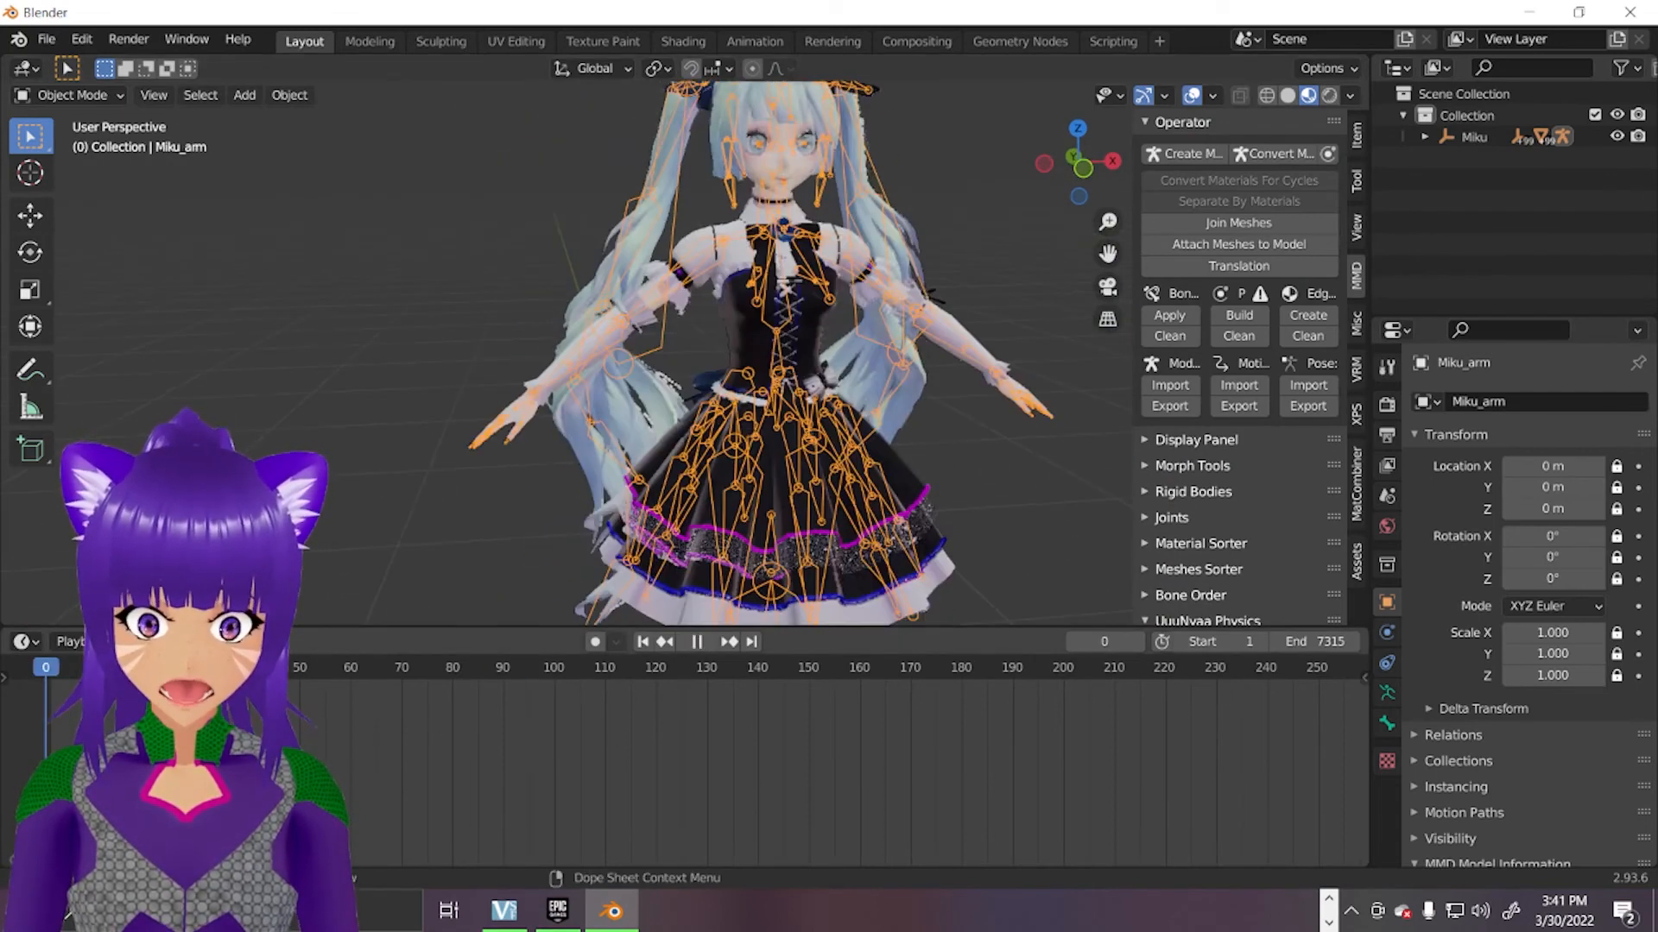
click(832, 667)
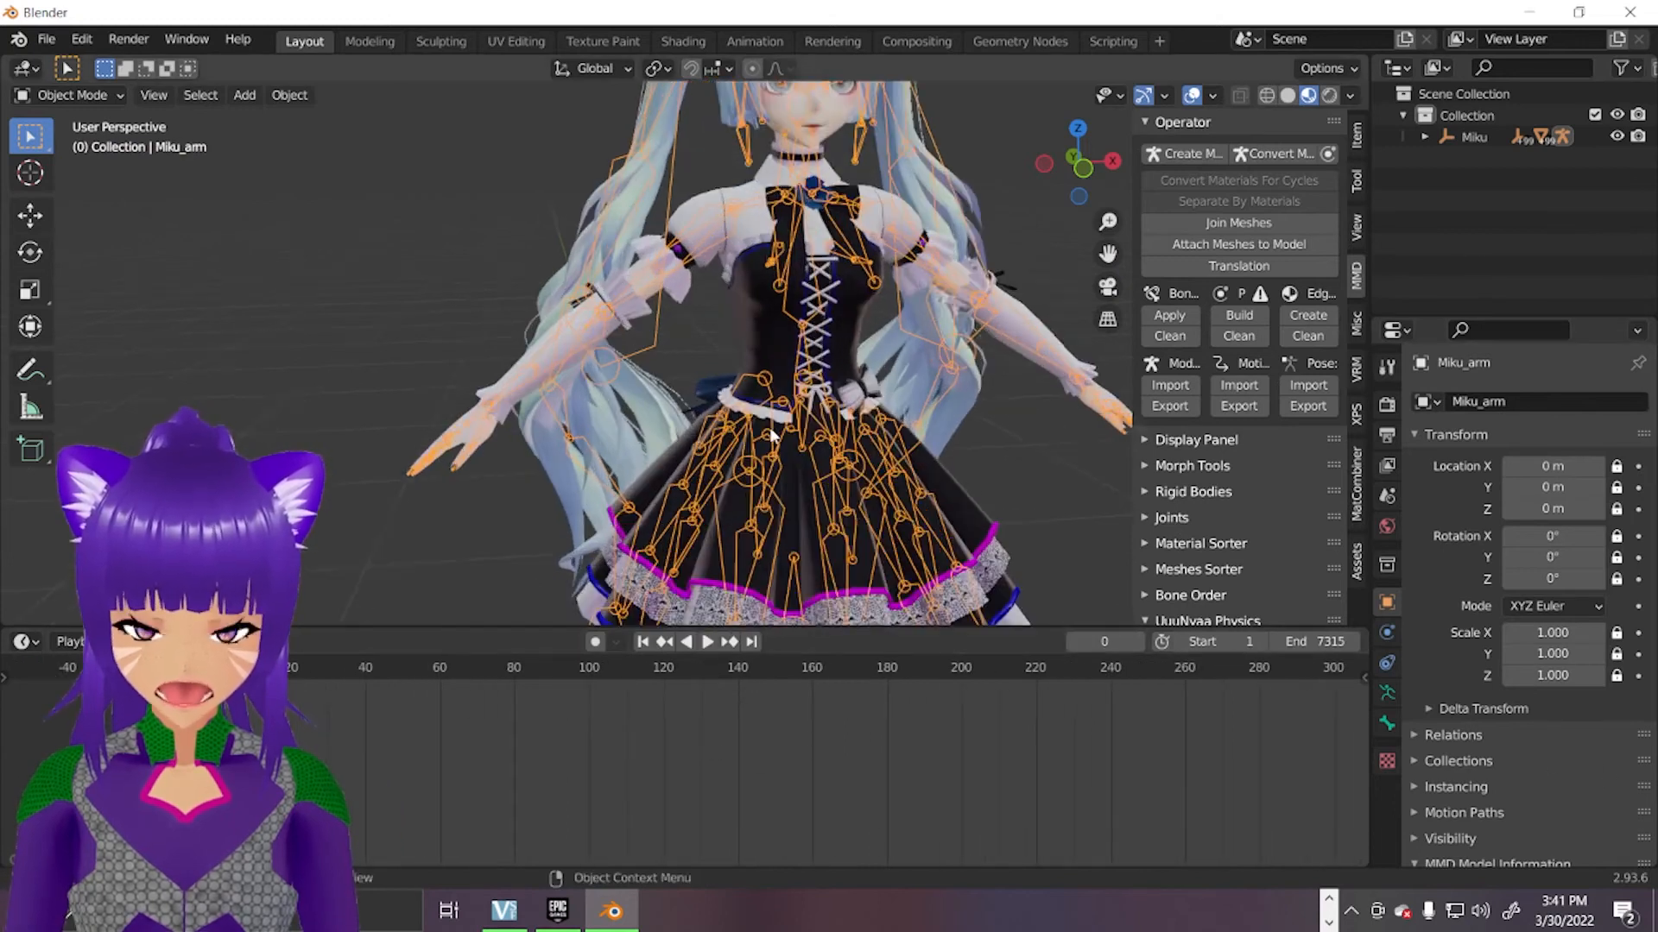
Play the dance again from the start, pausing and resuming to check Miku's movement.
click(706, 643)
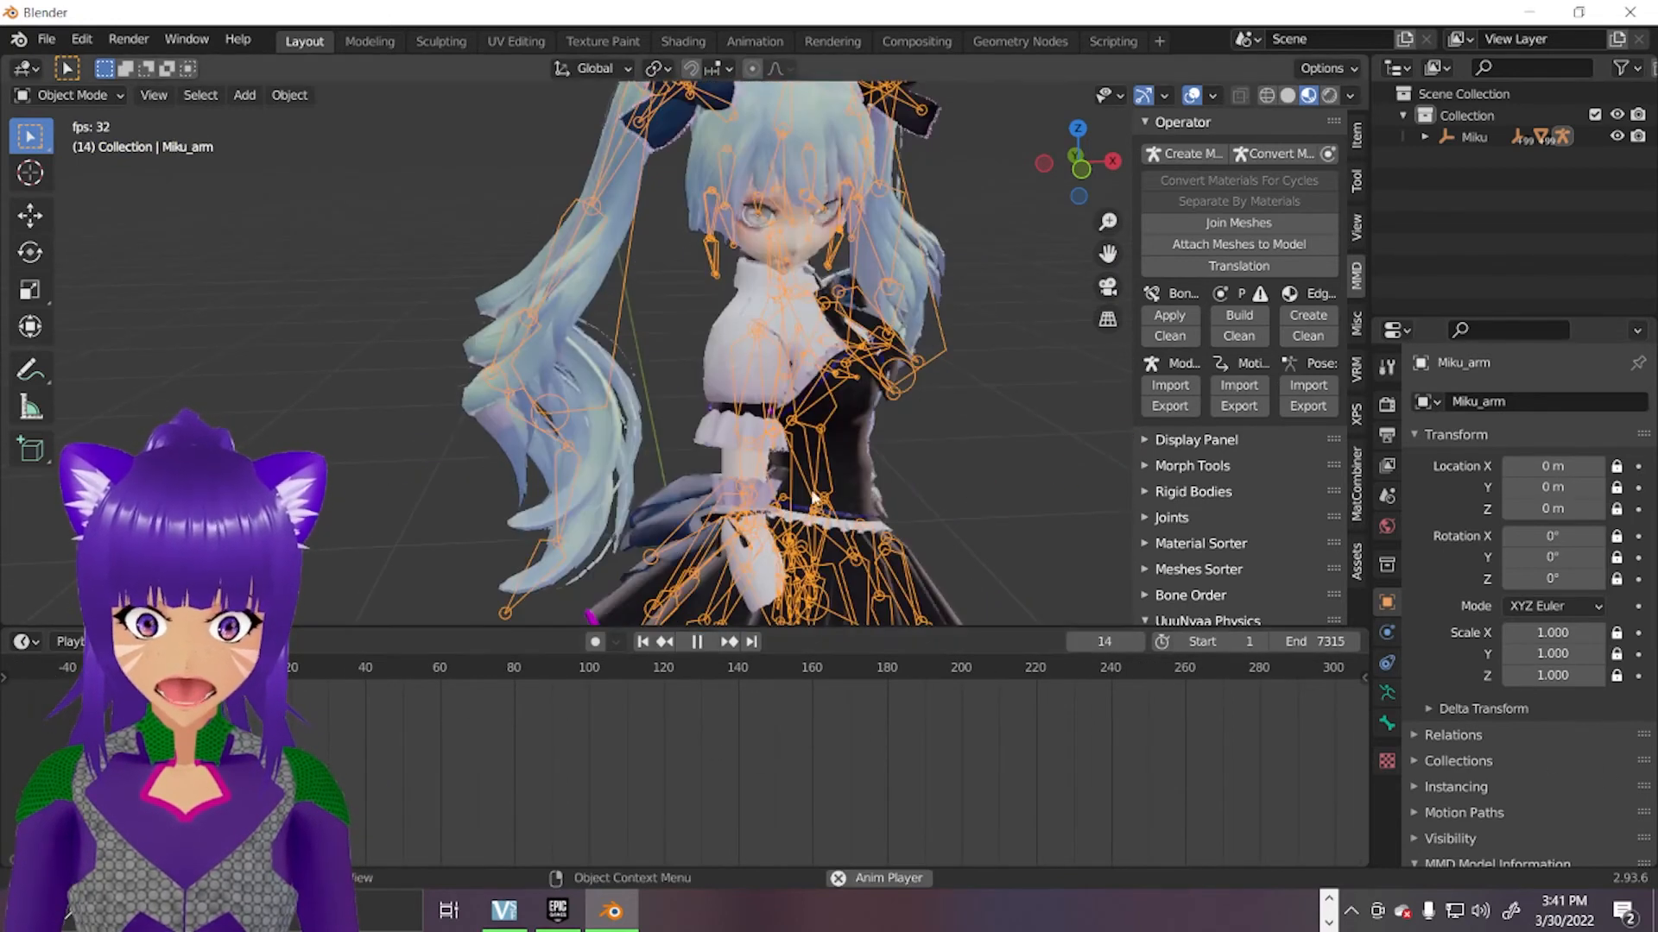
click(696, 642)
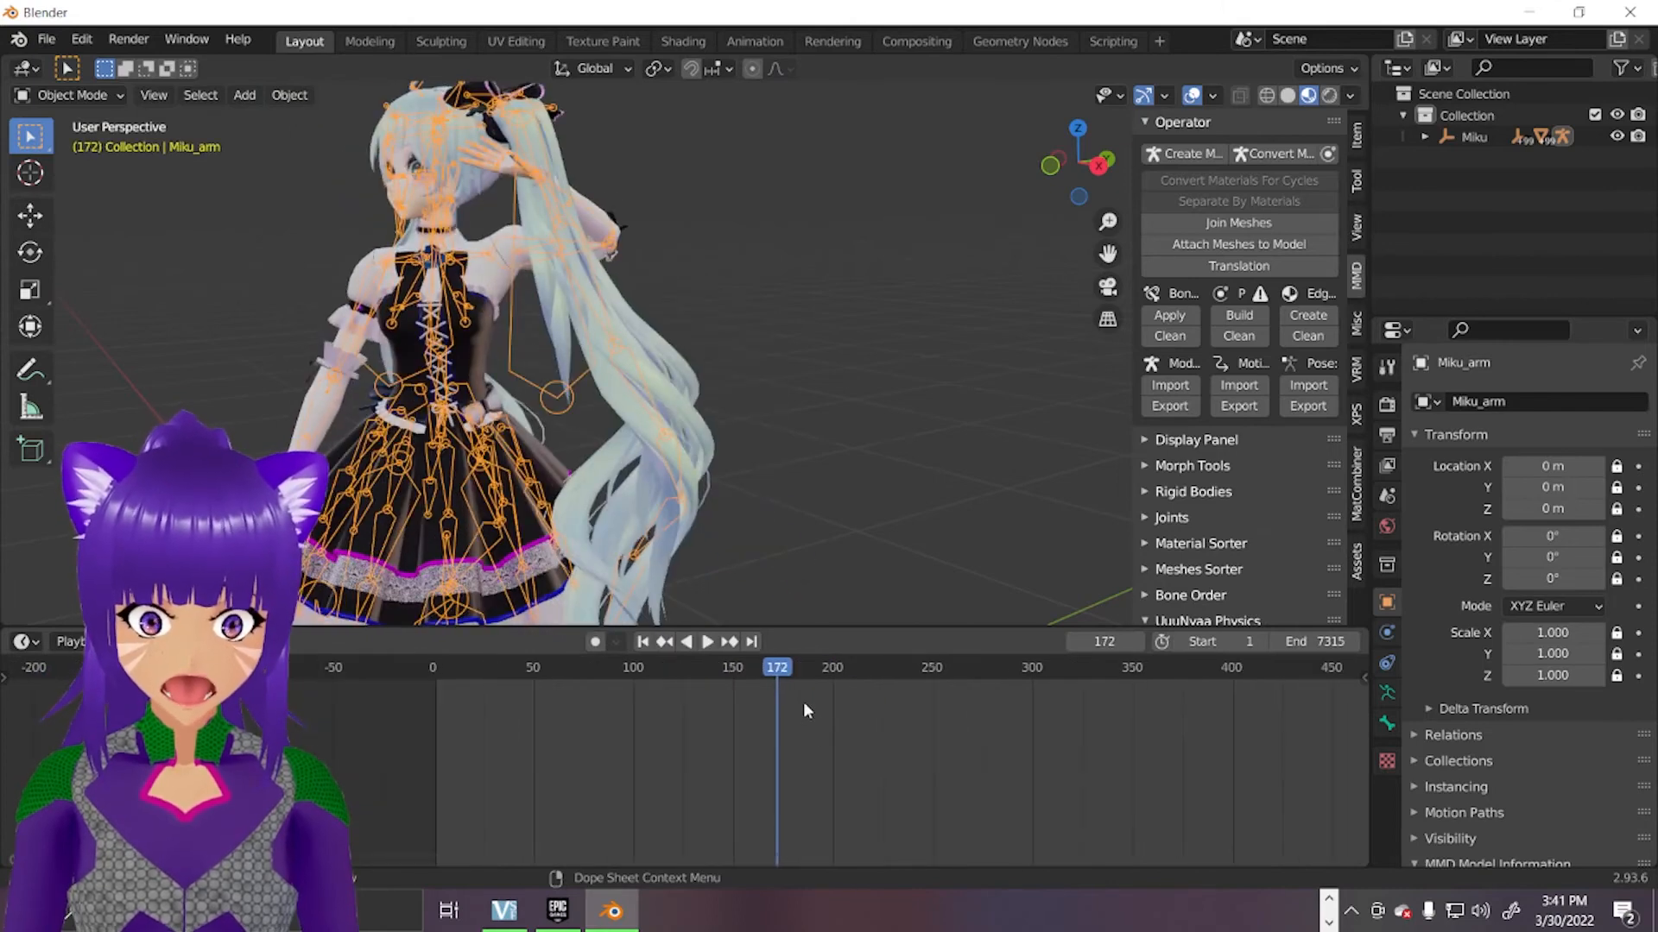
click(705, 642)
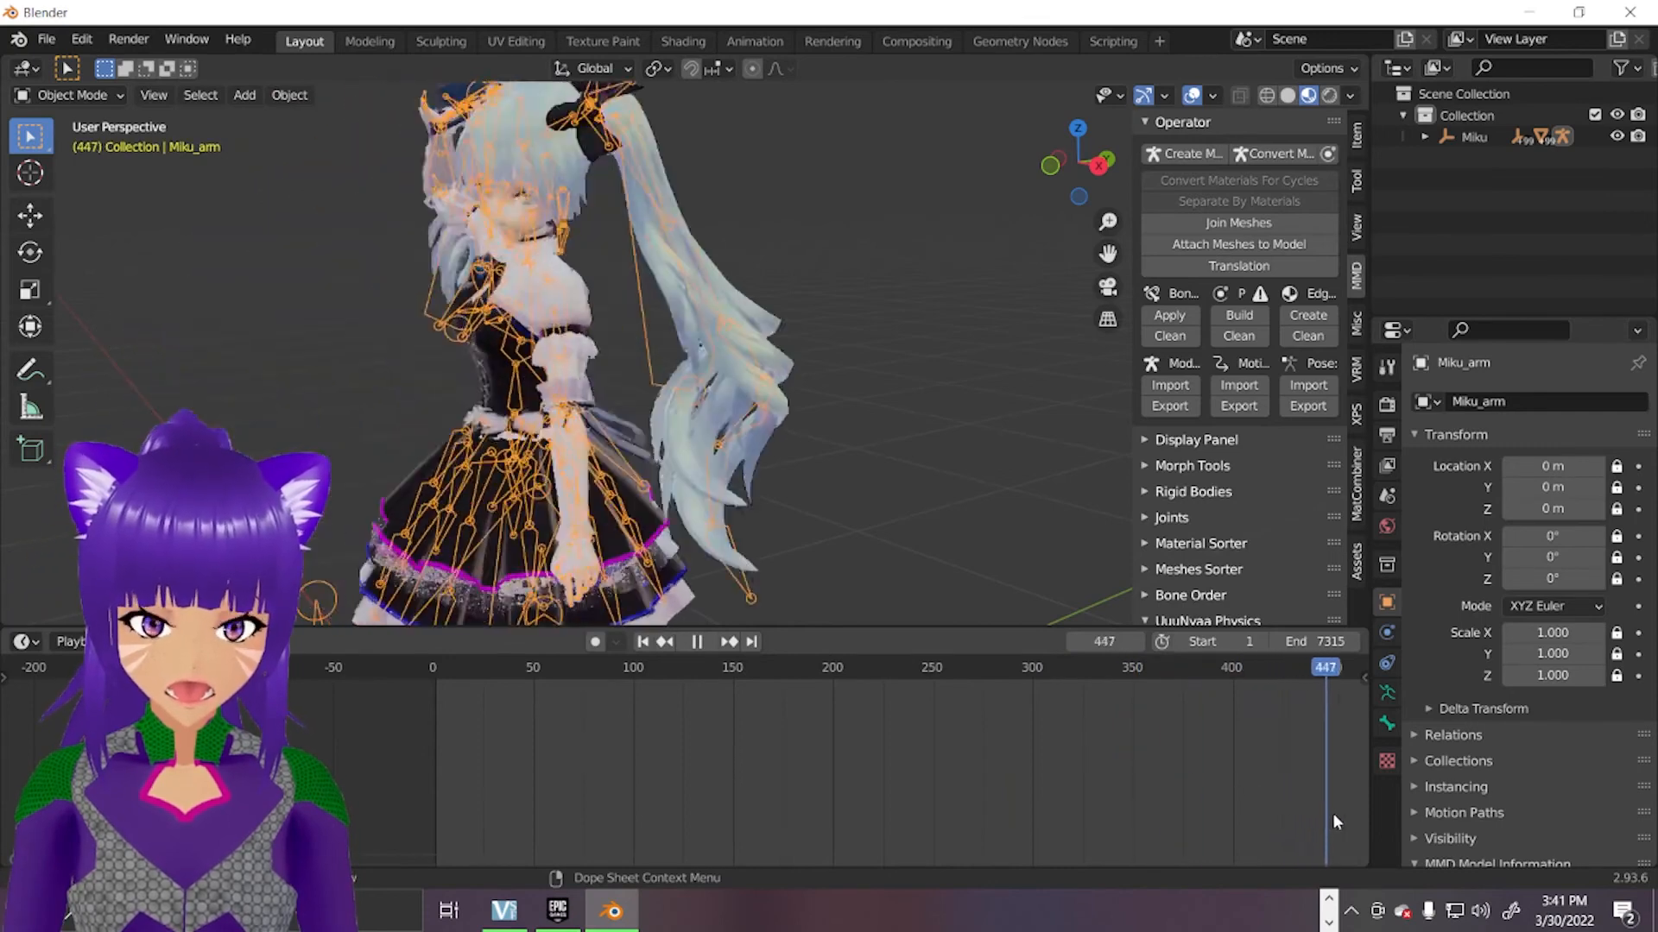
click(641, 642)
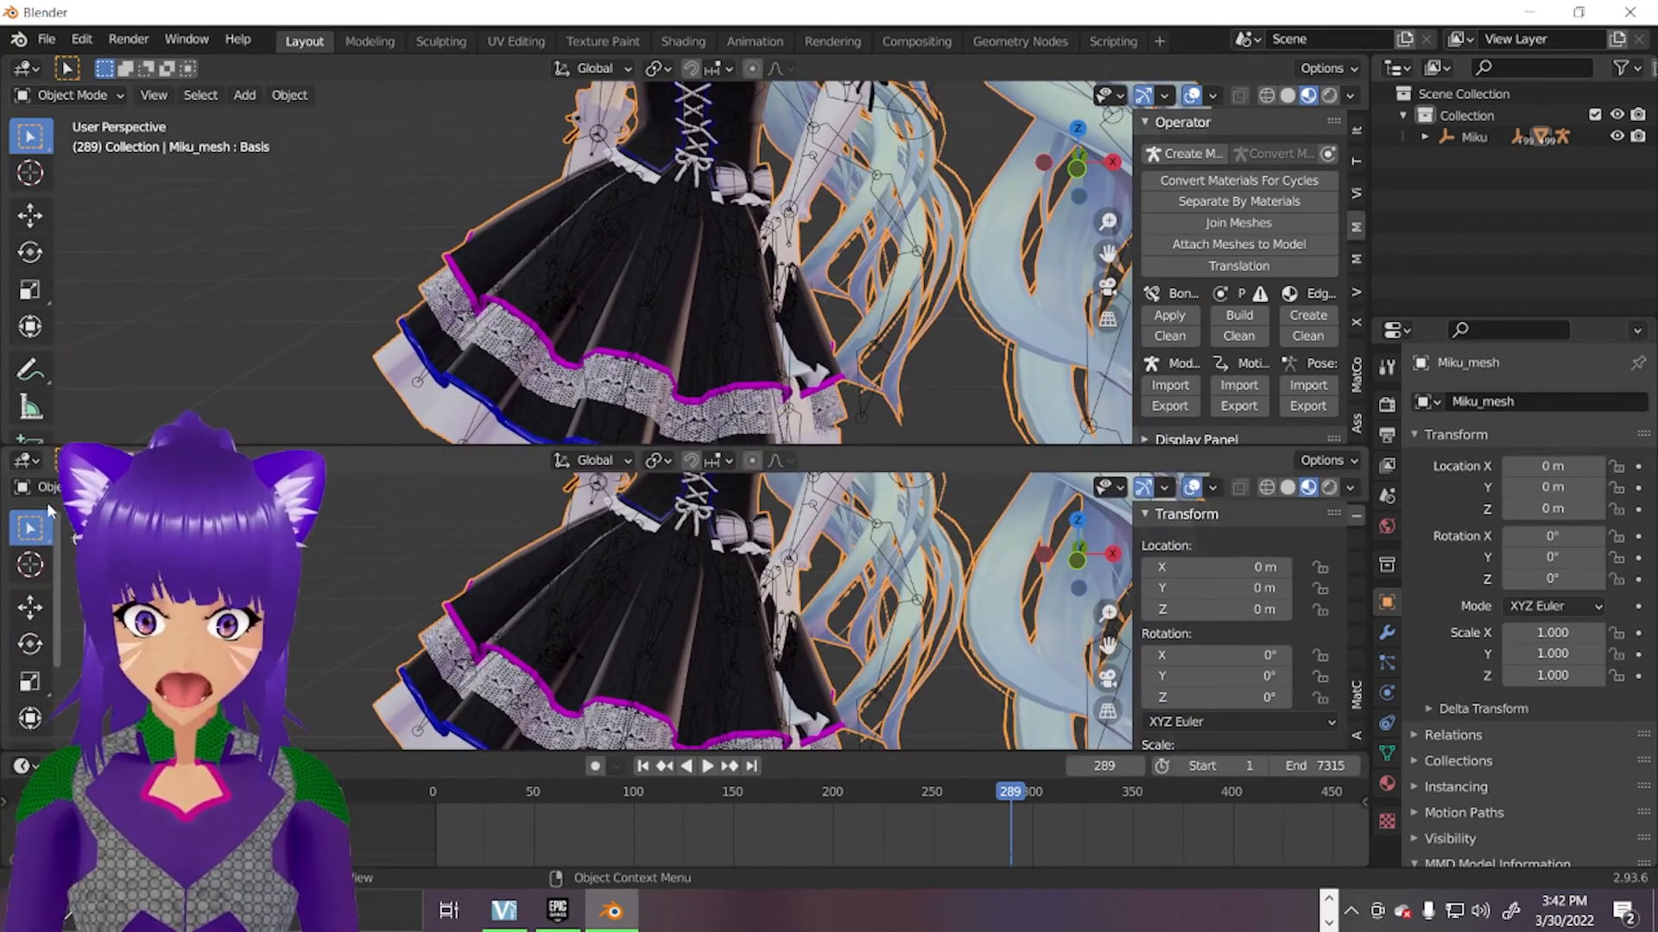
Show the Editor Type choices for the lower split area, hovering Nonlinear Animation.
click(20, 459)
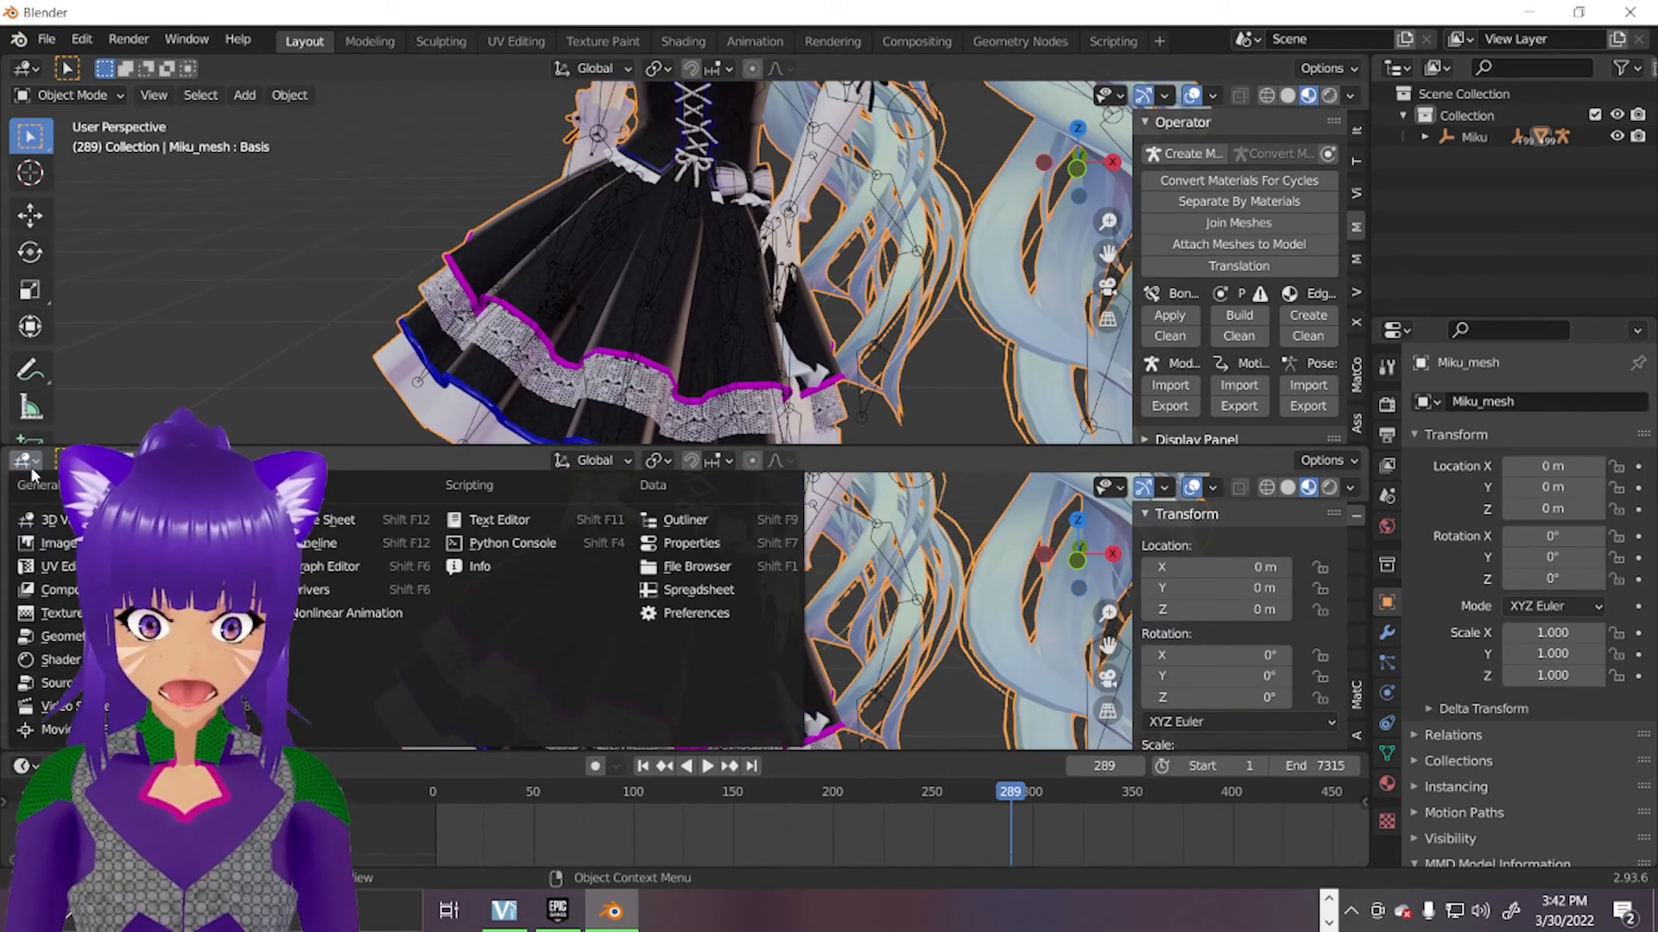
mouse_move(347, 613)
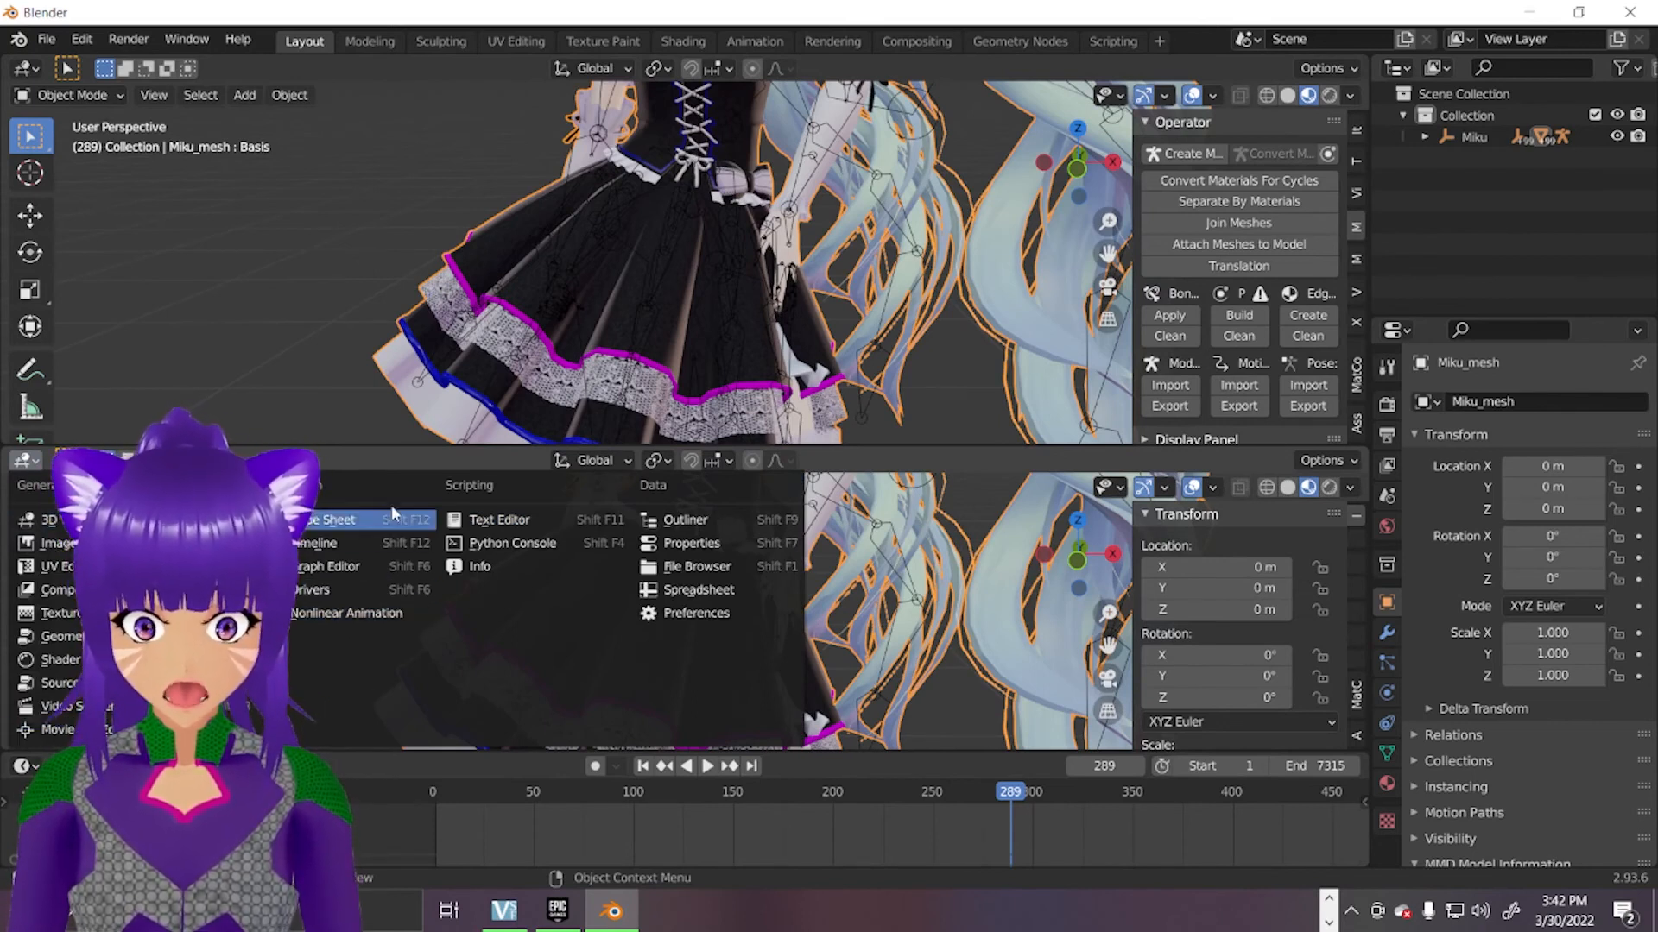
mouse_move(369, 613)
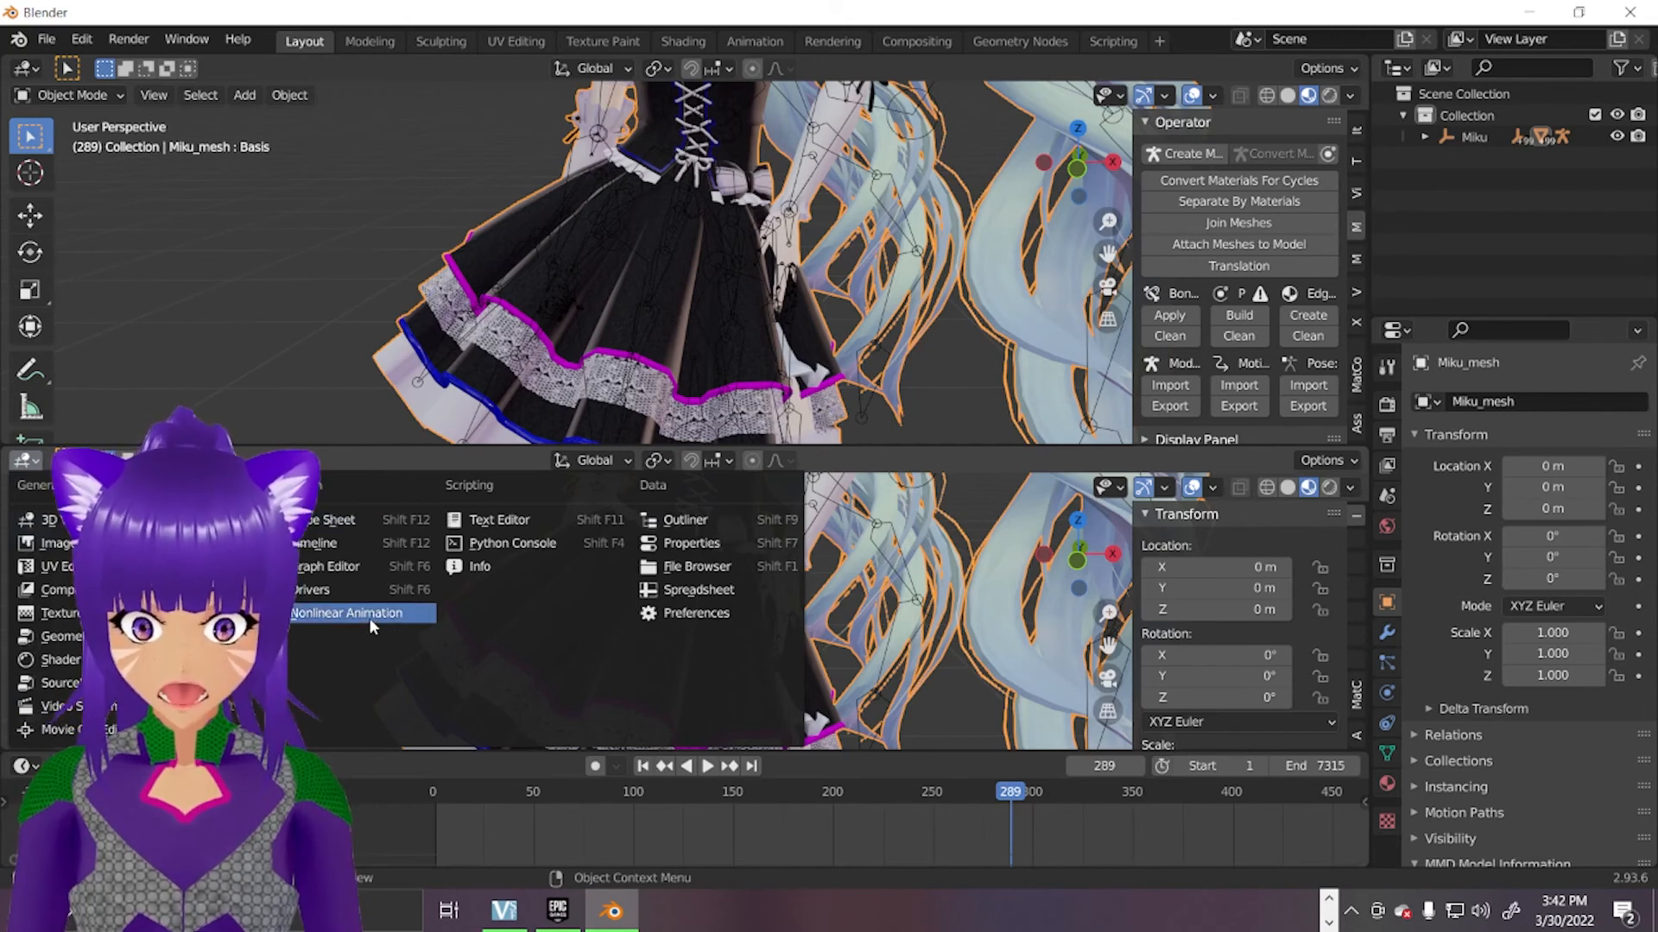